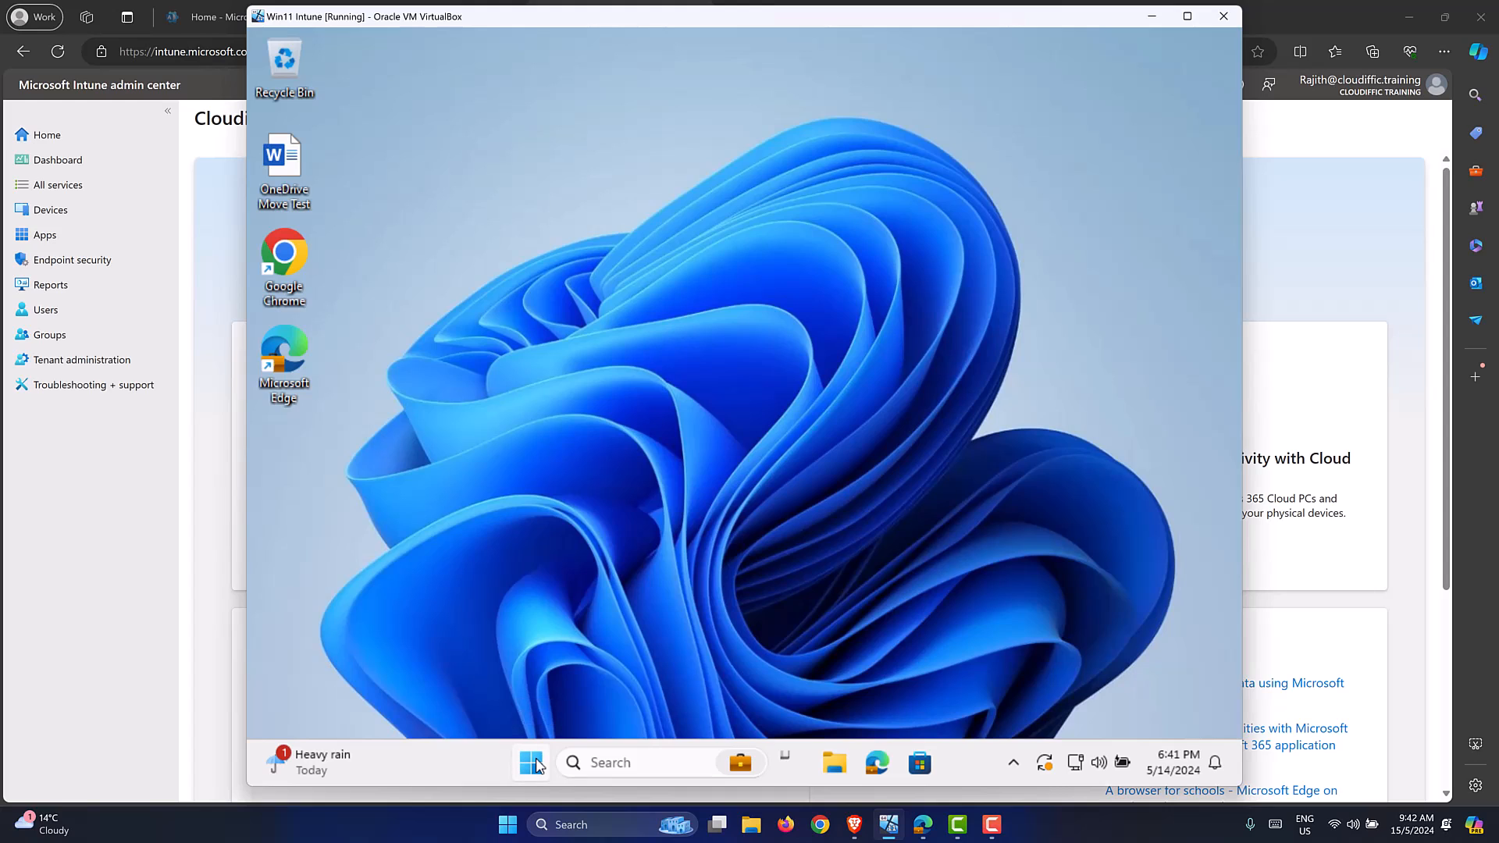
# Step: Search 'power' from the VM's Start menu before returning to the Intune home page
pyautogui.click(531, 763)
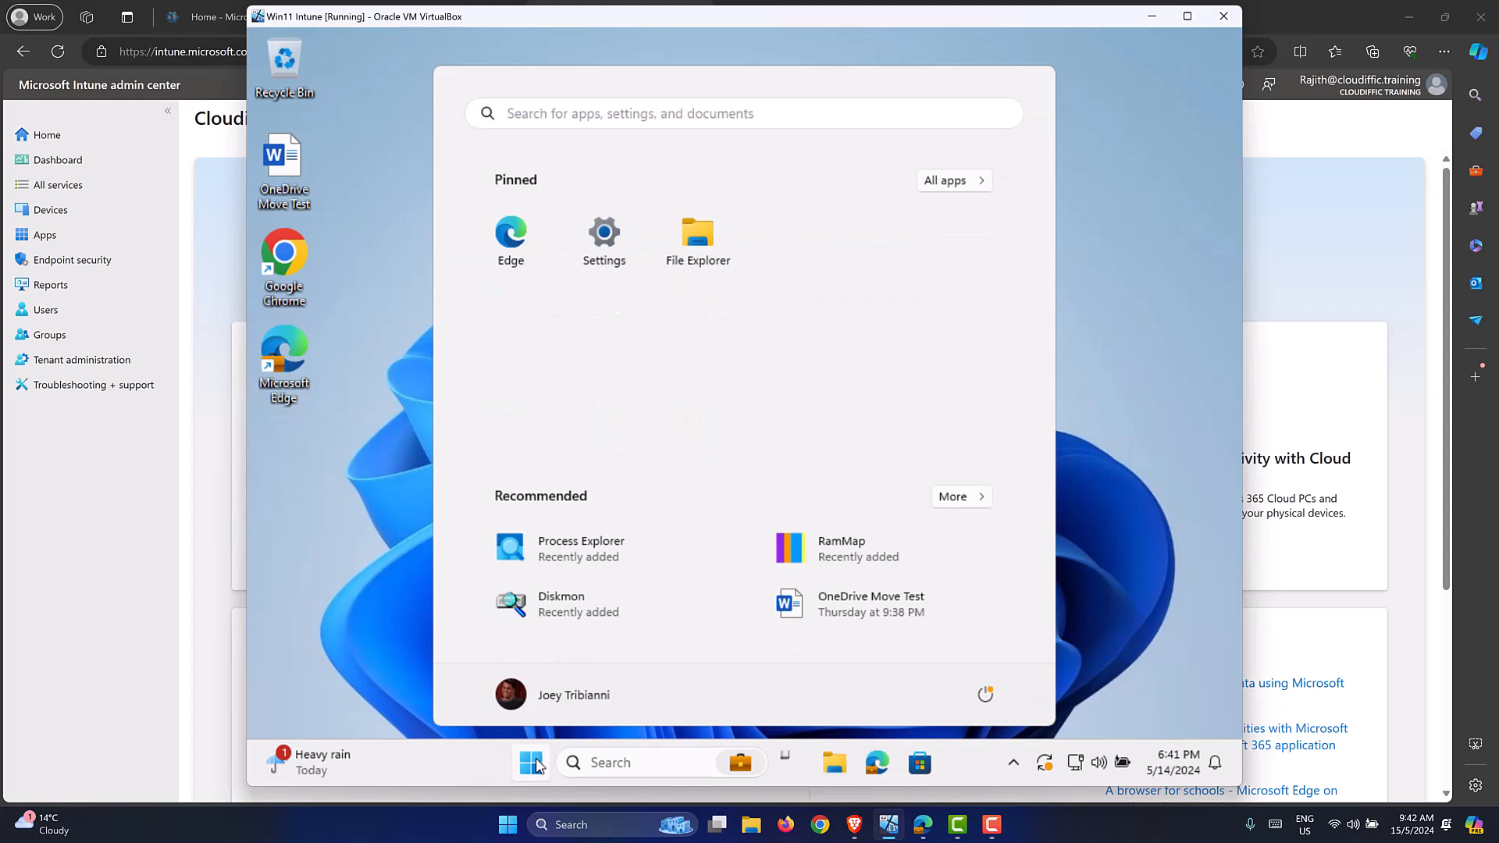
pyautogui.write('power')
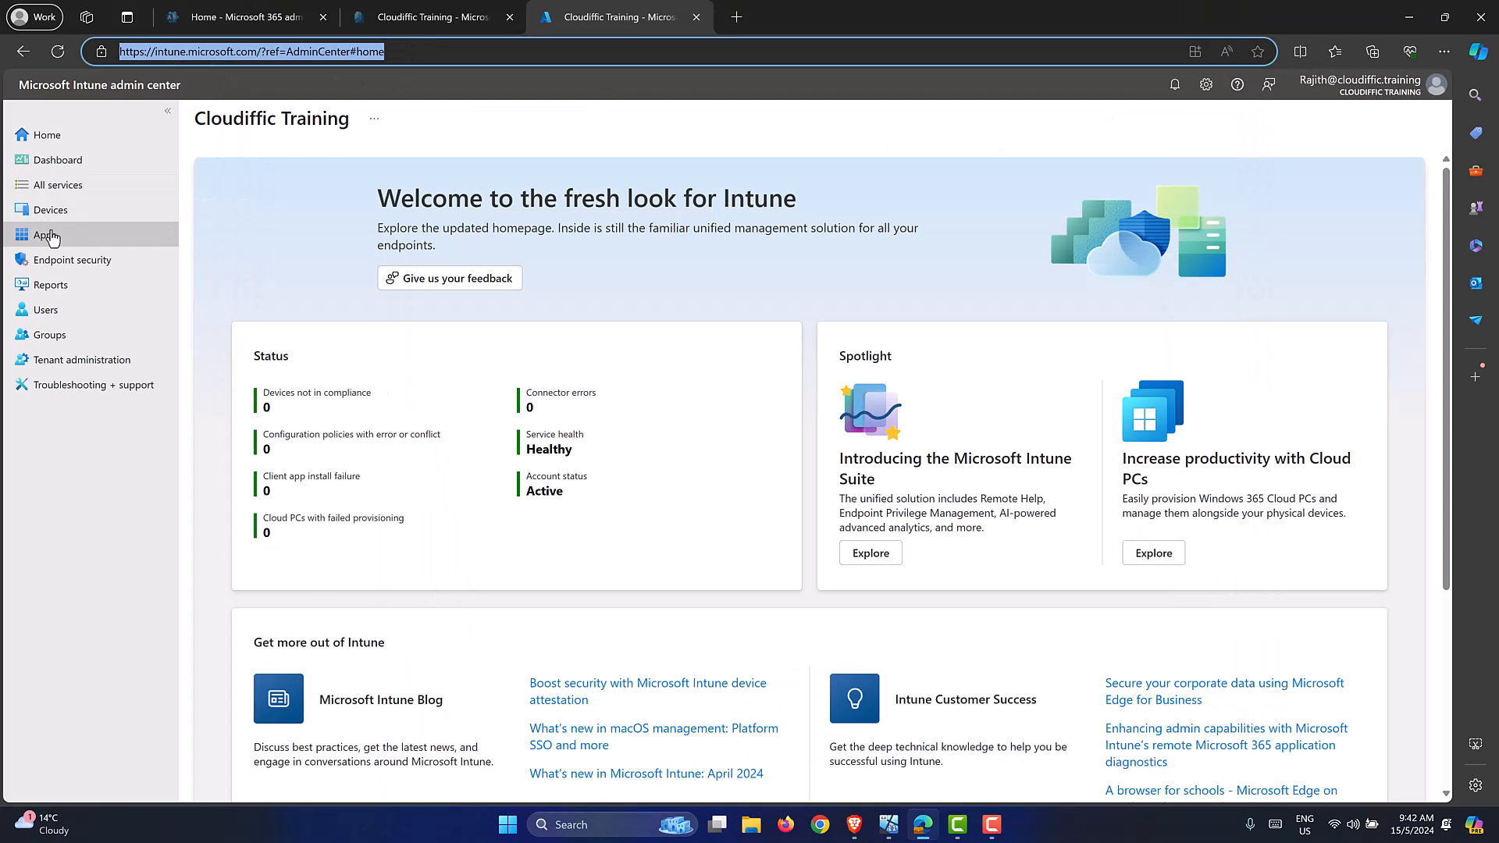
# Step: Go to Apps > All apps > Windows and start adding a new Windows app
pyautogui.click(45, 235)
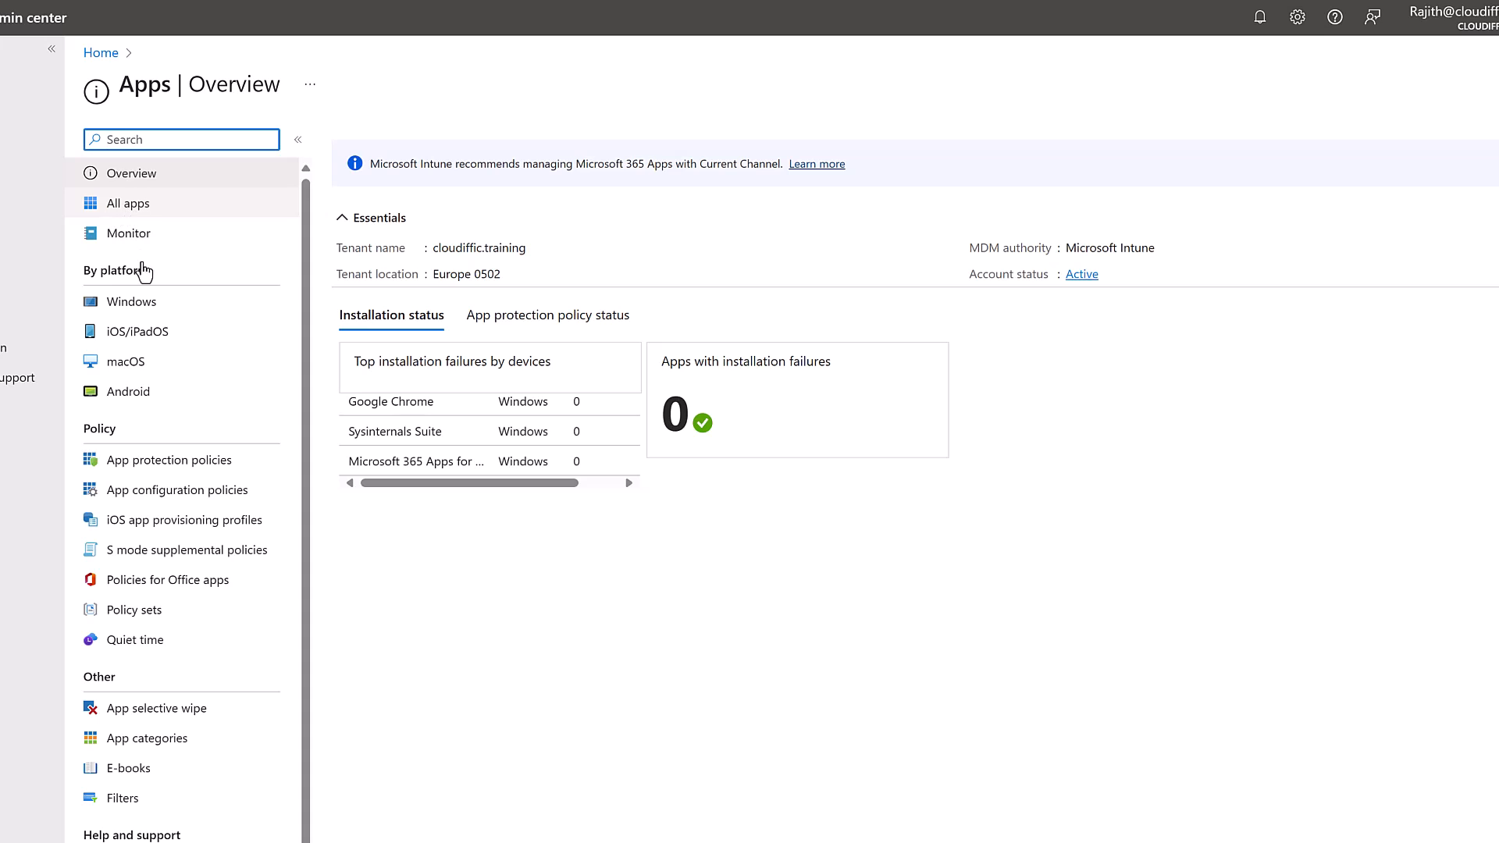
pyautogui.moveTo(126, 237)
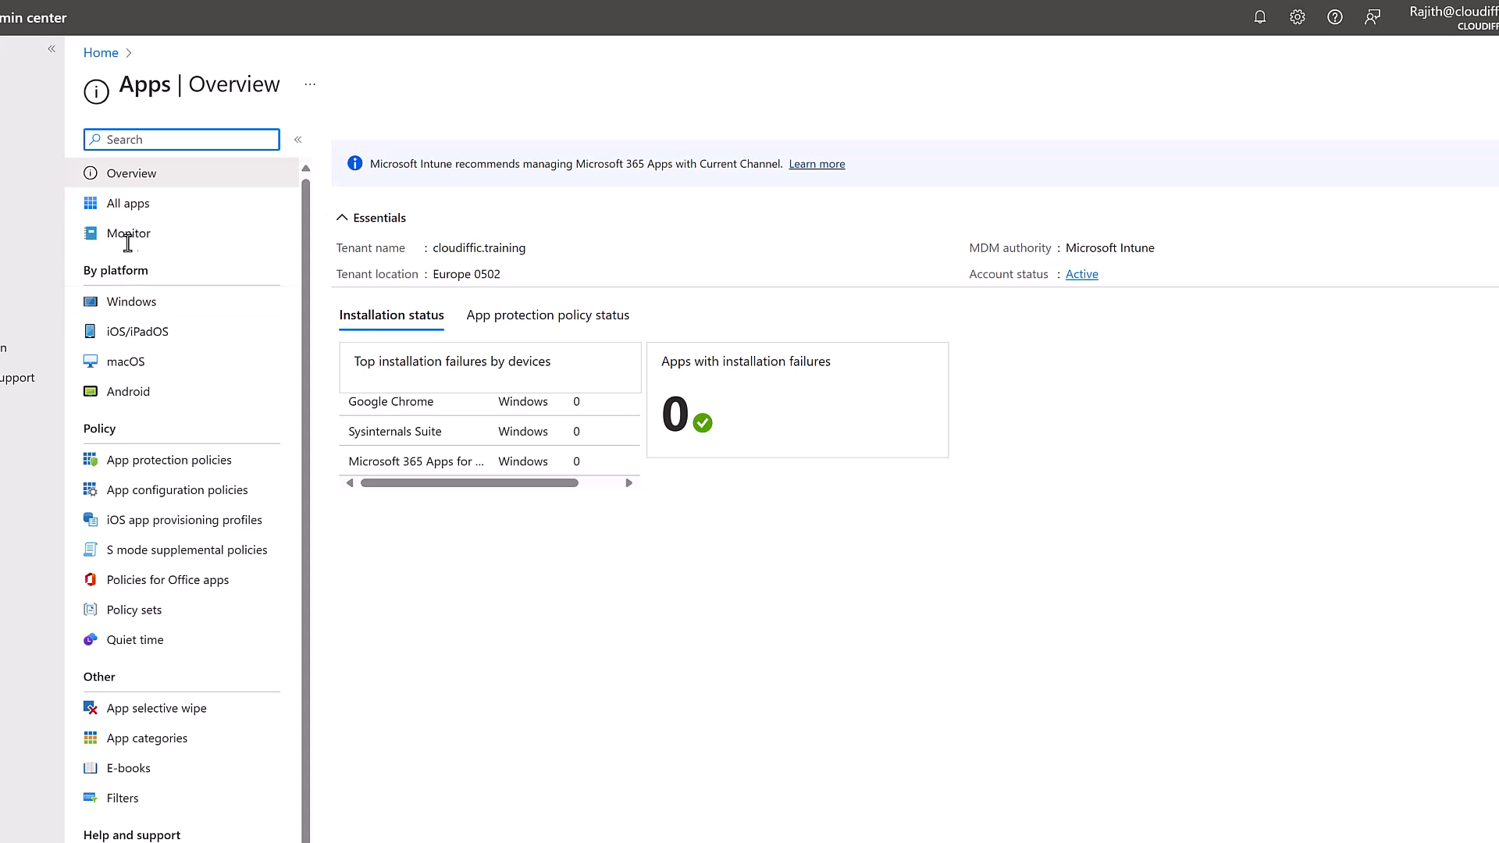
pyautogui.click(126, 203)
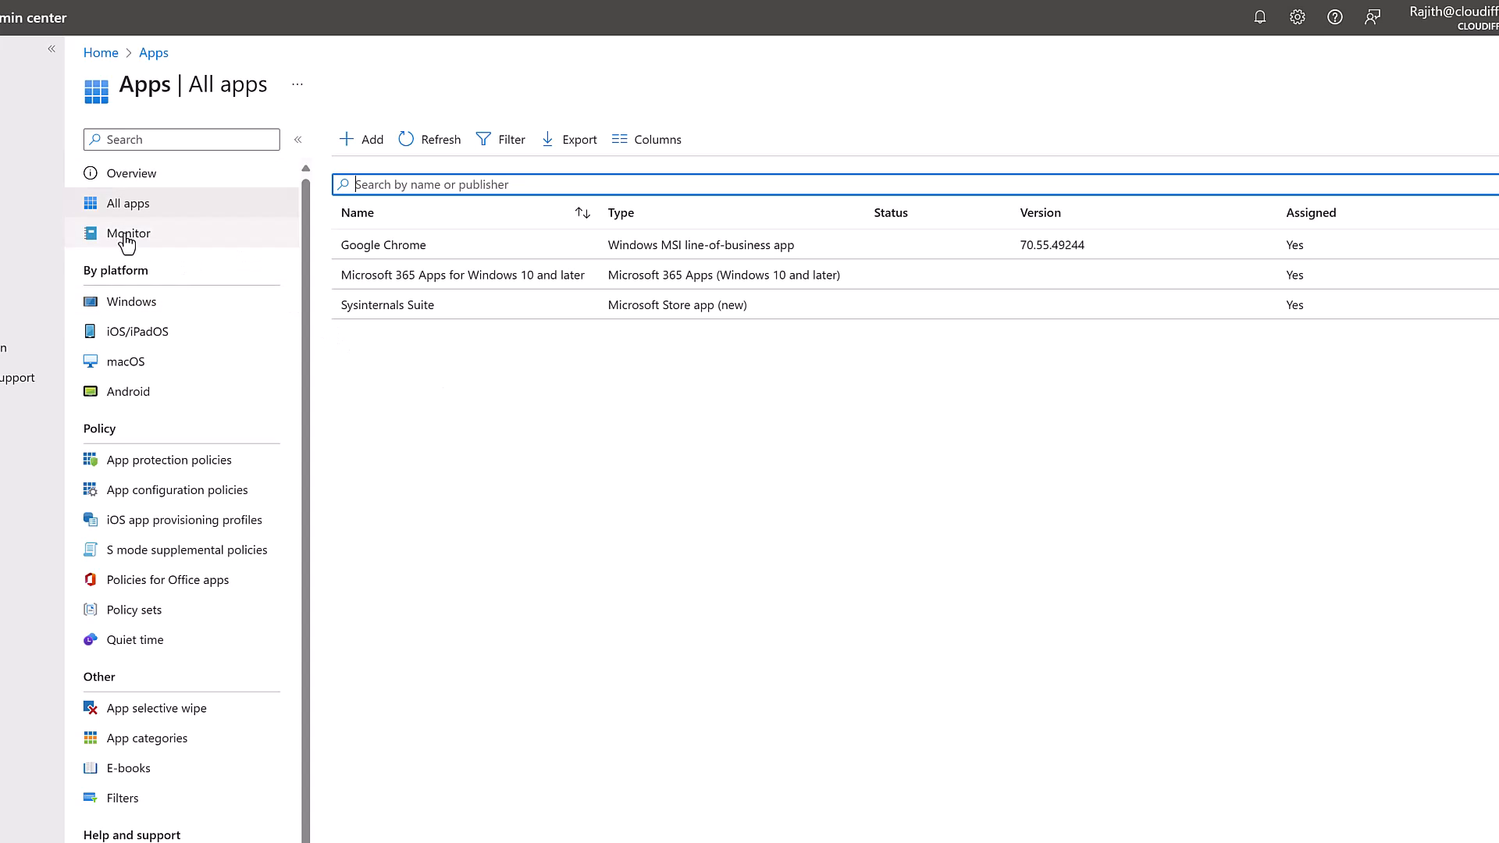
pyautogui.click(131, 301)
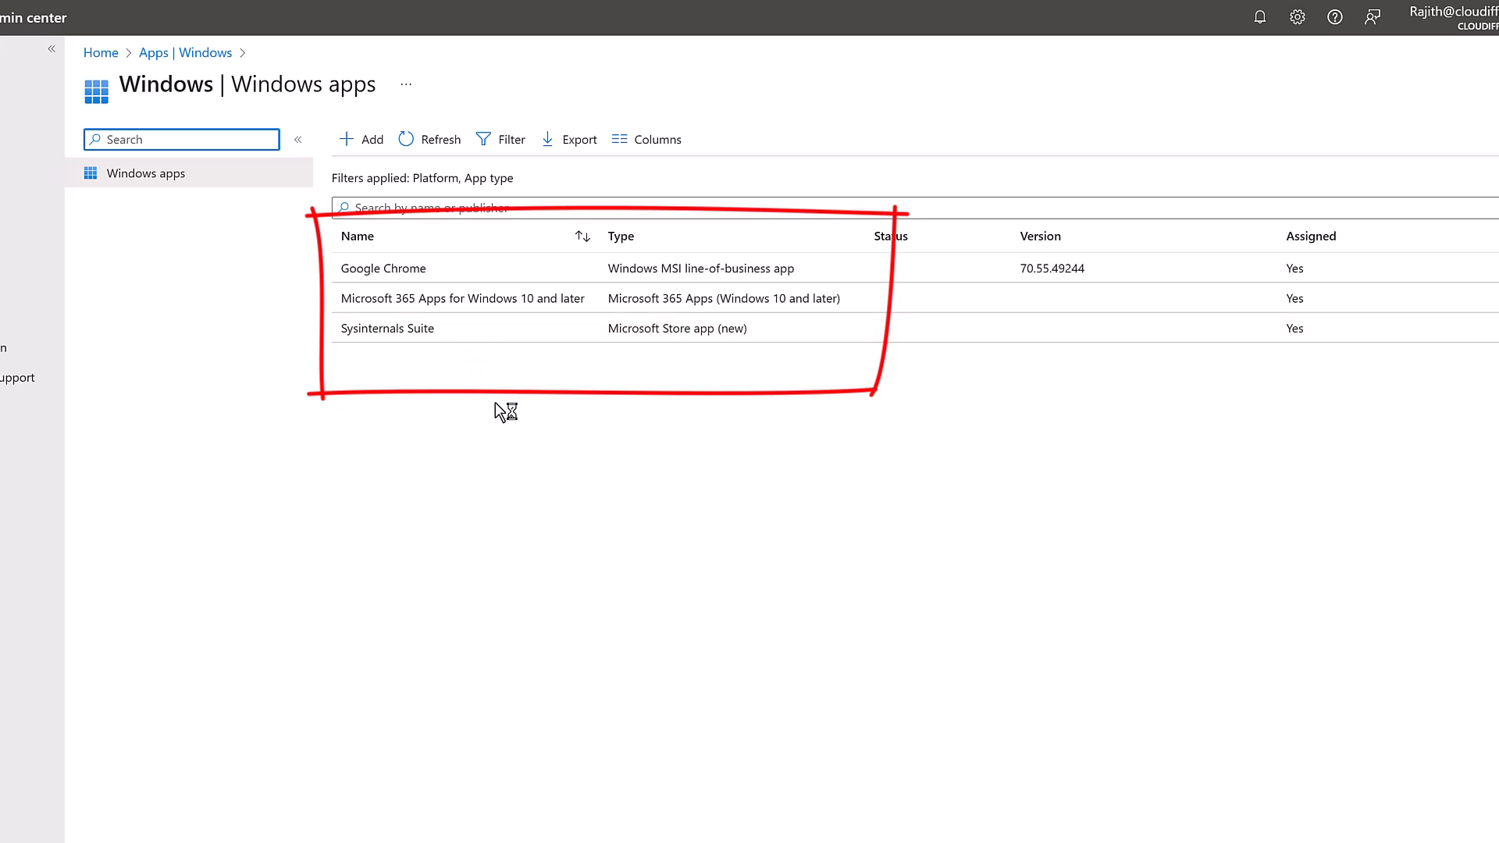
pyautogui.click(361, 139)
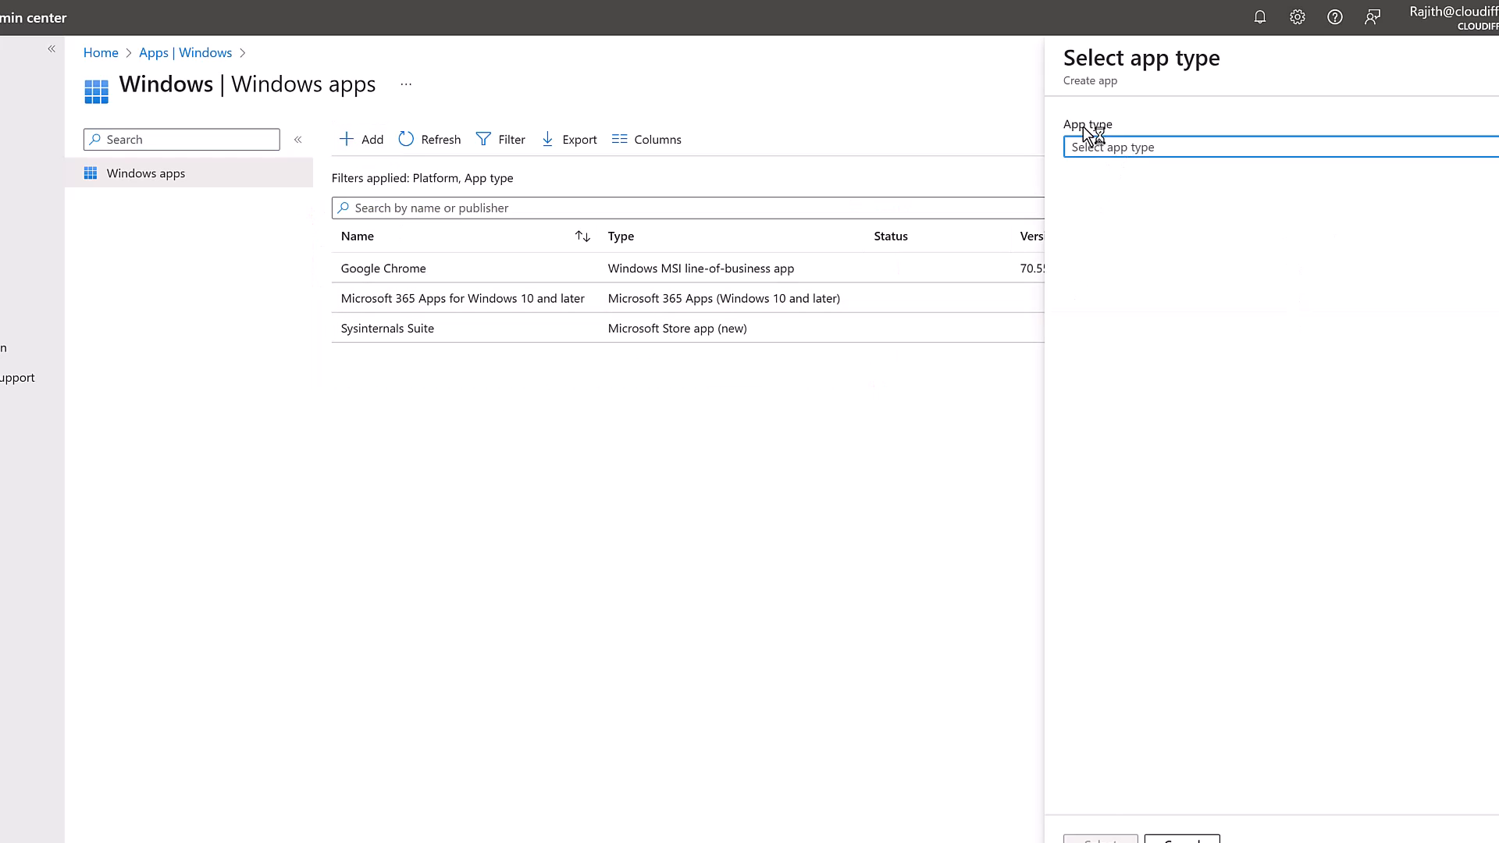
# Step: Choose Microsoft Store app (new) as the app type and confirm with Select
pyautogui.click(1278, 146)
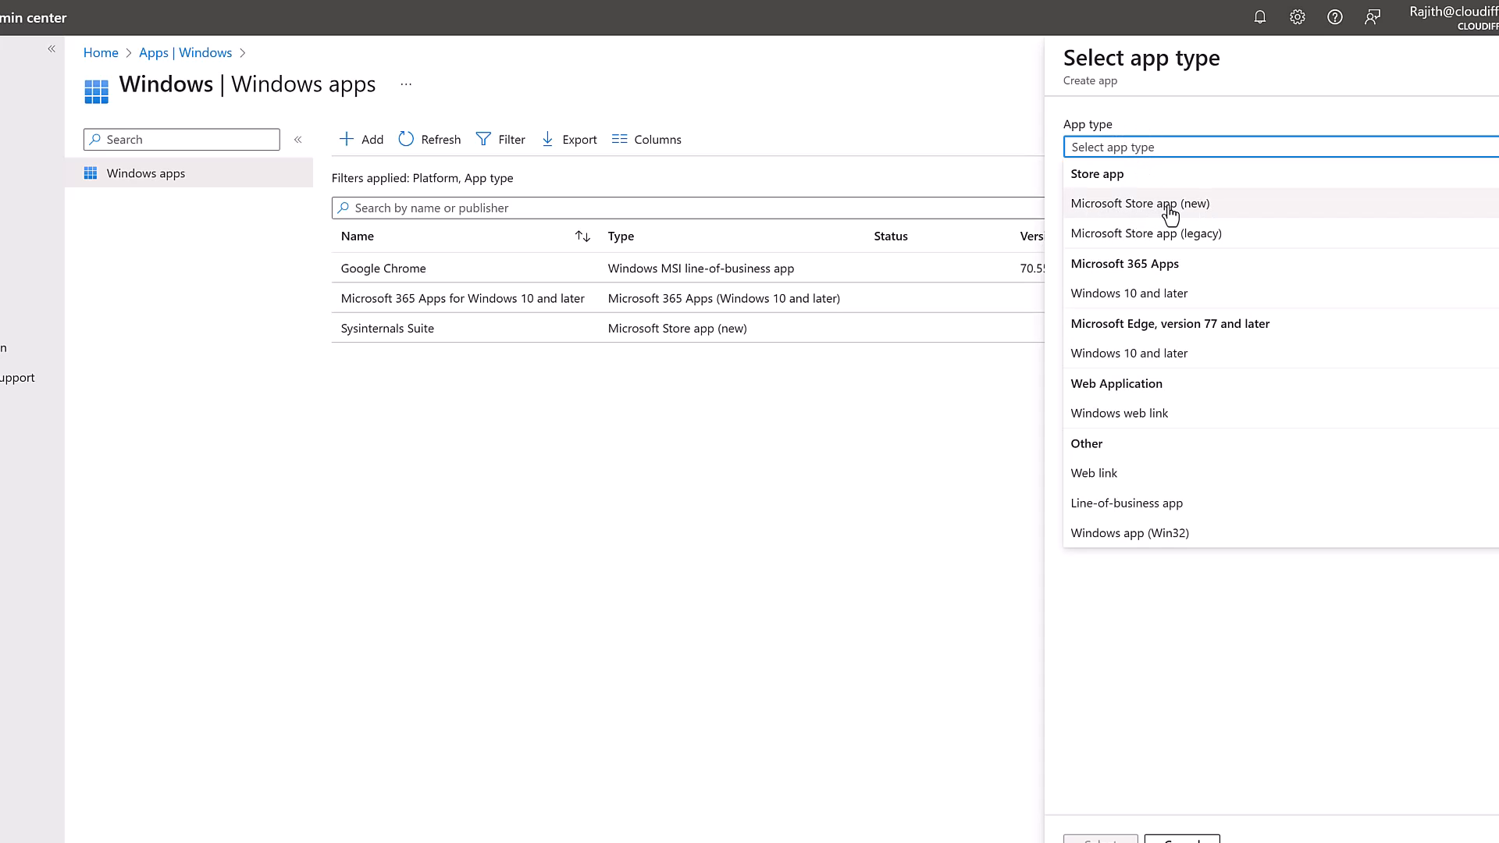
pyautogui.click(1140, 203)
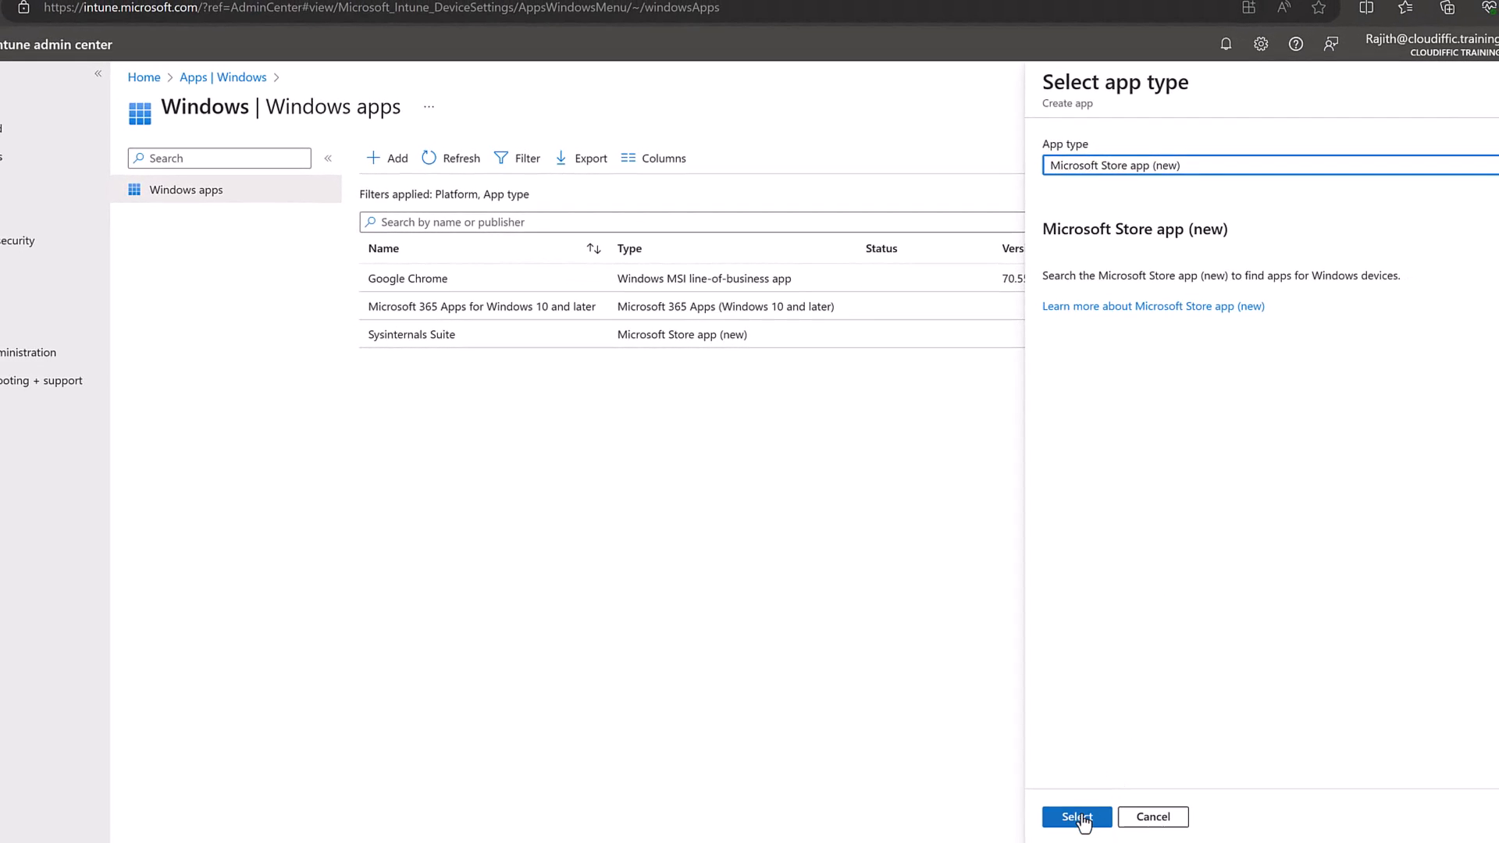
pyautogui.click(1074, 817)
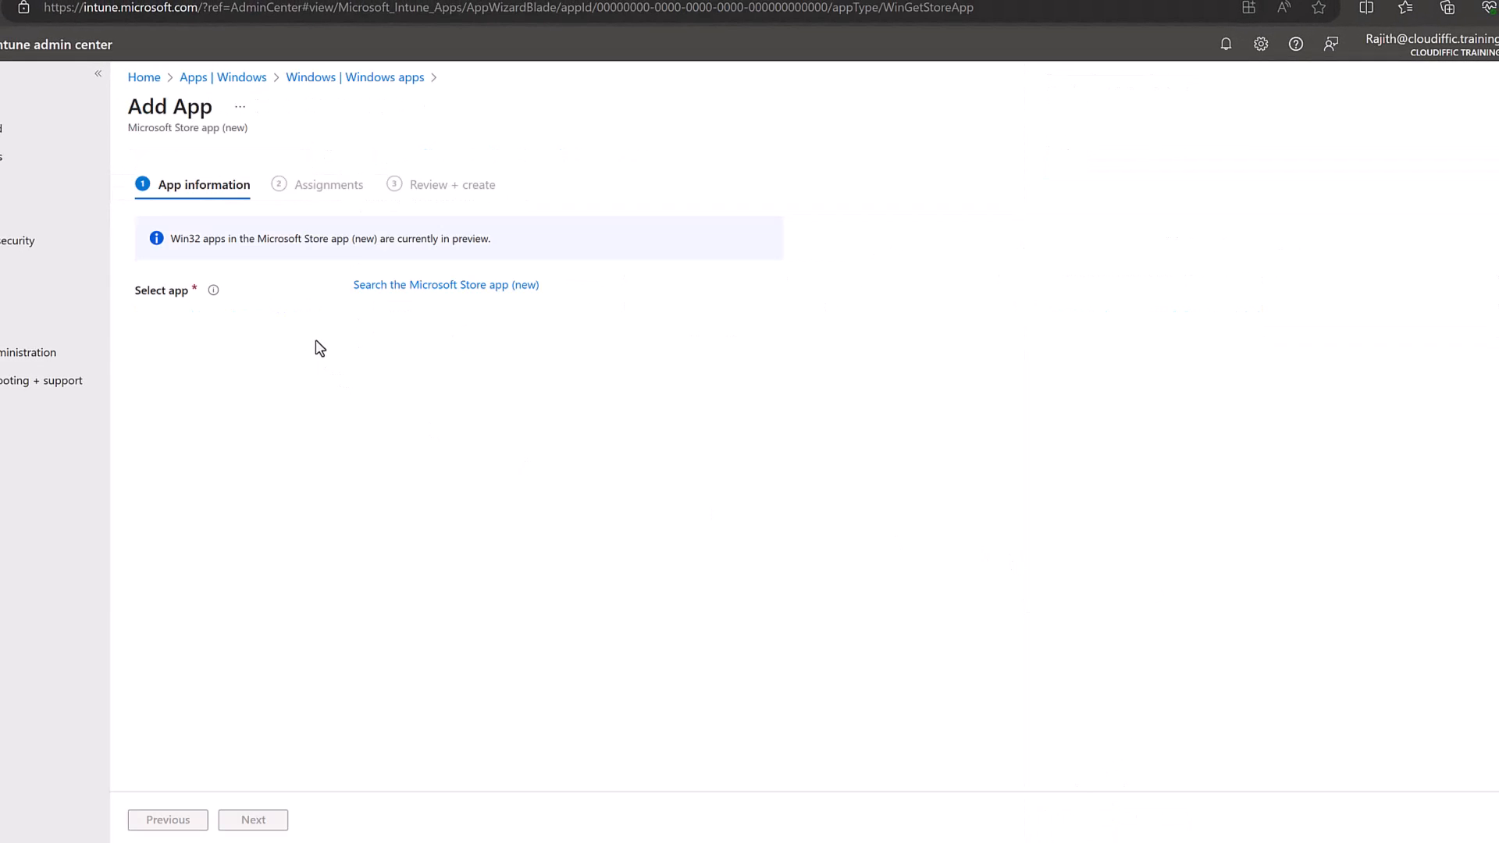
pyautogui.moveTo(462, 301)
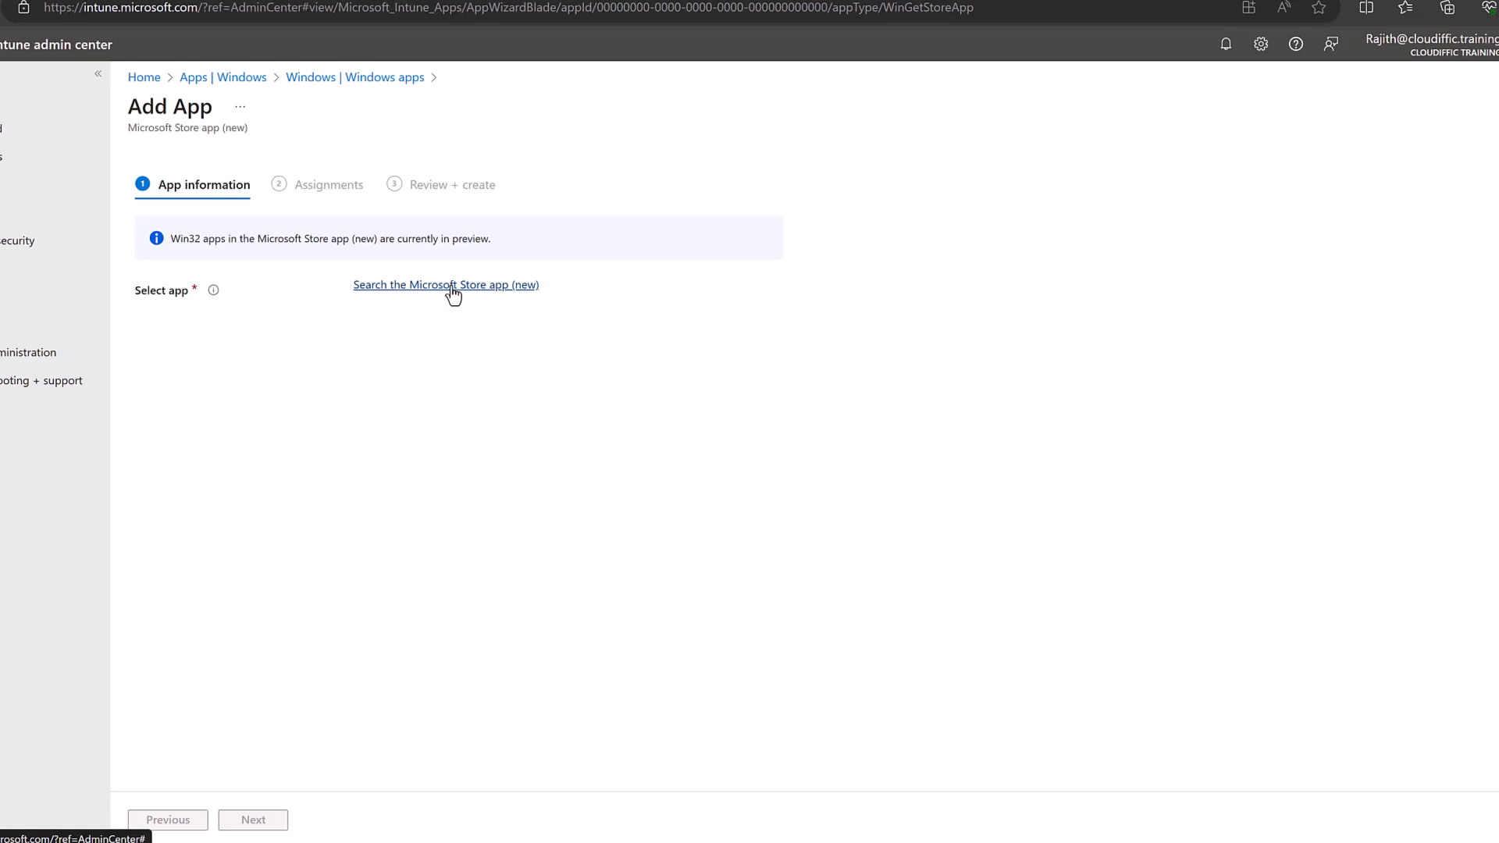
# Step: Search the Microsoft Store for 'power' and pick Power BI Desktop from the results
pyautogui.click(445, 284)
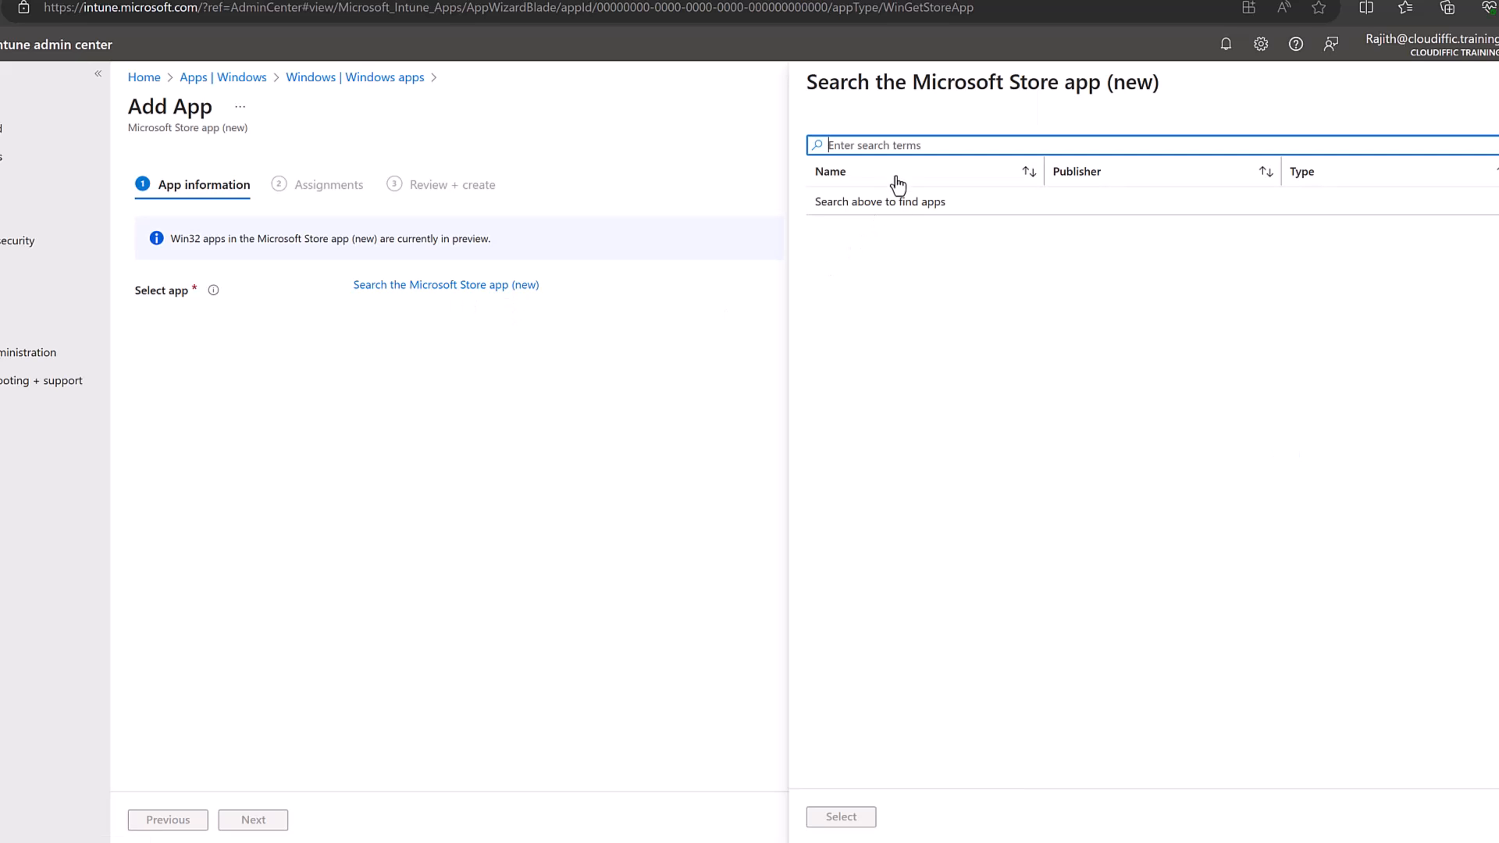
pyautogui.moveTo(960, 381)
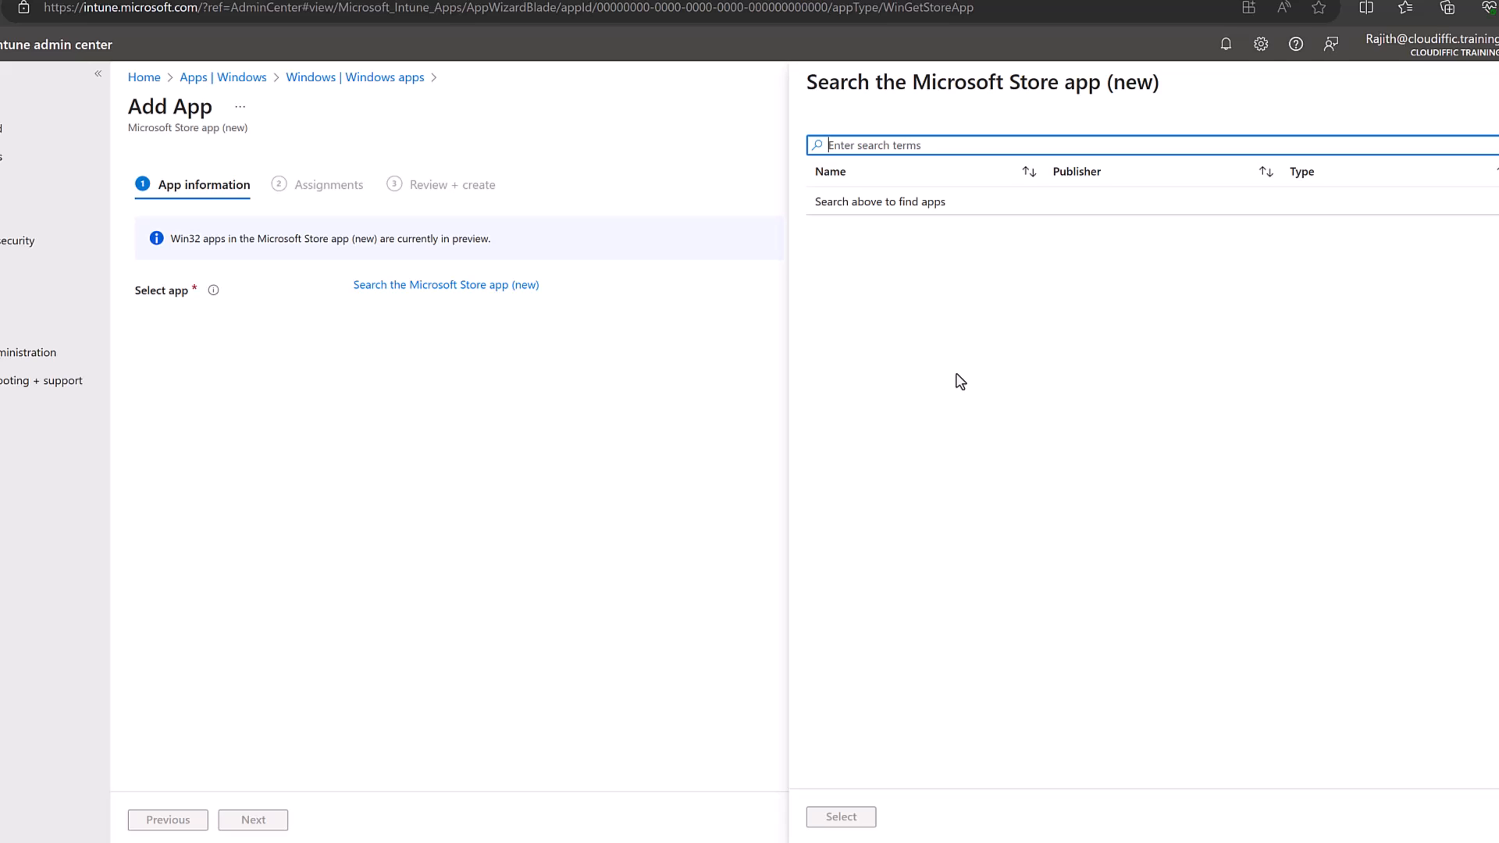
pyautogui.write('power')
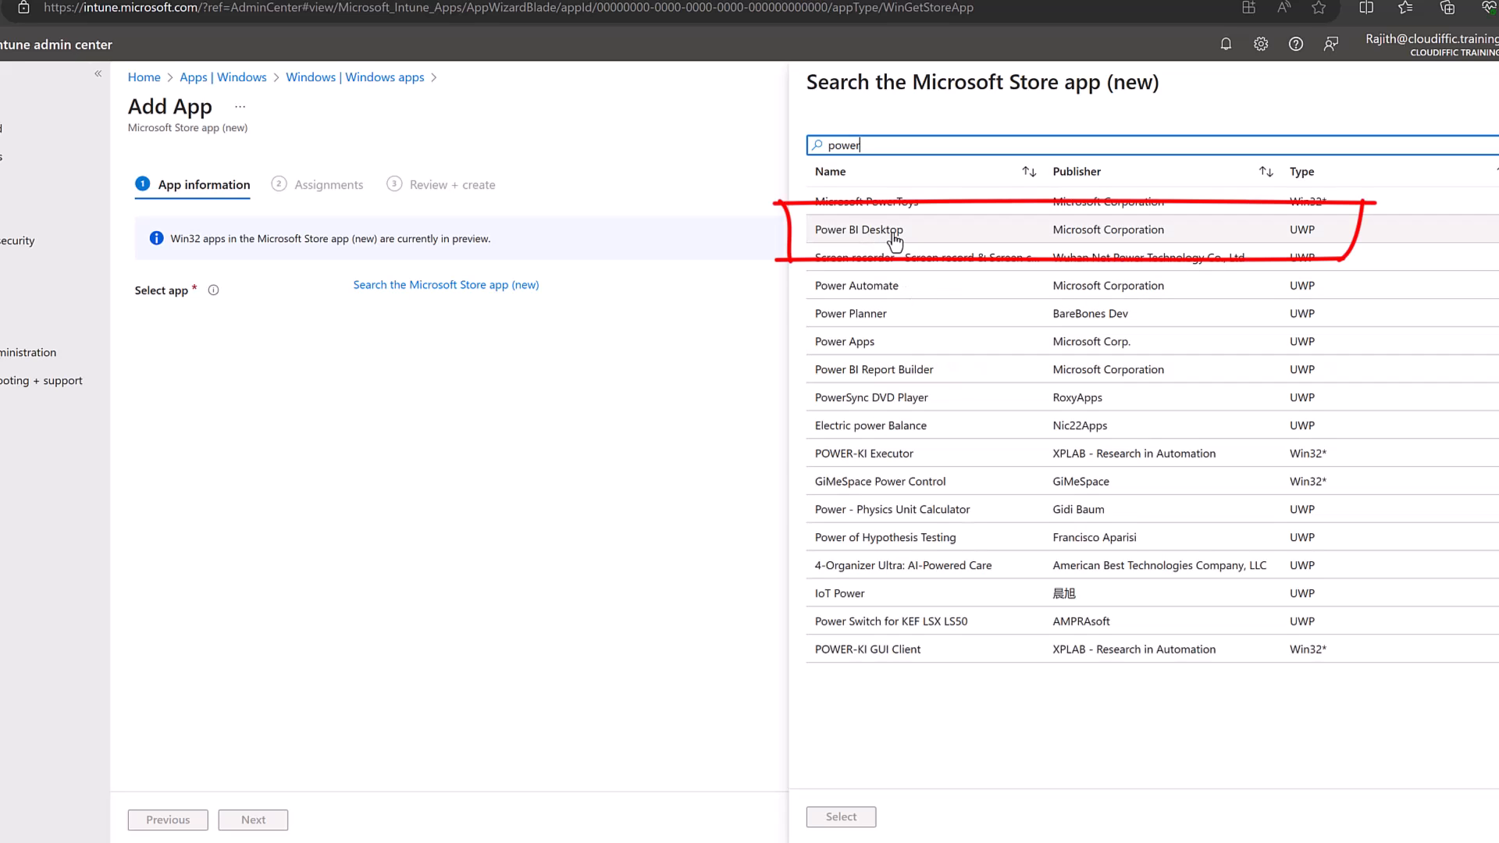
pyautogui.moveTo(1090, 238)
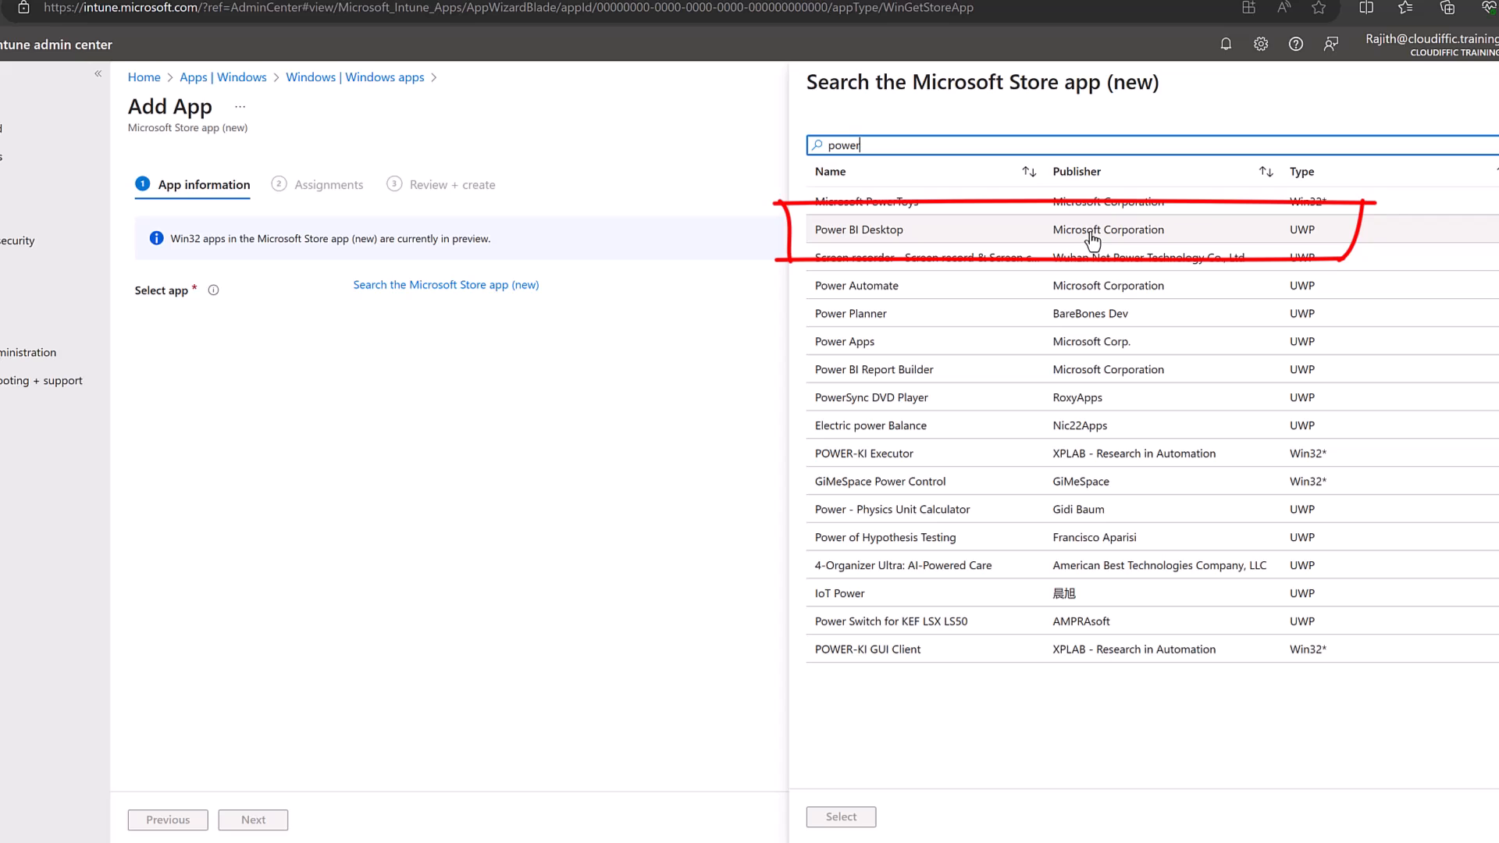
pyautogui.moveTo(1331, 243)
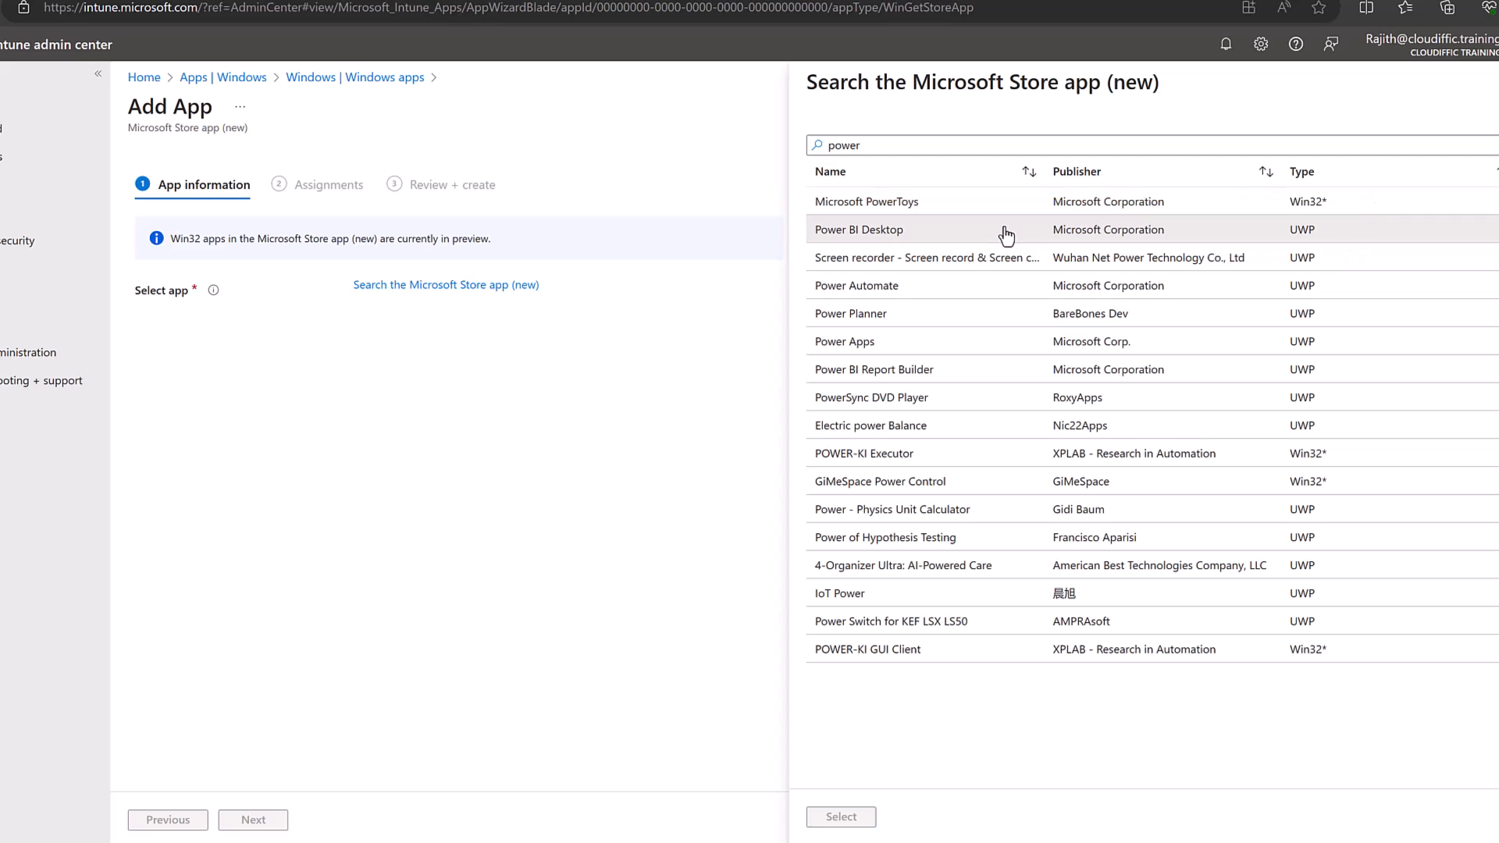
pyautogui.click(857, 229)
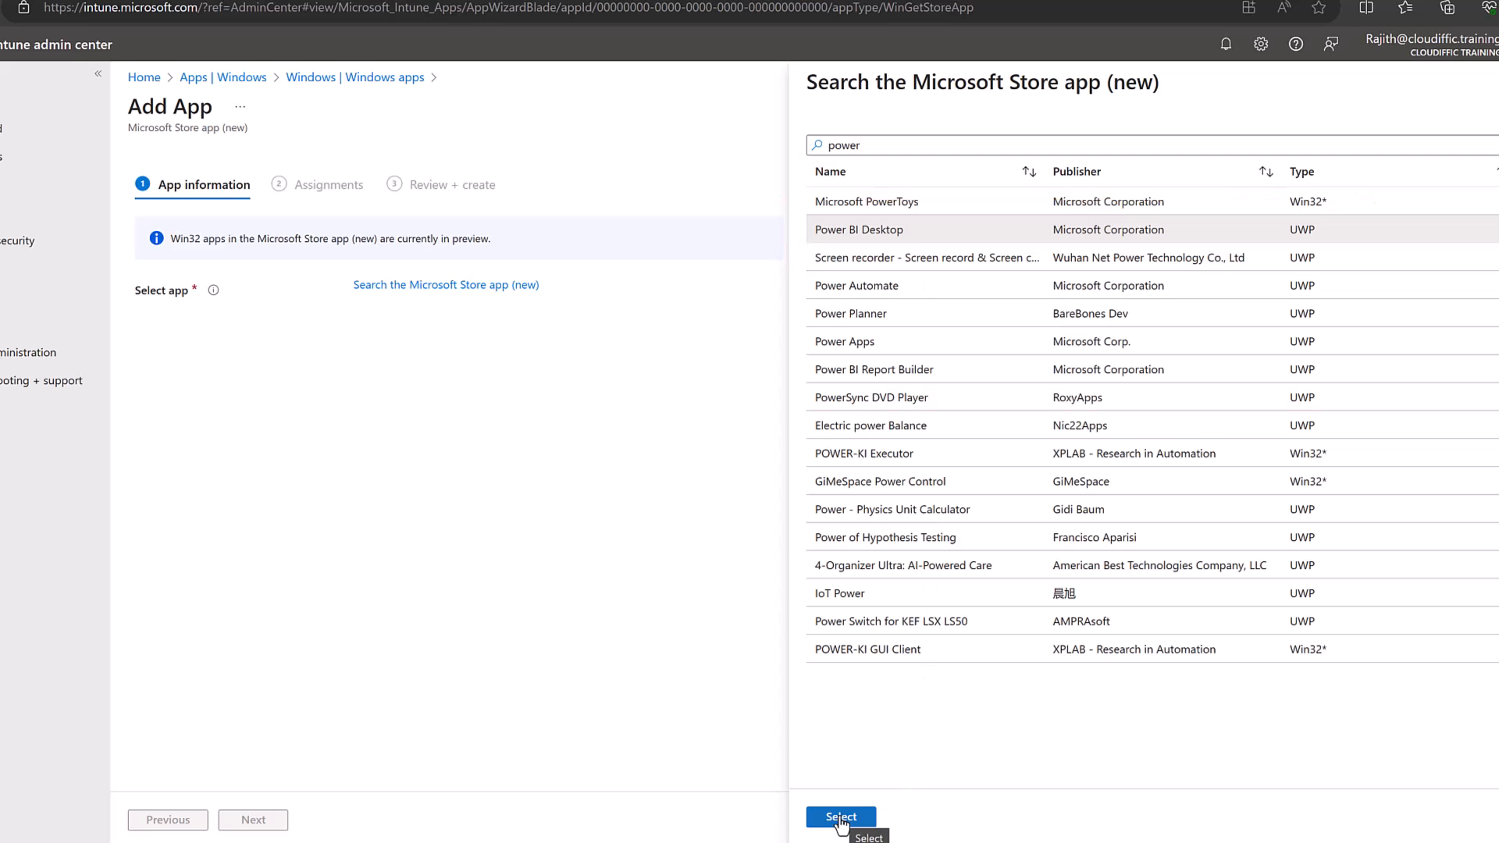
# Step: Confirm Power BI Desktop, copy its package identifier, keep System install behavior and set category Productivity
pyautogui.click(840, 817)
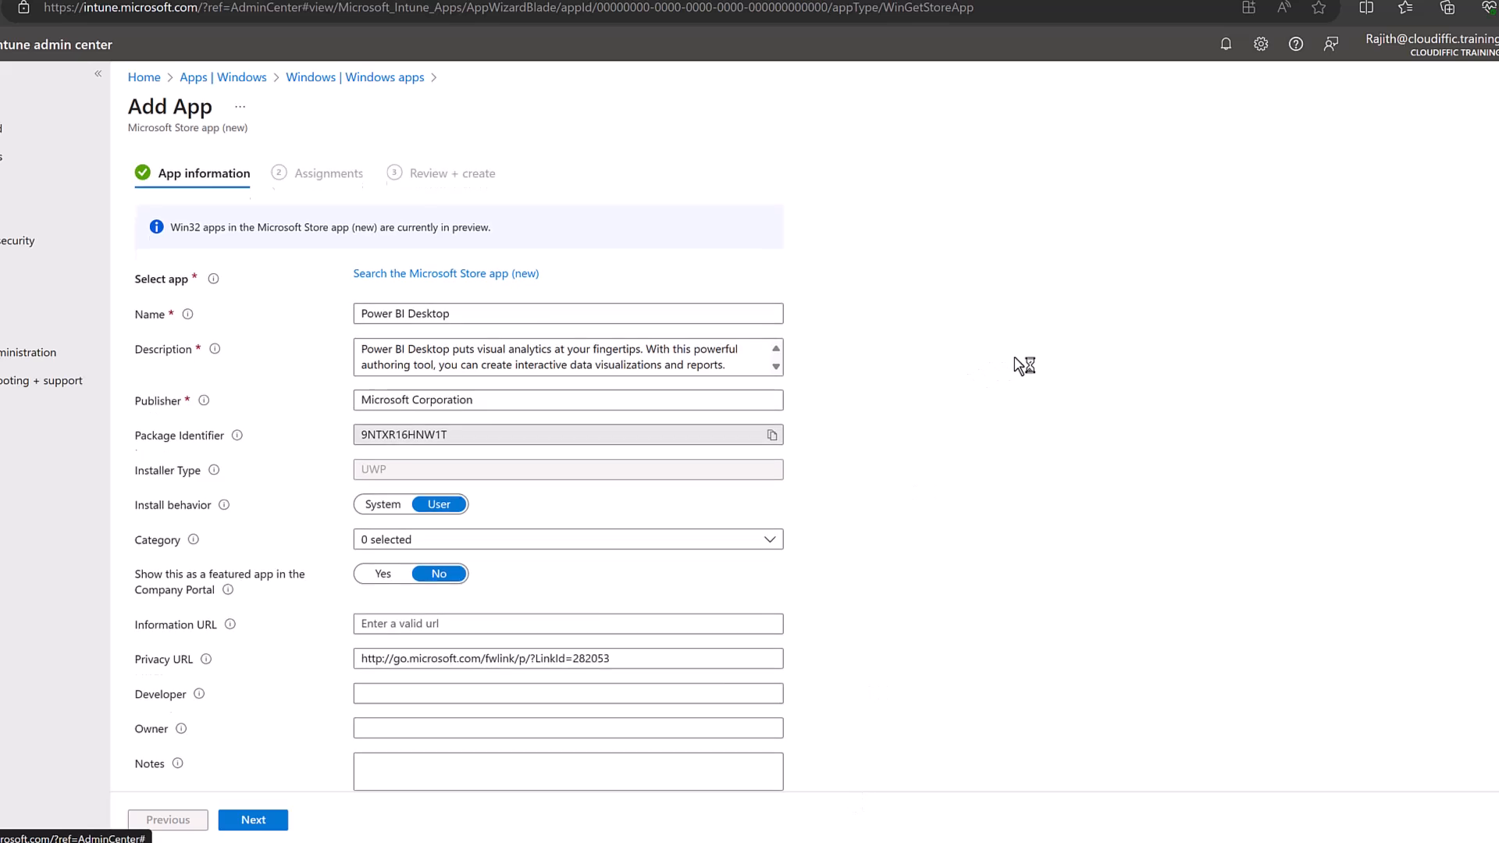
pyautogui.scroll(-3)
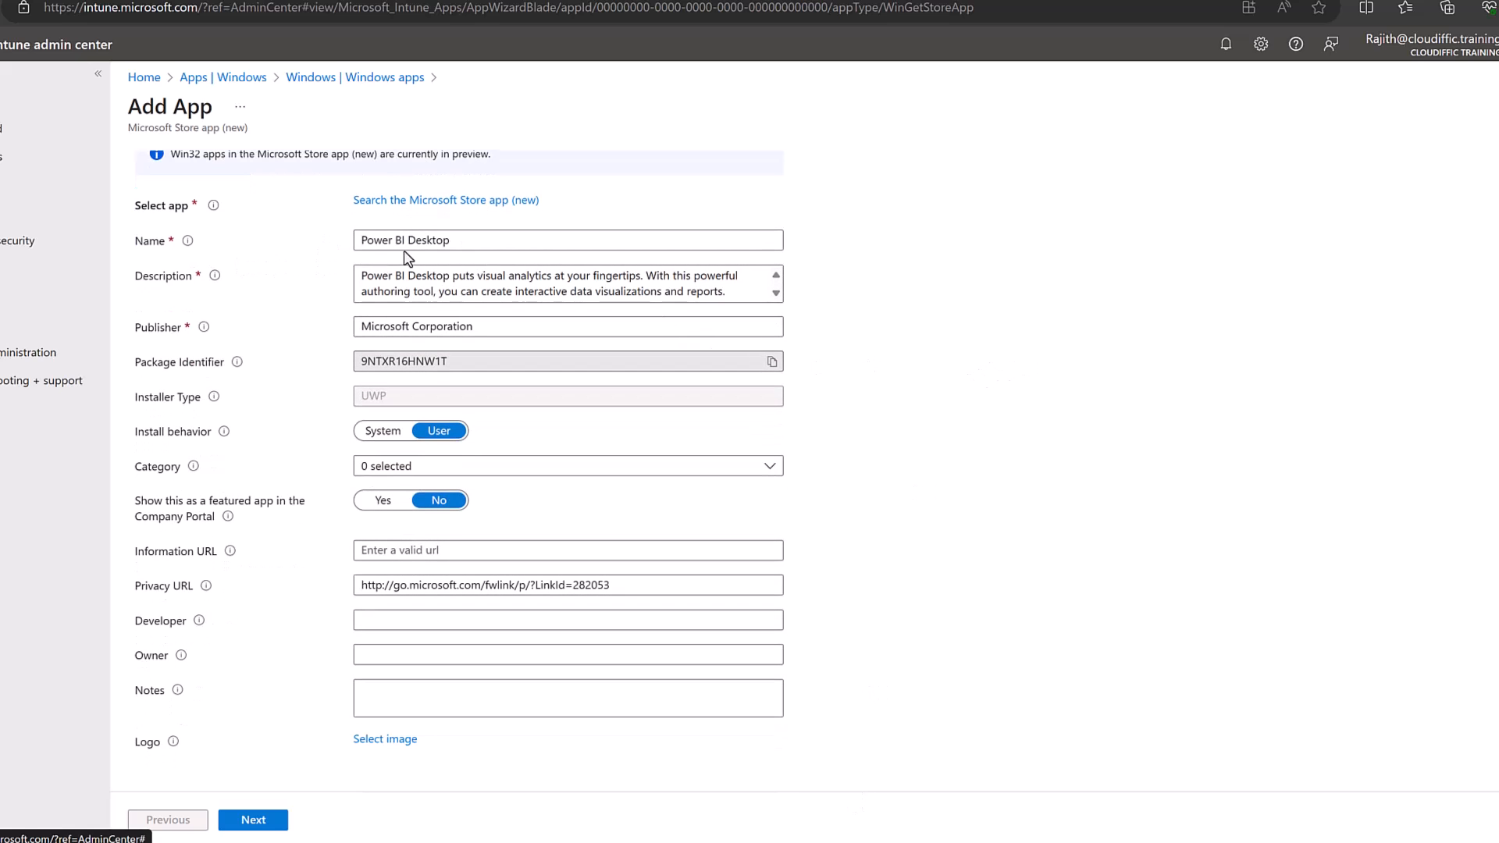
pyautogui.click(566, 282)
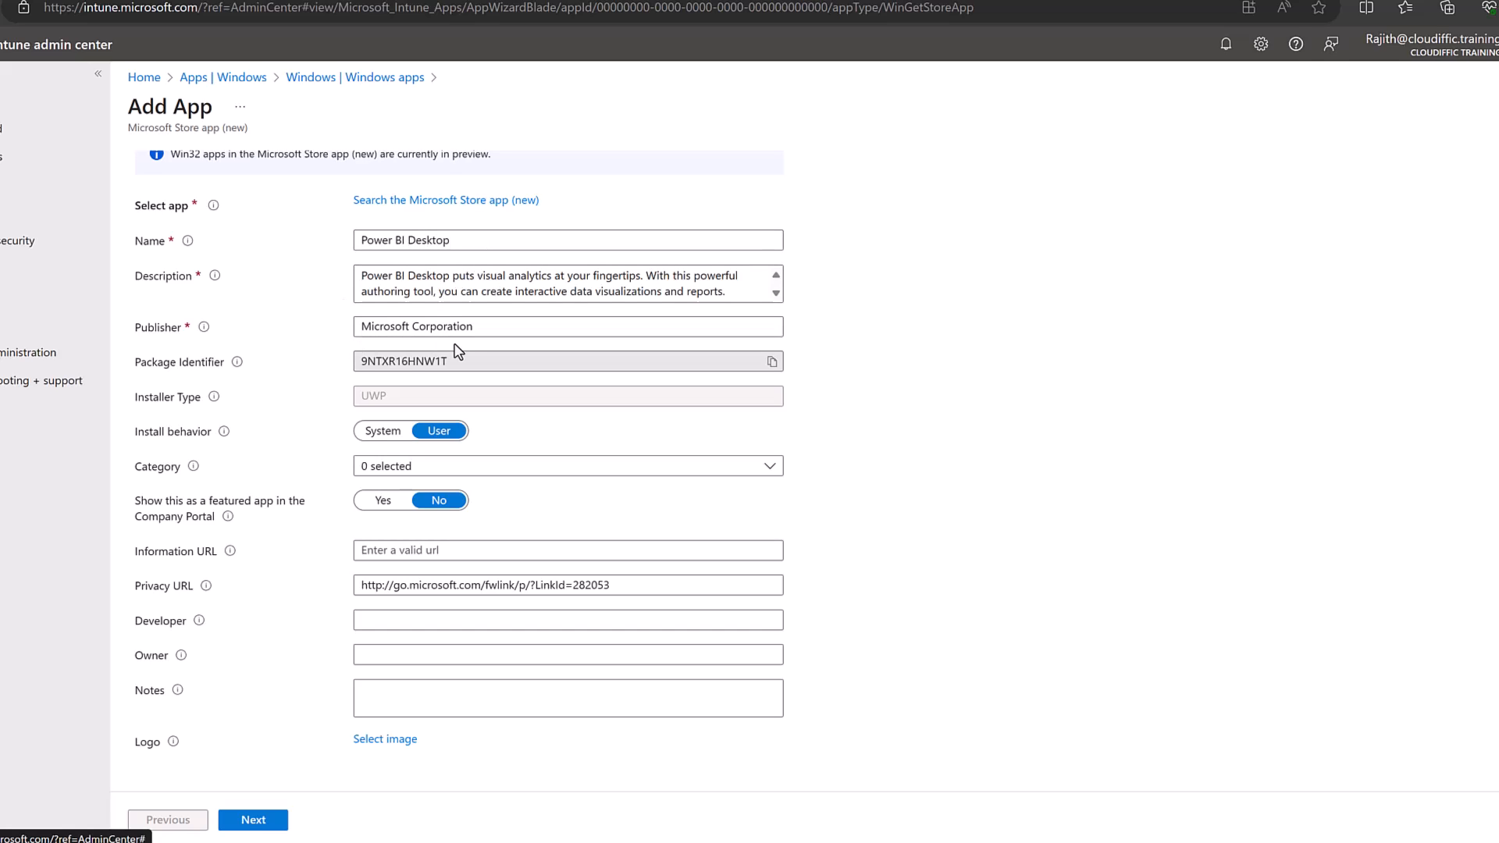
pyautogui.moveTo(771, 361)
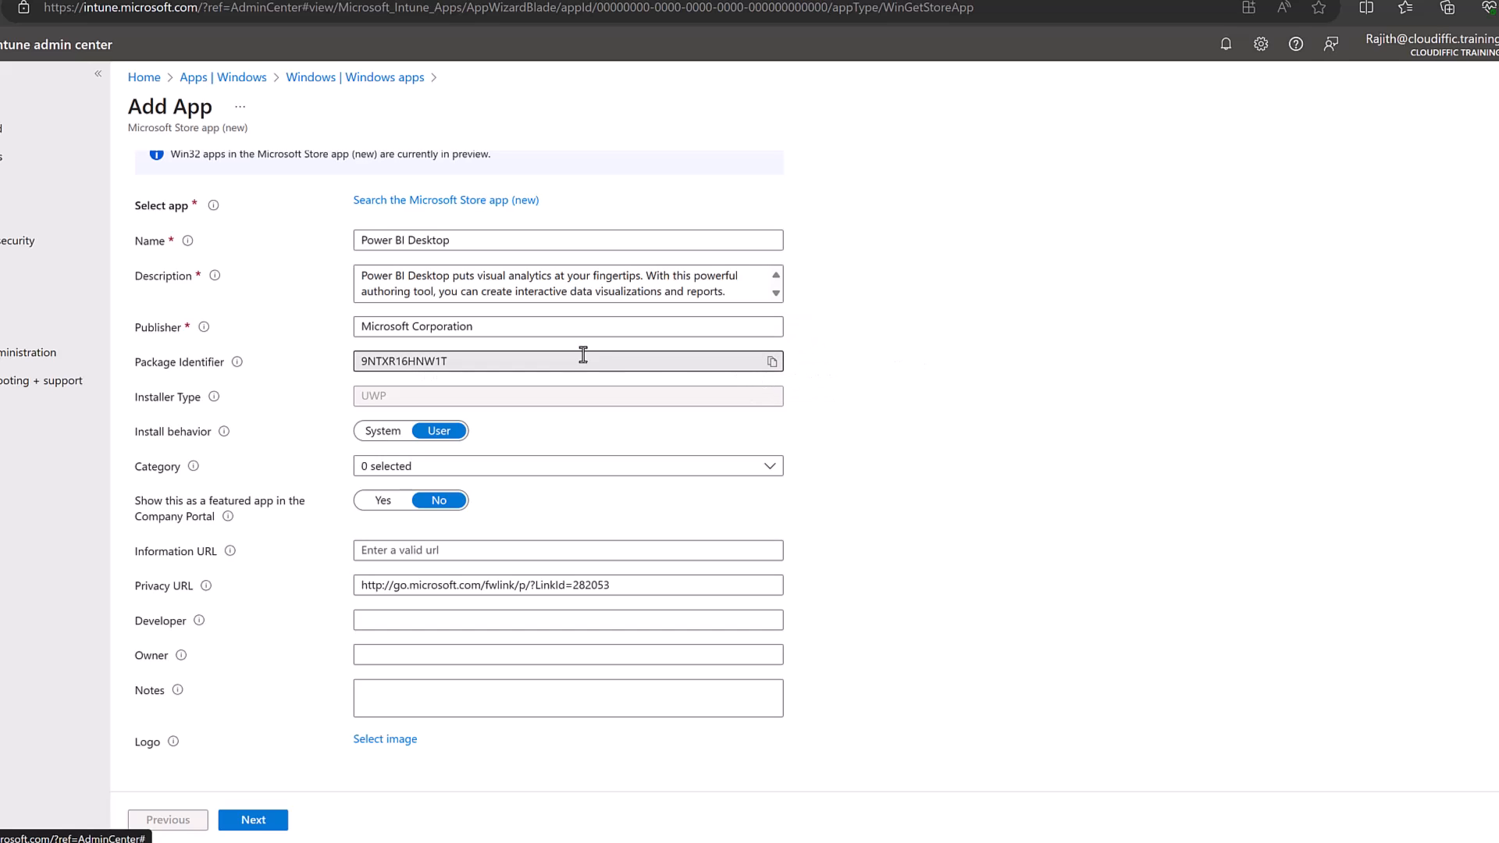
pyautogui.click(770, 361)
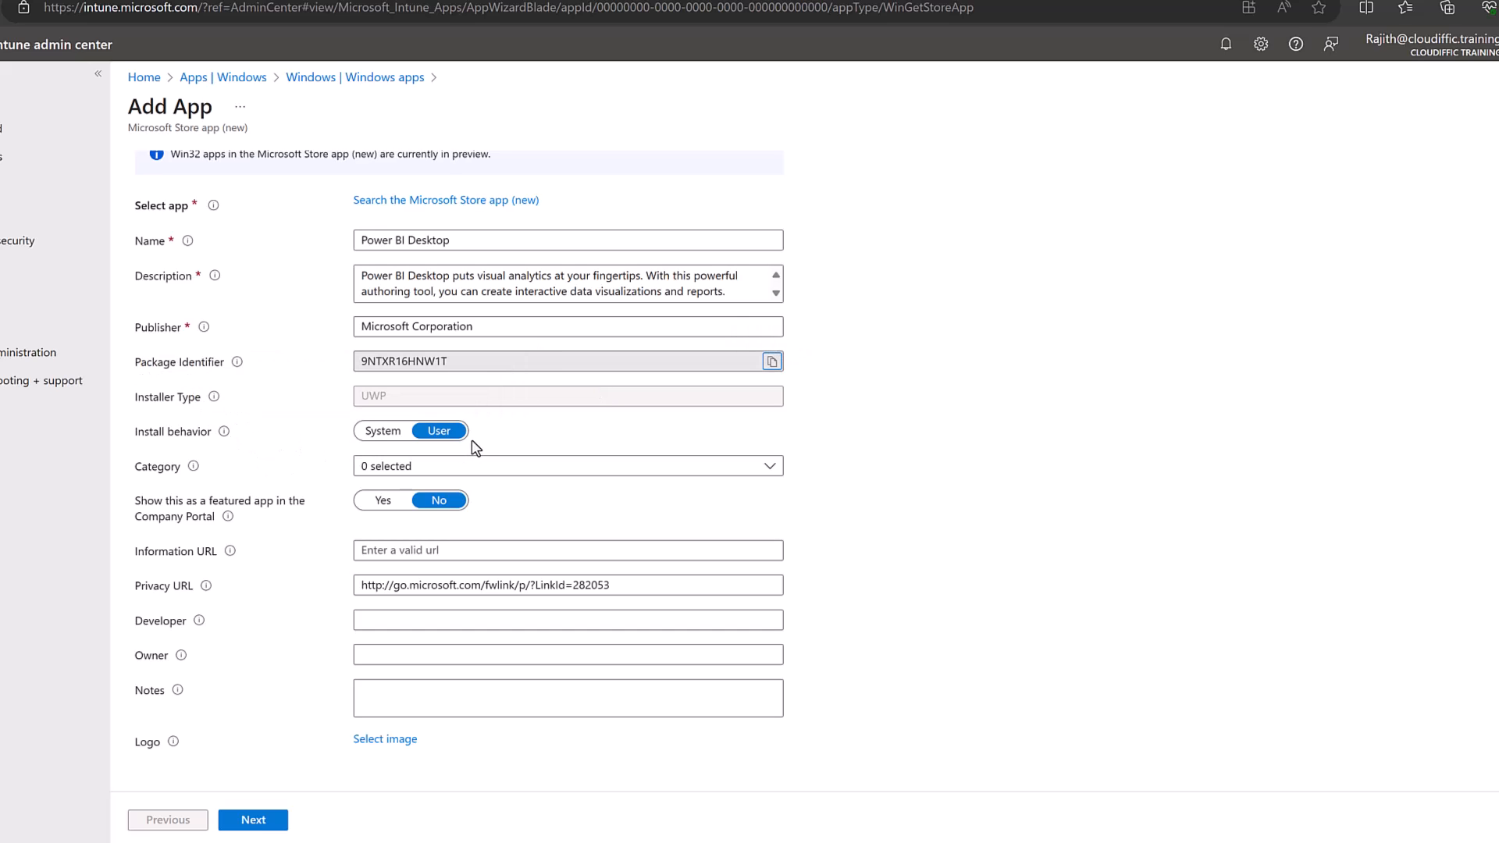
pyautogui.click(381, 430)
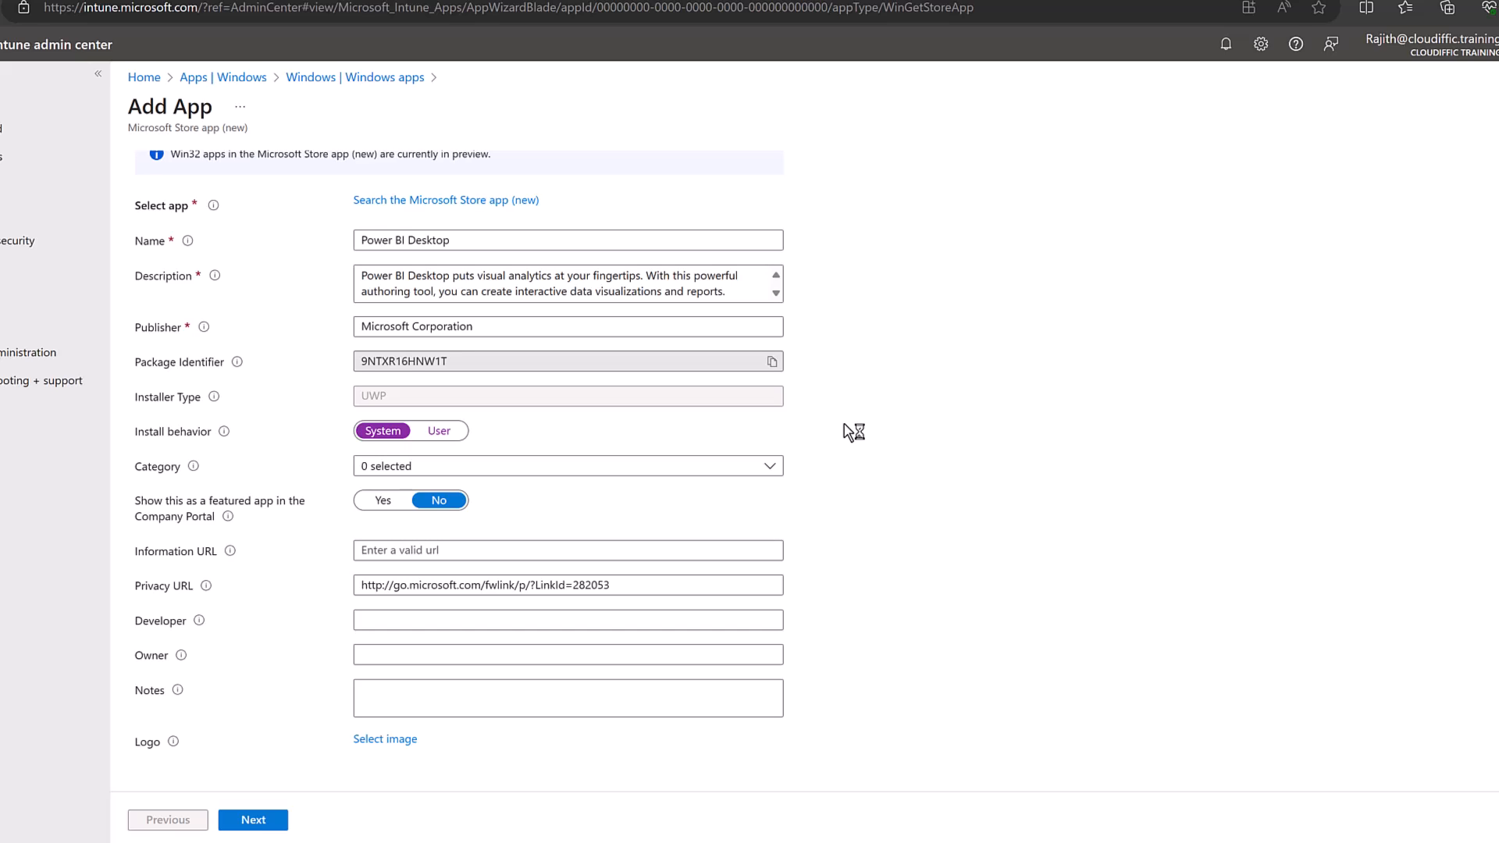
pyautogui.moveTo(832, 471)
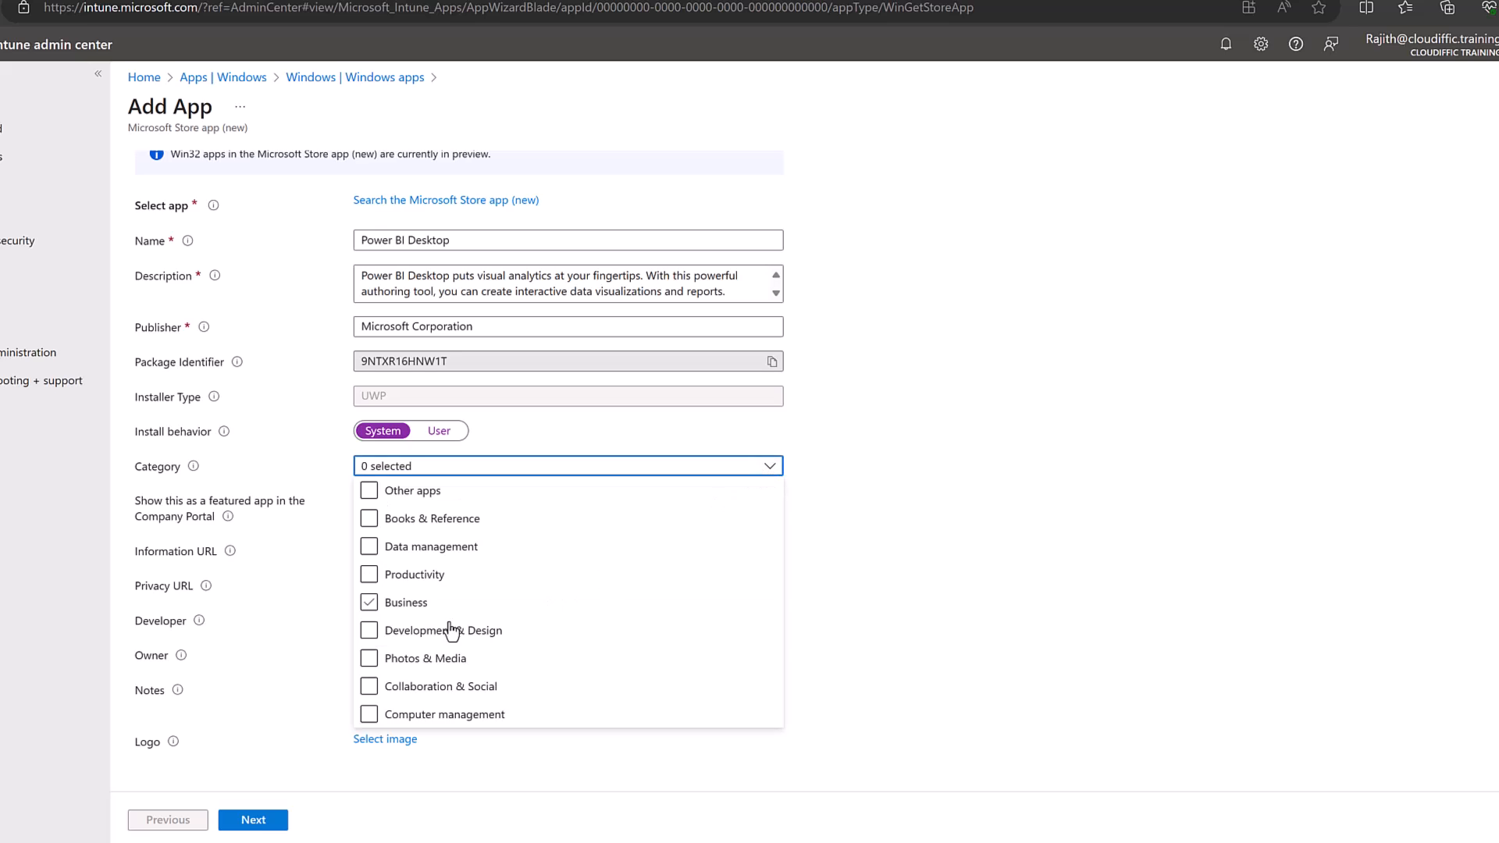
pyautogui.click(368, 573)
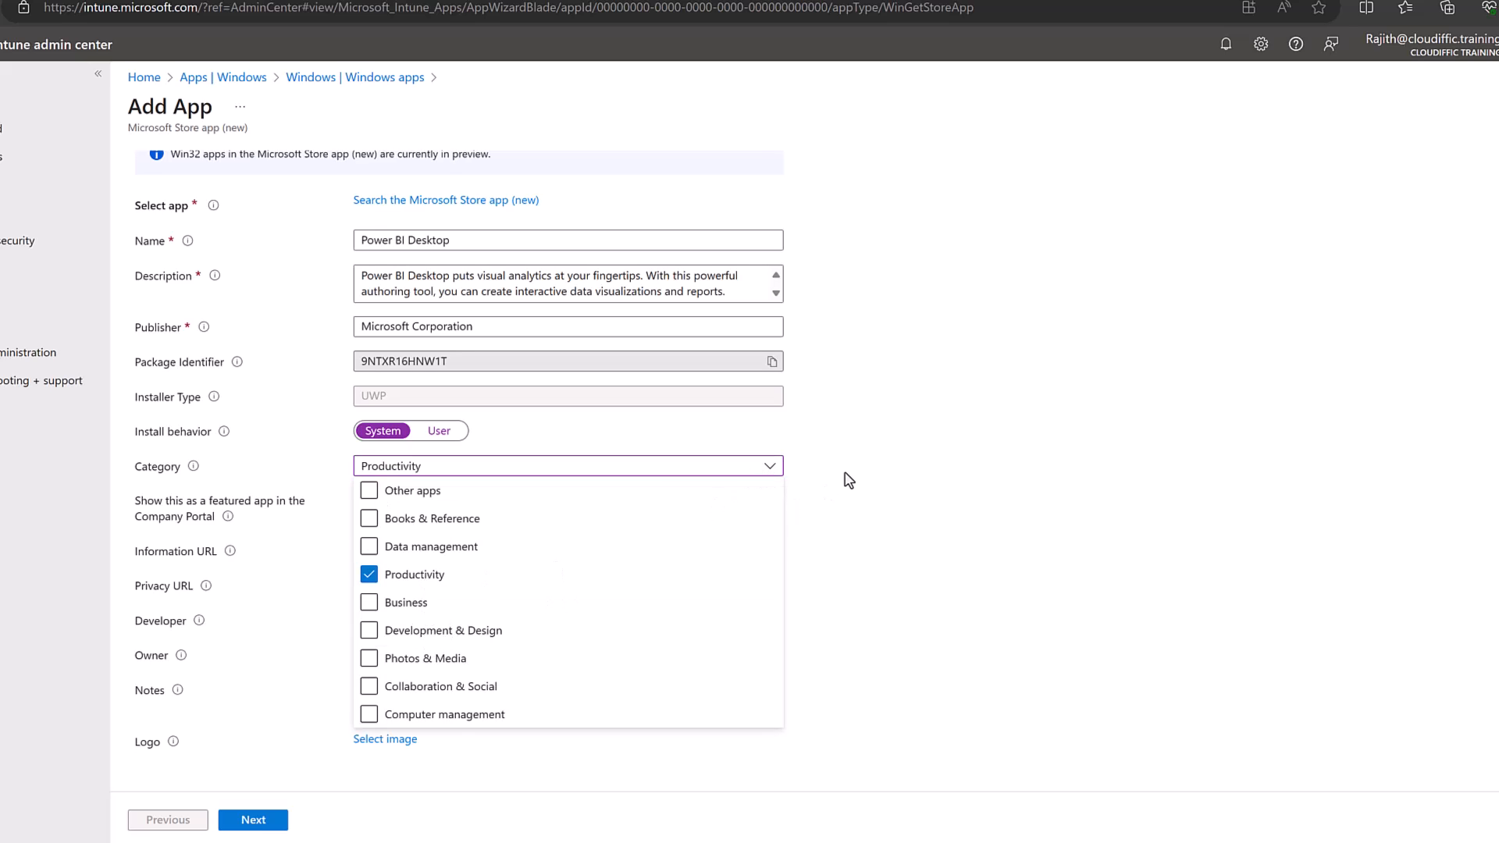
pyautogui.click(568, 466)
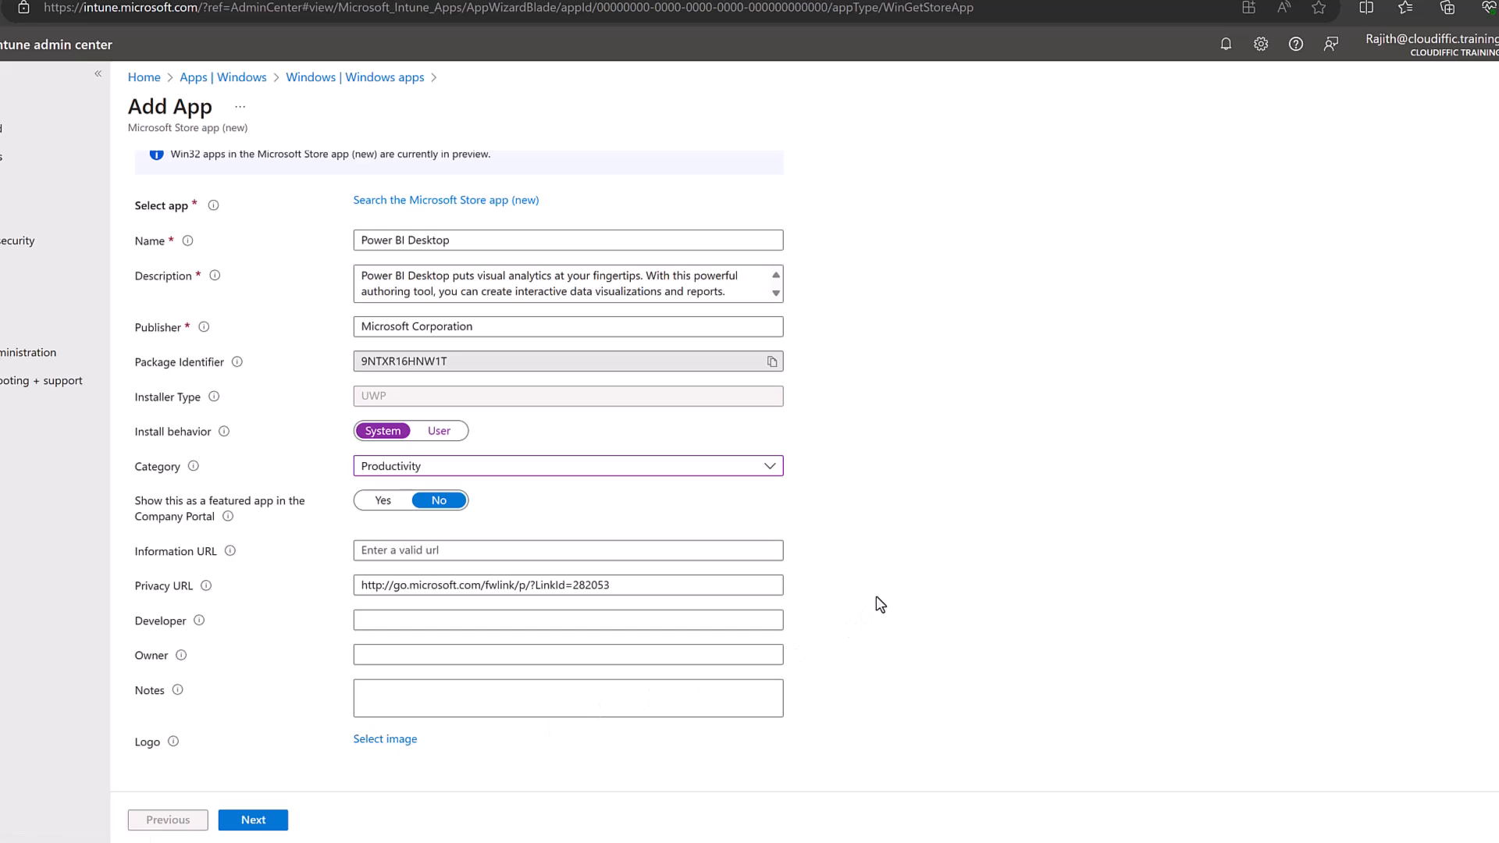
pyautogui.moveTo(334, 828)
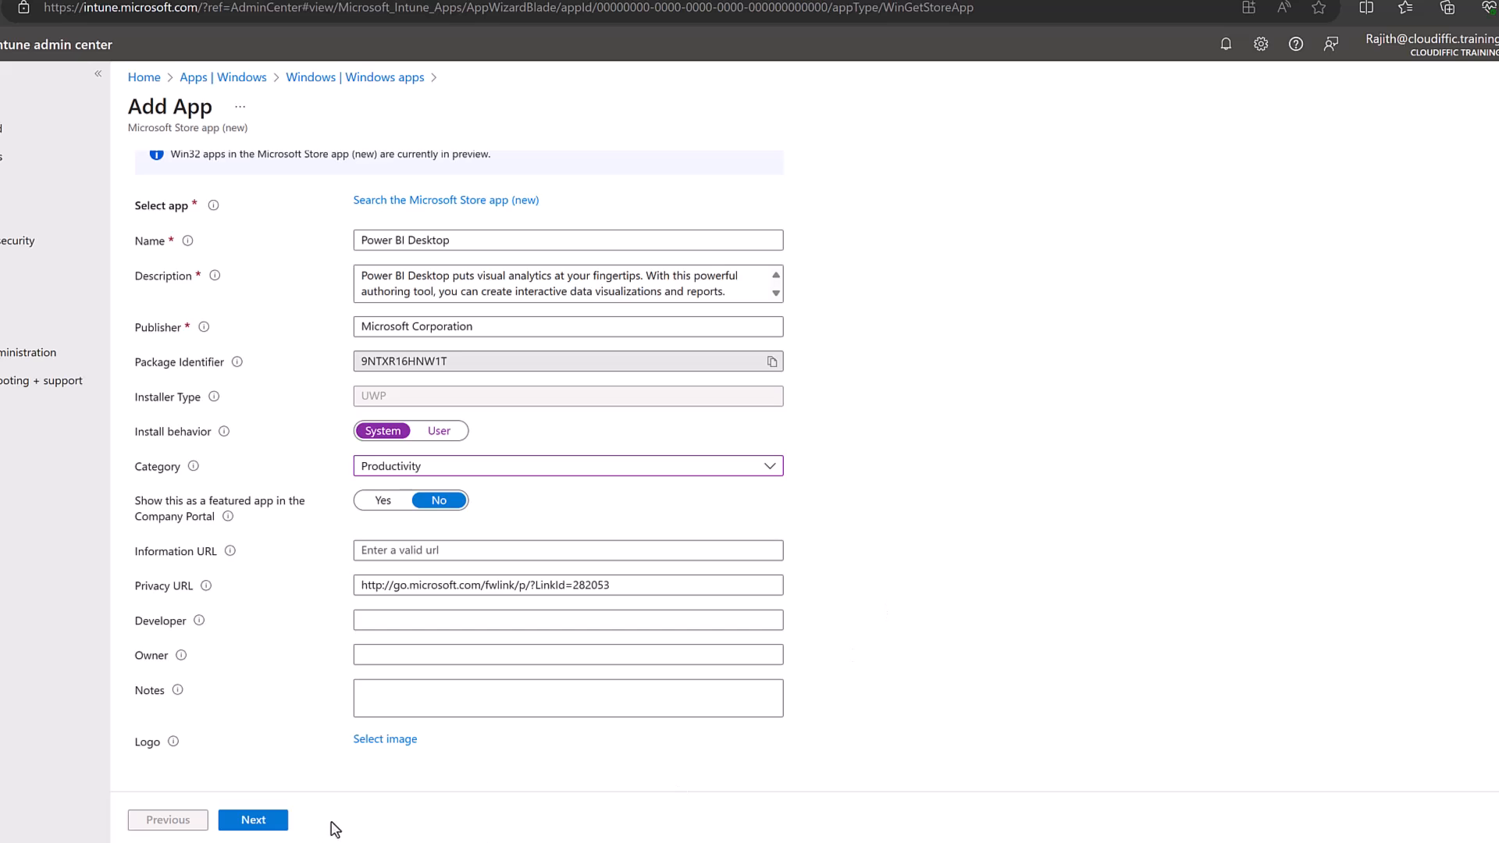
# Step: On the Assignments step, make Power BI Desktop required for all devices
pyautogui.click(253, 819)
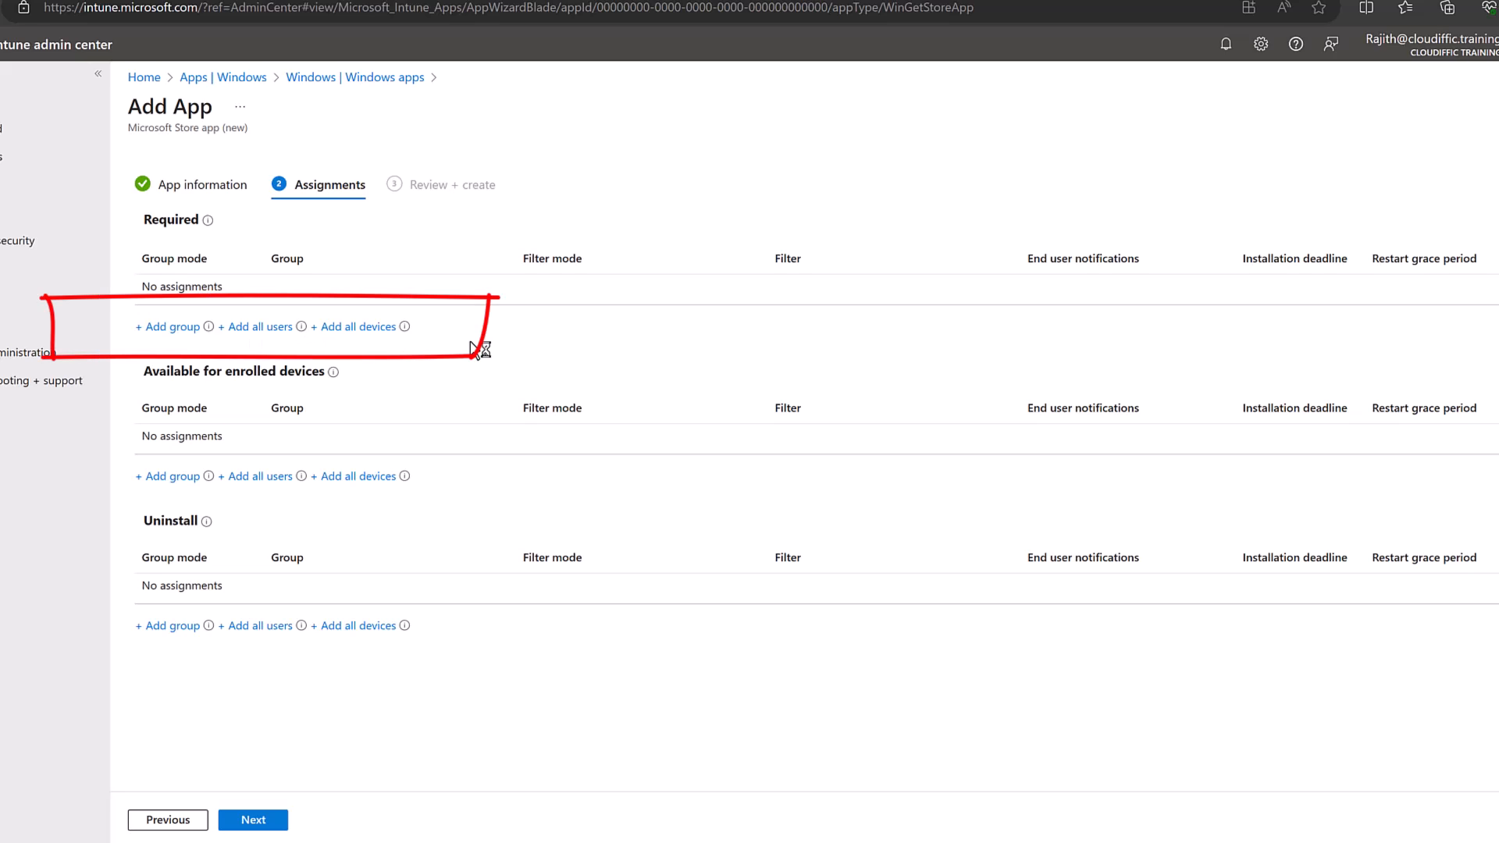
pyautogui.moveTo(250, 345)
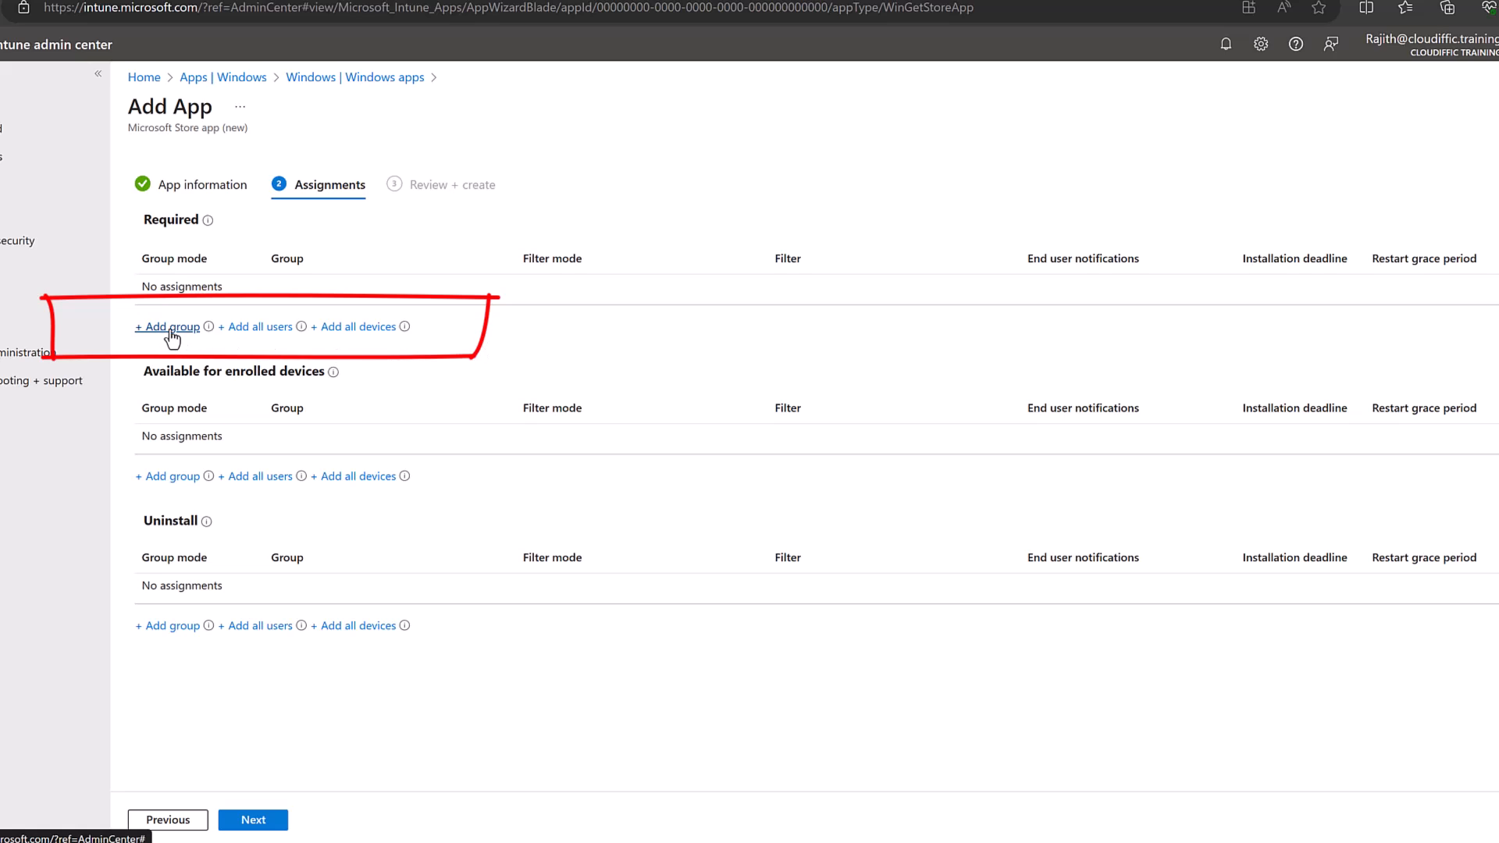
pyautogui.moveTo(268, 347)
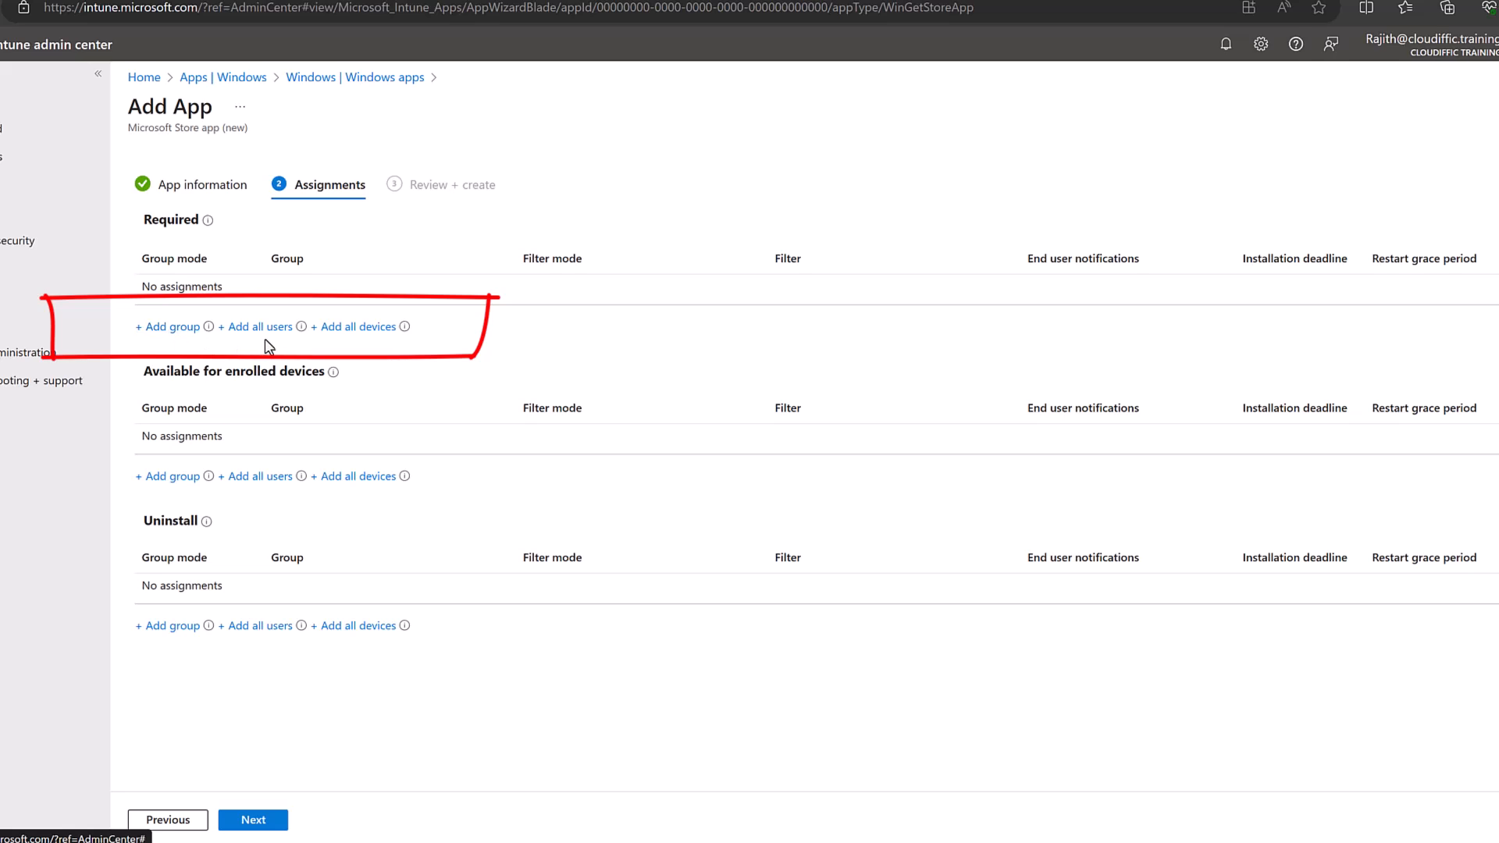
pyautogui.moveTo(373, 342)
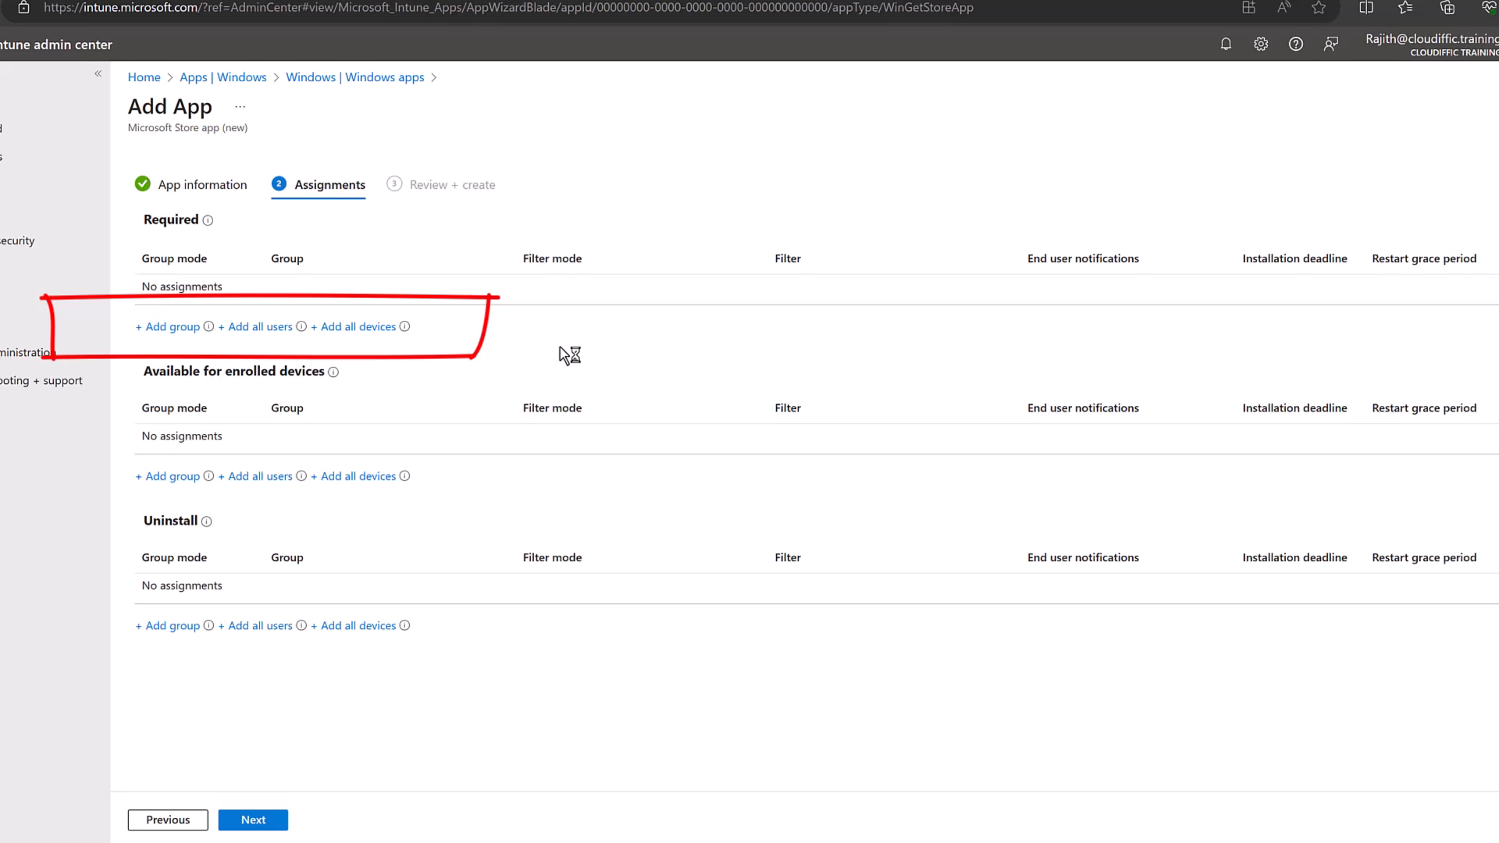
pyautogui.moveTo(356, 327)
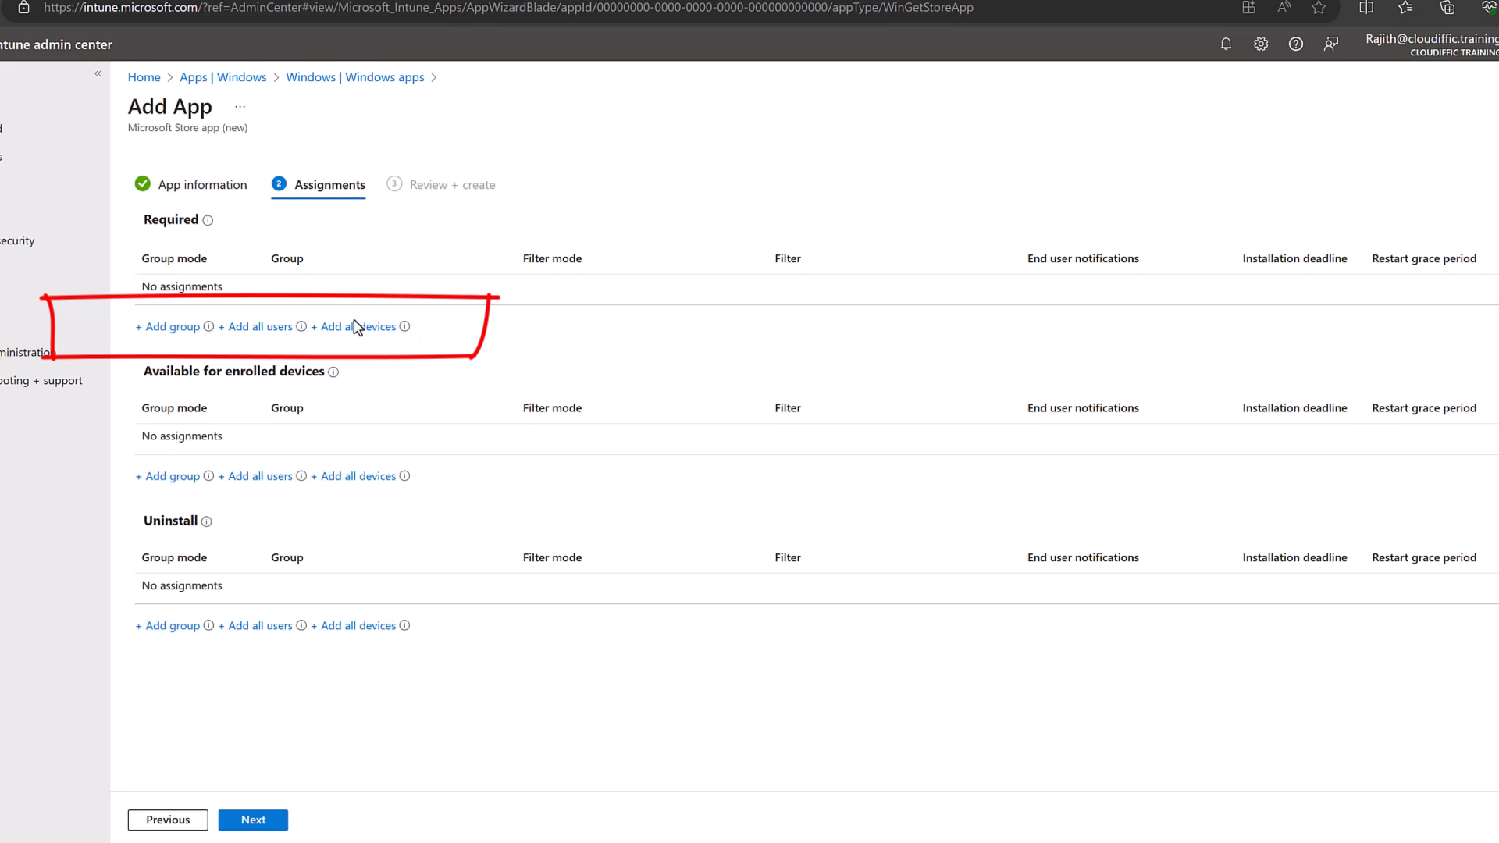
pyautogui.click(361, 326)
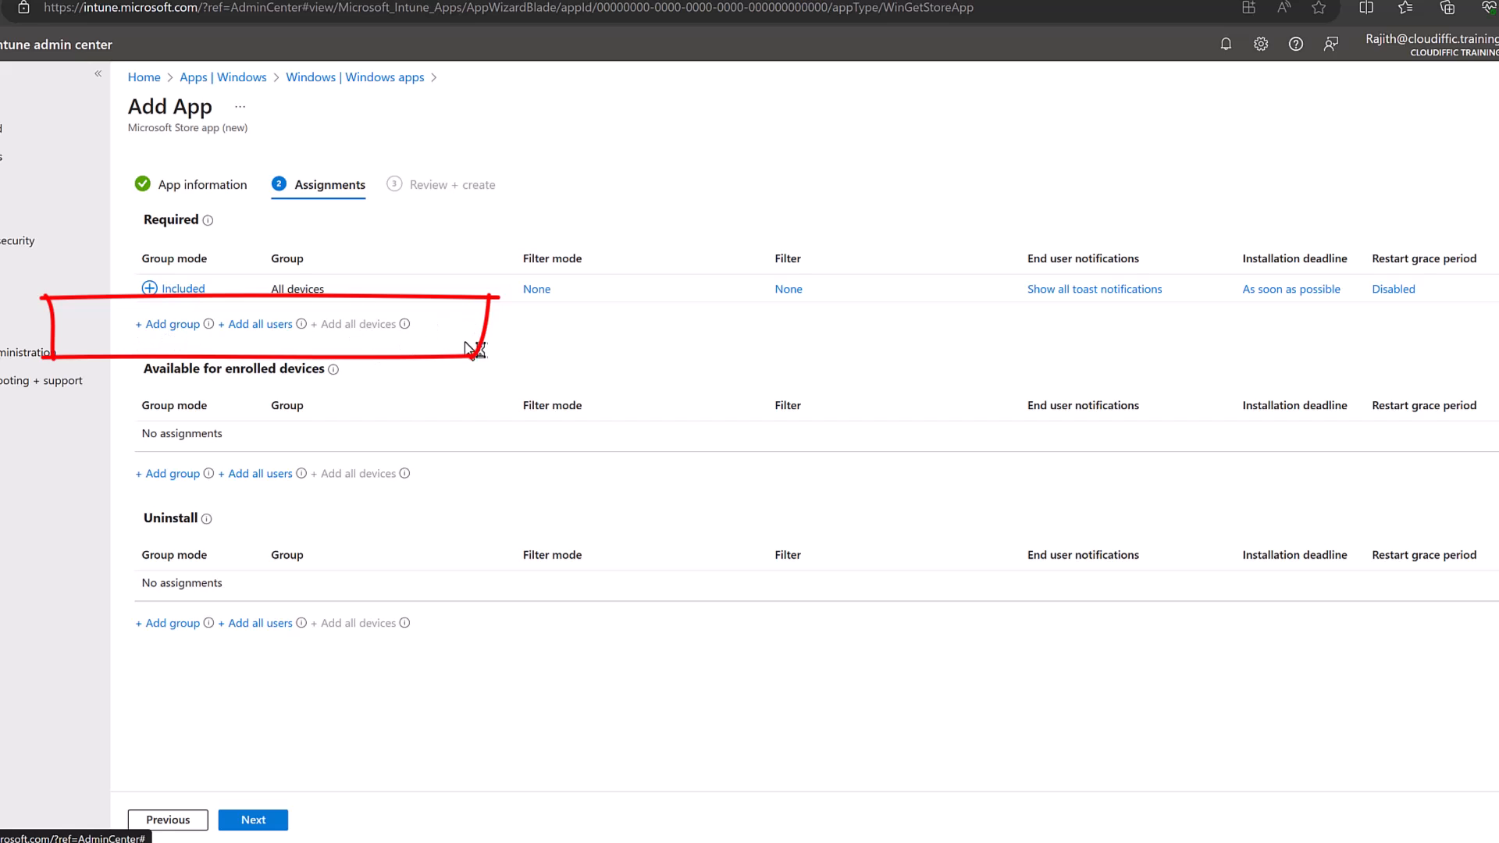
pyautogui.moveTo(476, 350)
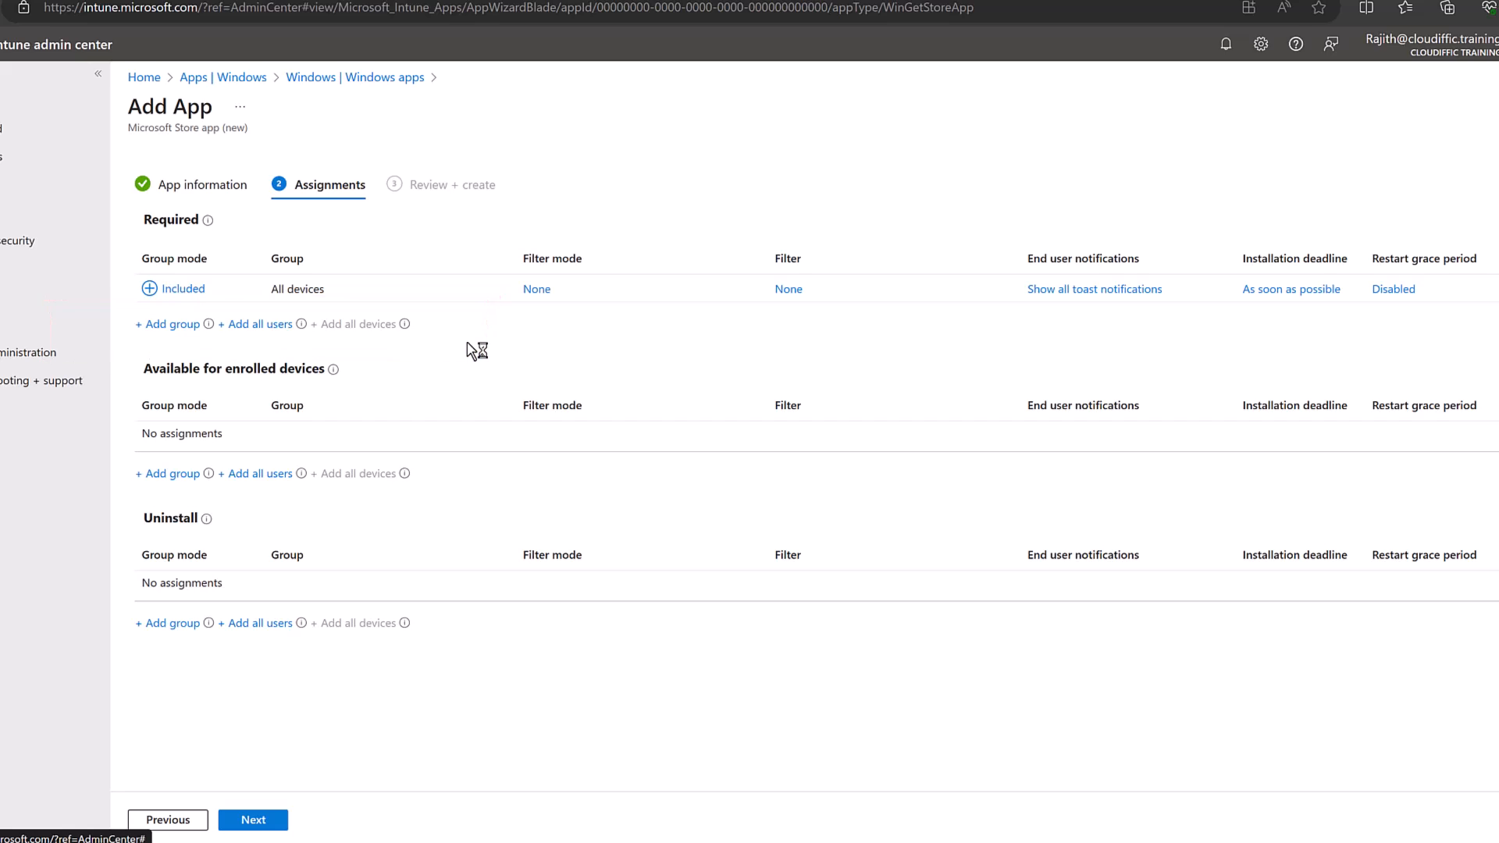
# Step: Review the summary and create the Power BI Desktop app
pyautogui.click(252, 820)
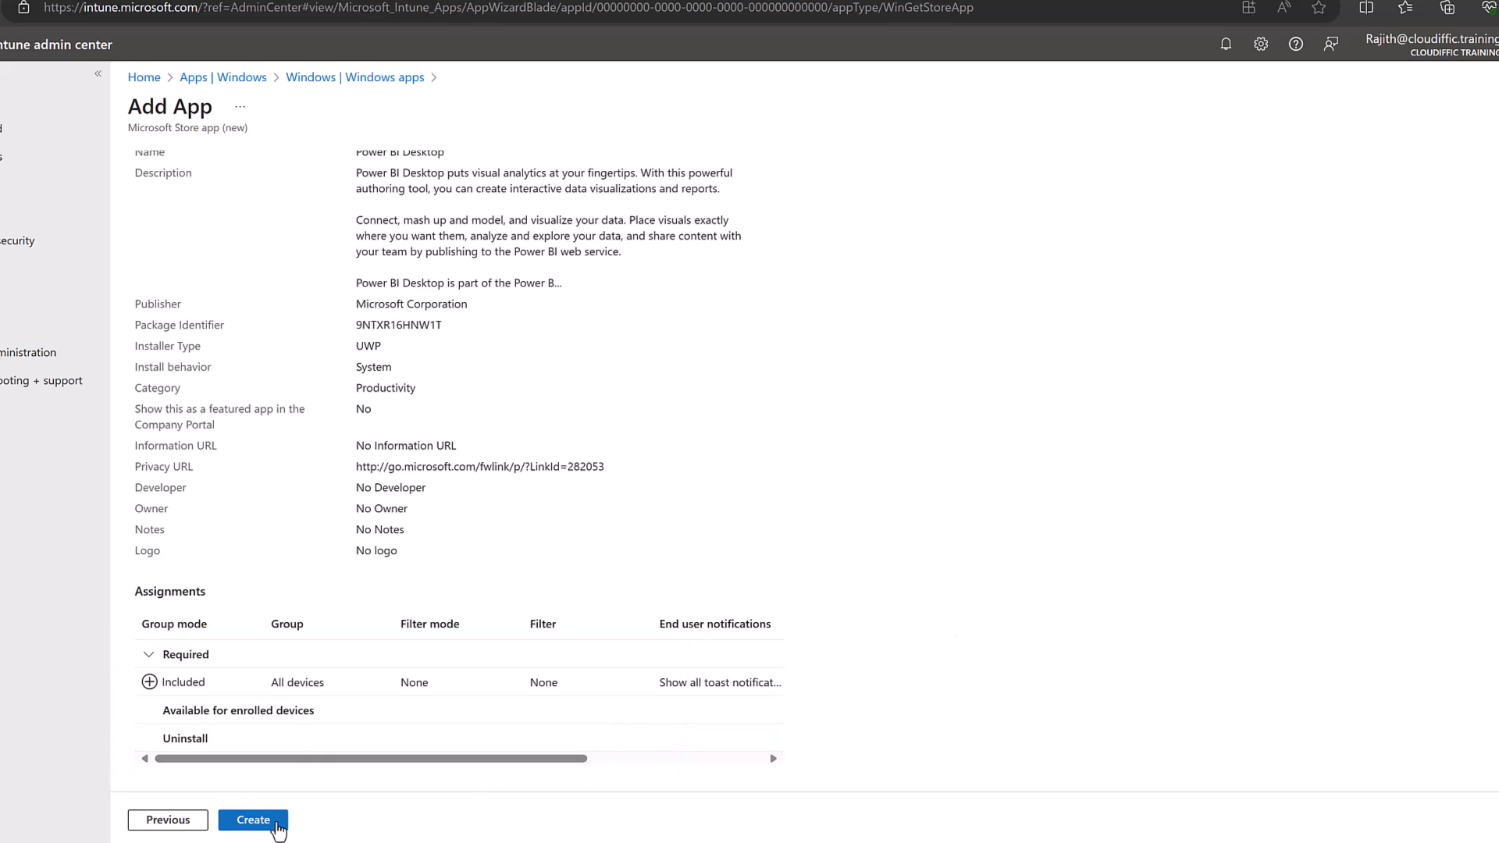
pyautogui.click(252, 820)
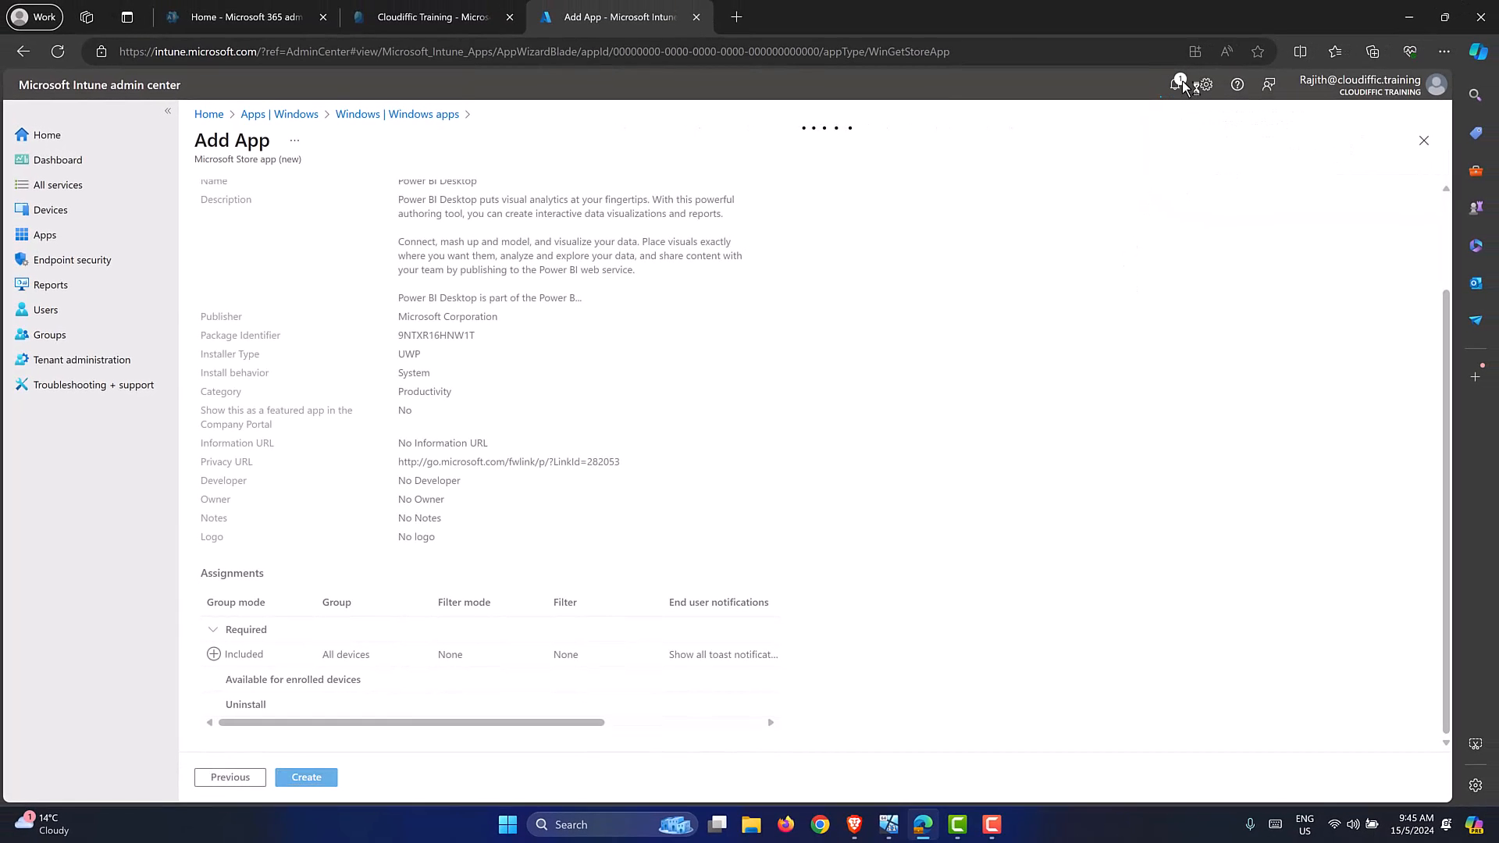
pyautogui.click(306, 776)
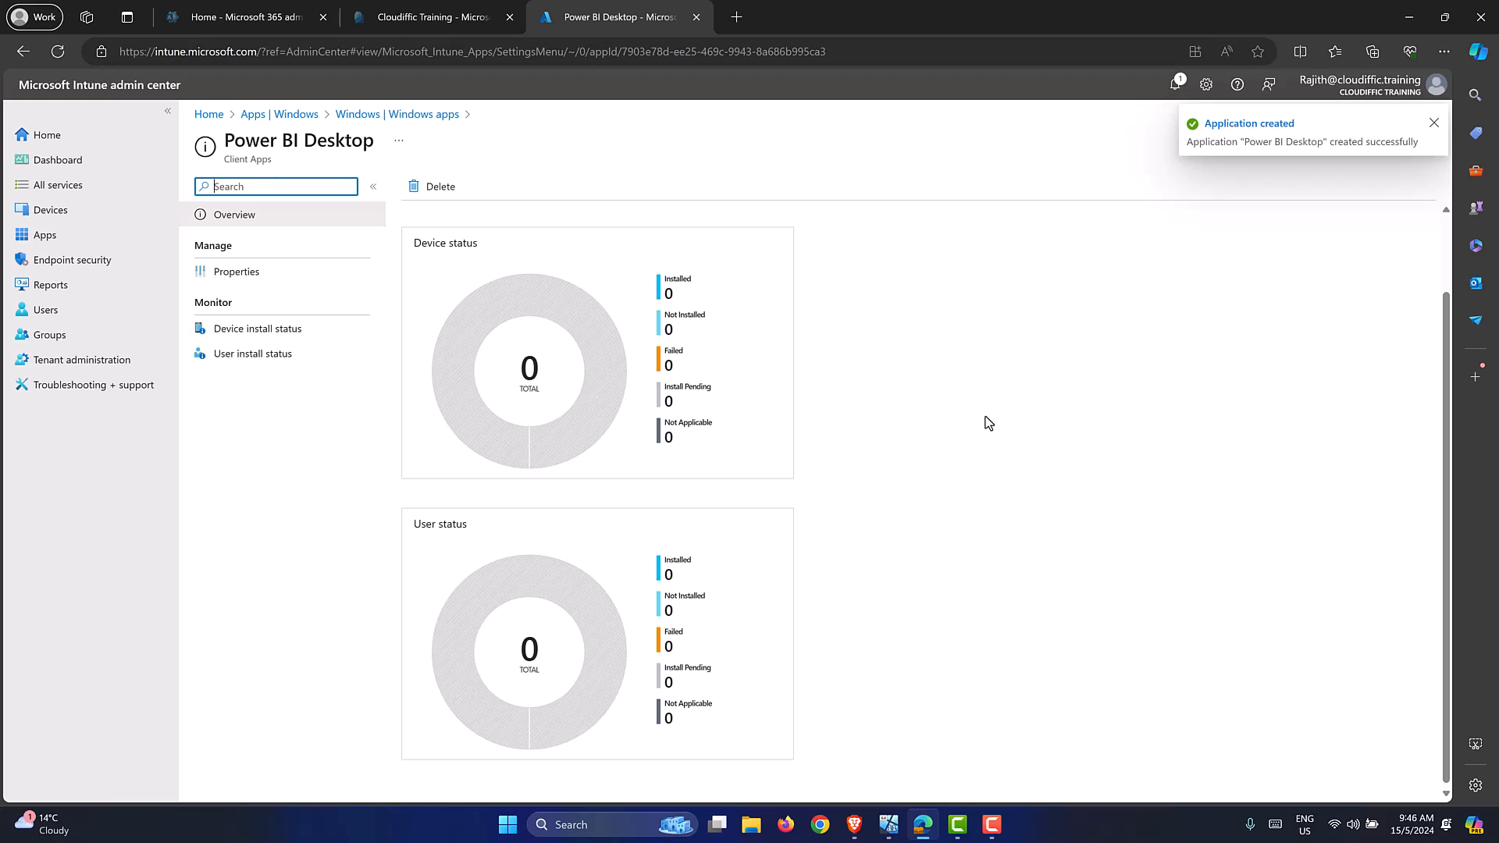
# Step: Check Power BI Desktop's Properties, then return to its install status Overview
pyautogui.click(236, 270)
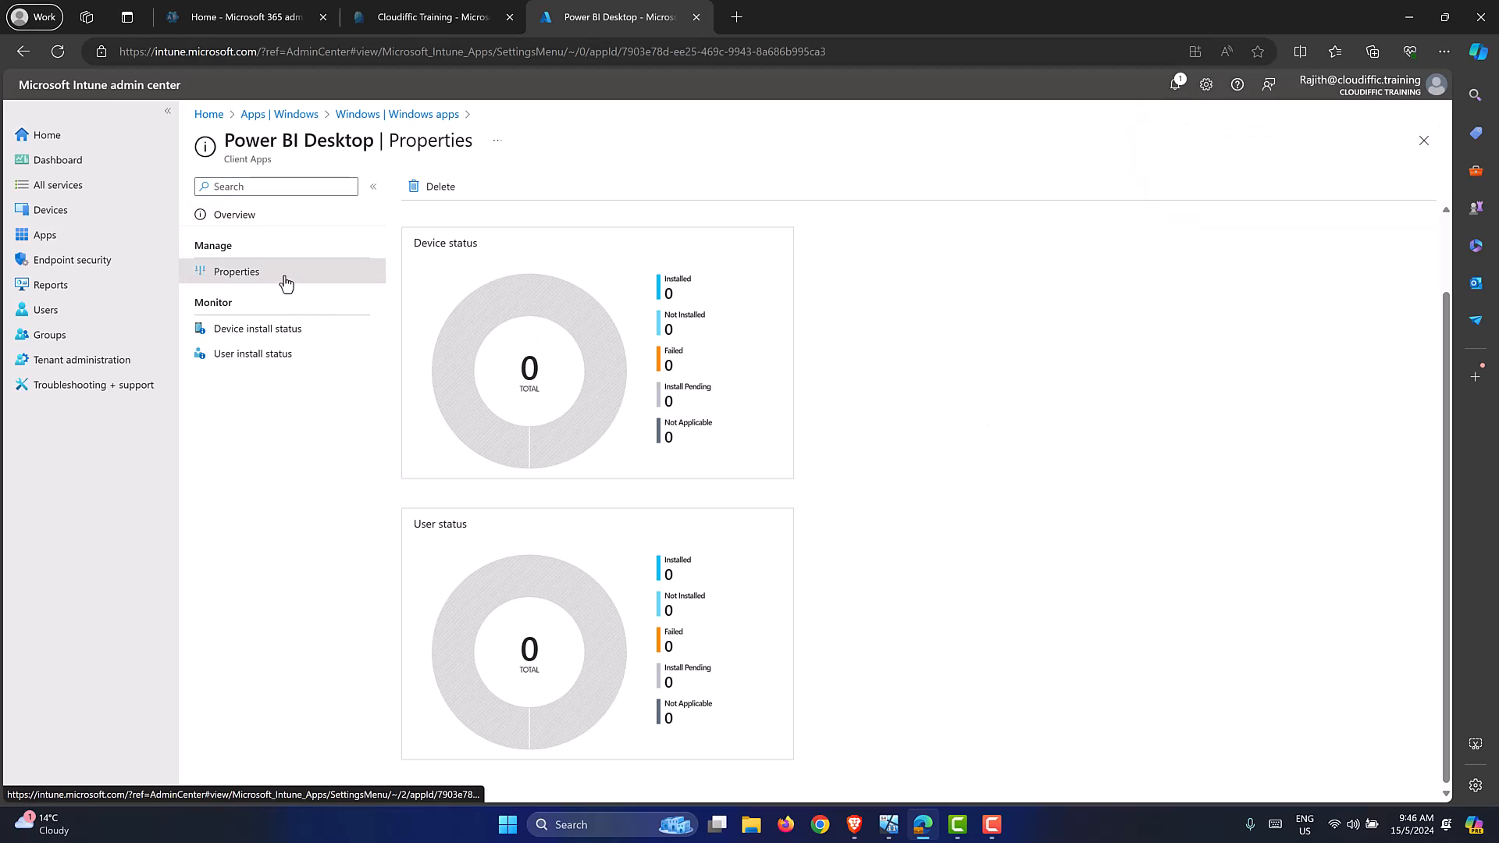
pyautogui.click(236, 271)
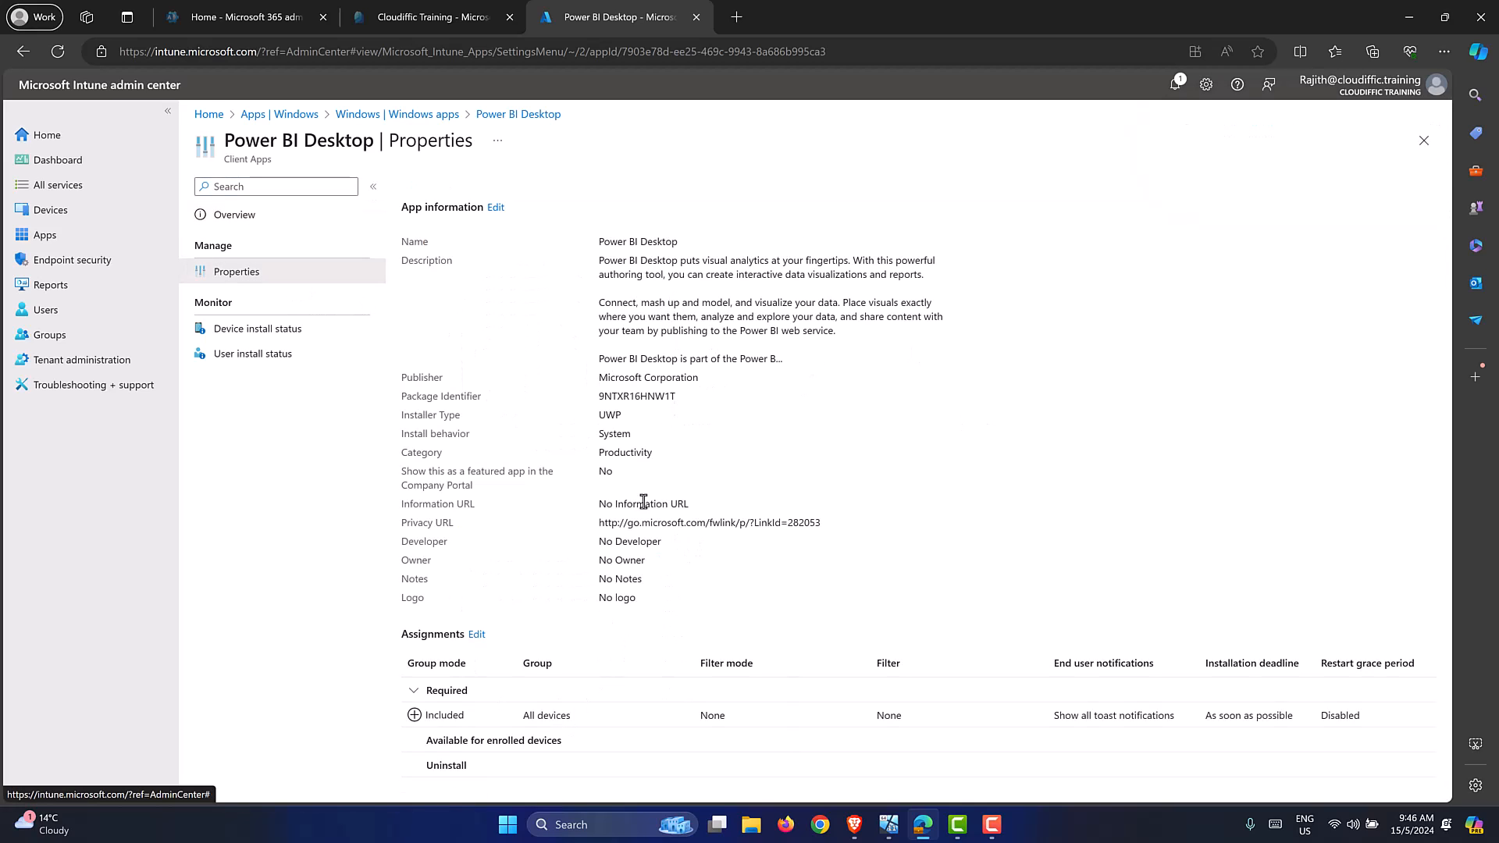
pyautogui.click(234, 214)
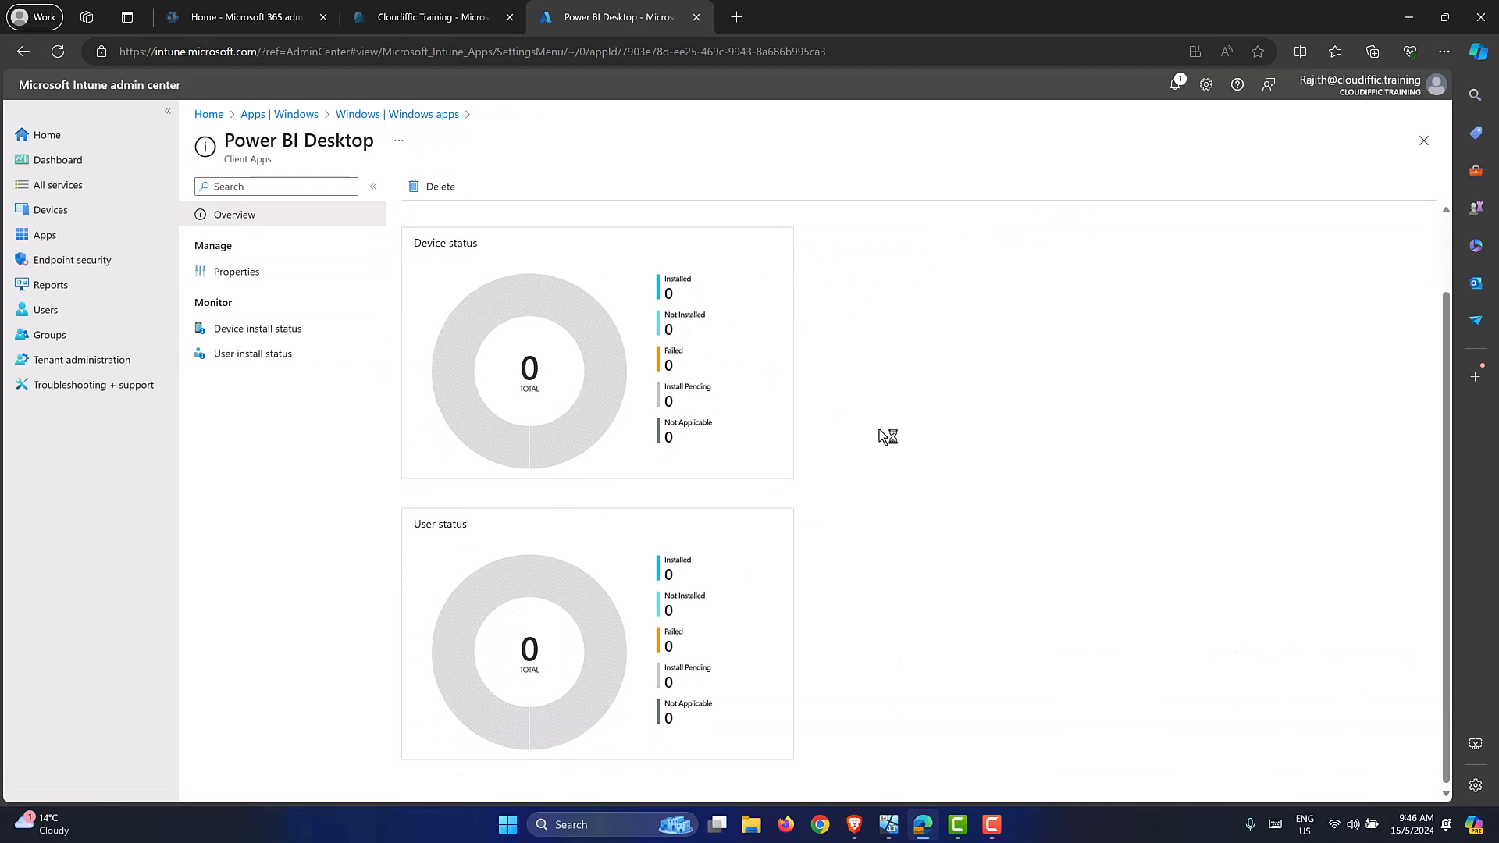
pyautogui.moveTo(518, 287)
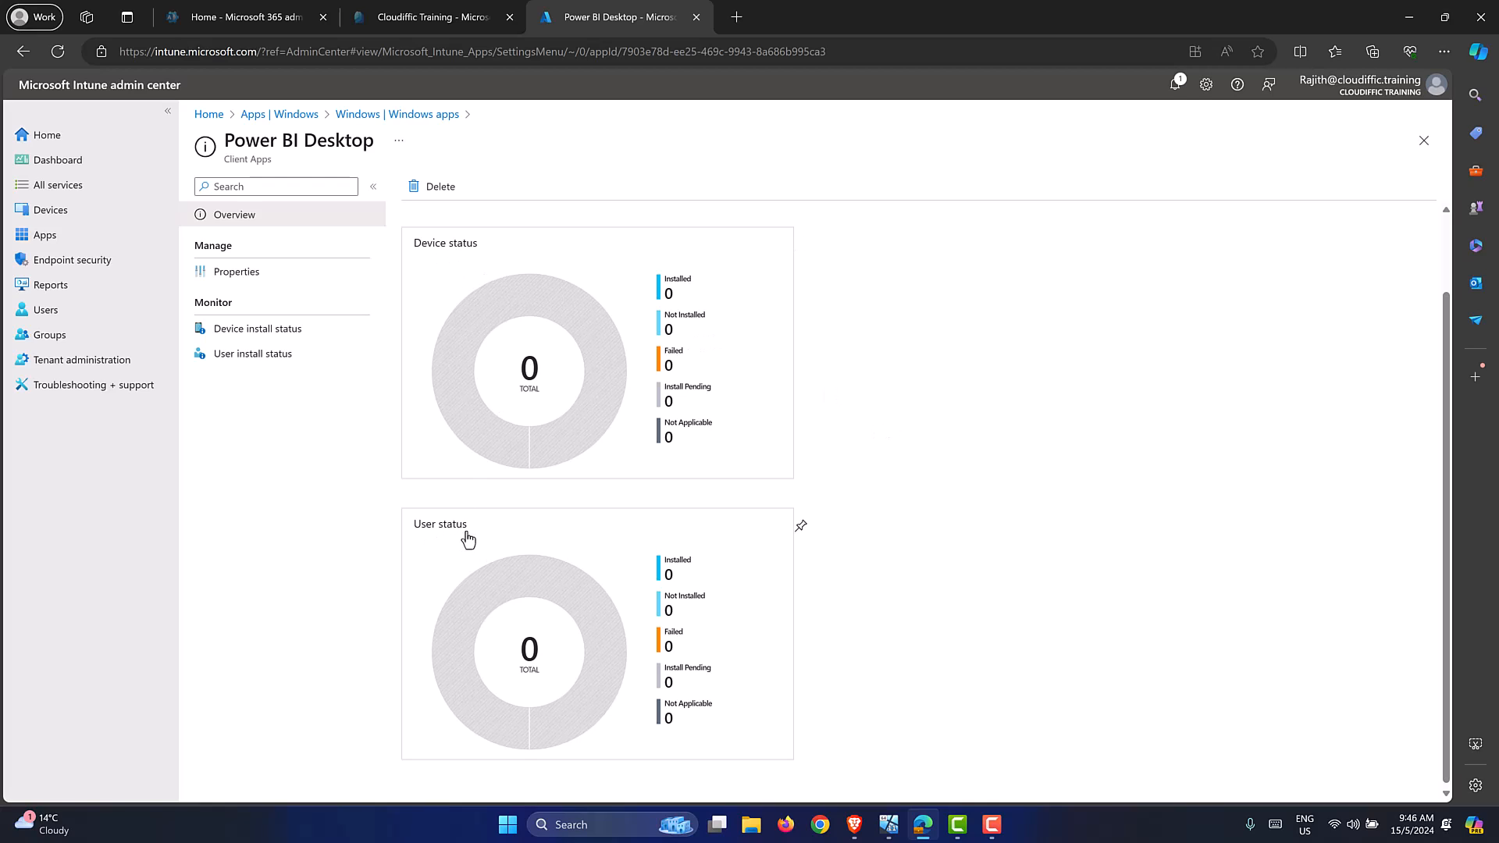
pyautogui.moveTo(517, 534)
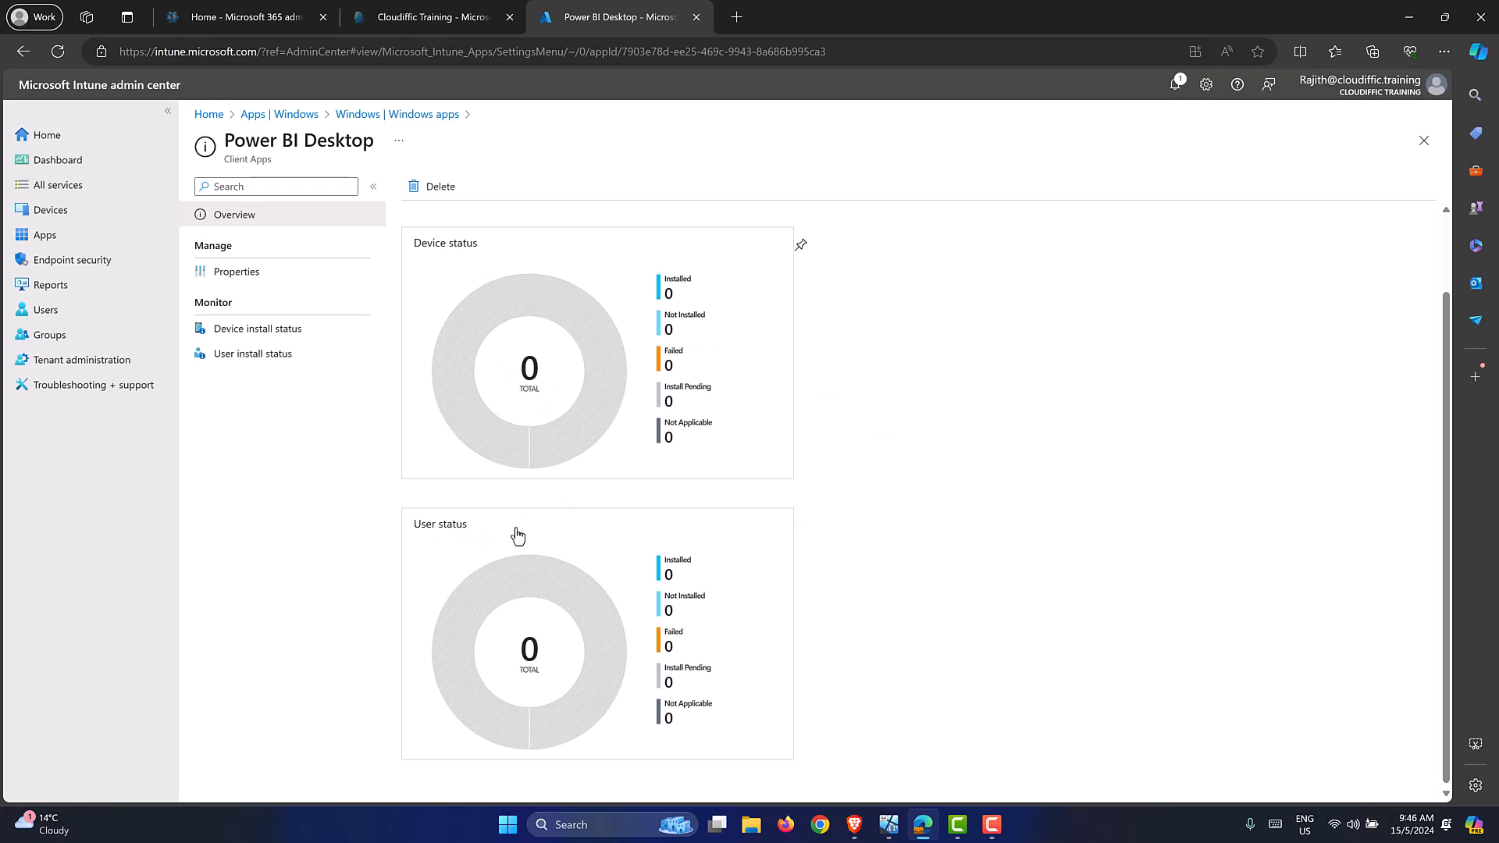
pyautogui.moveTo(882, 389)
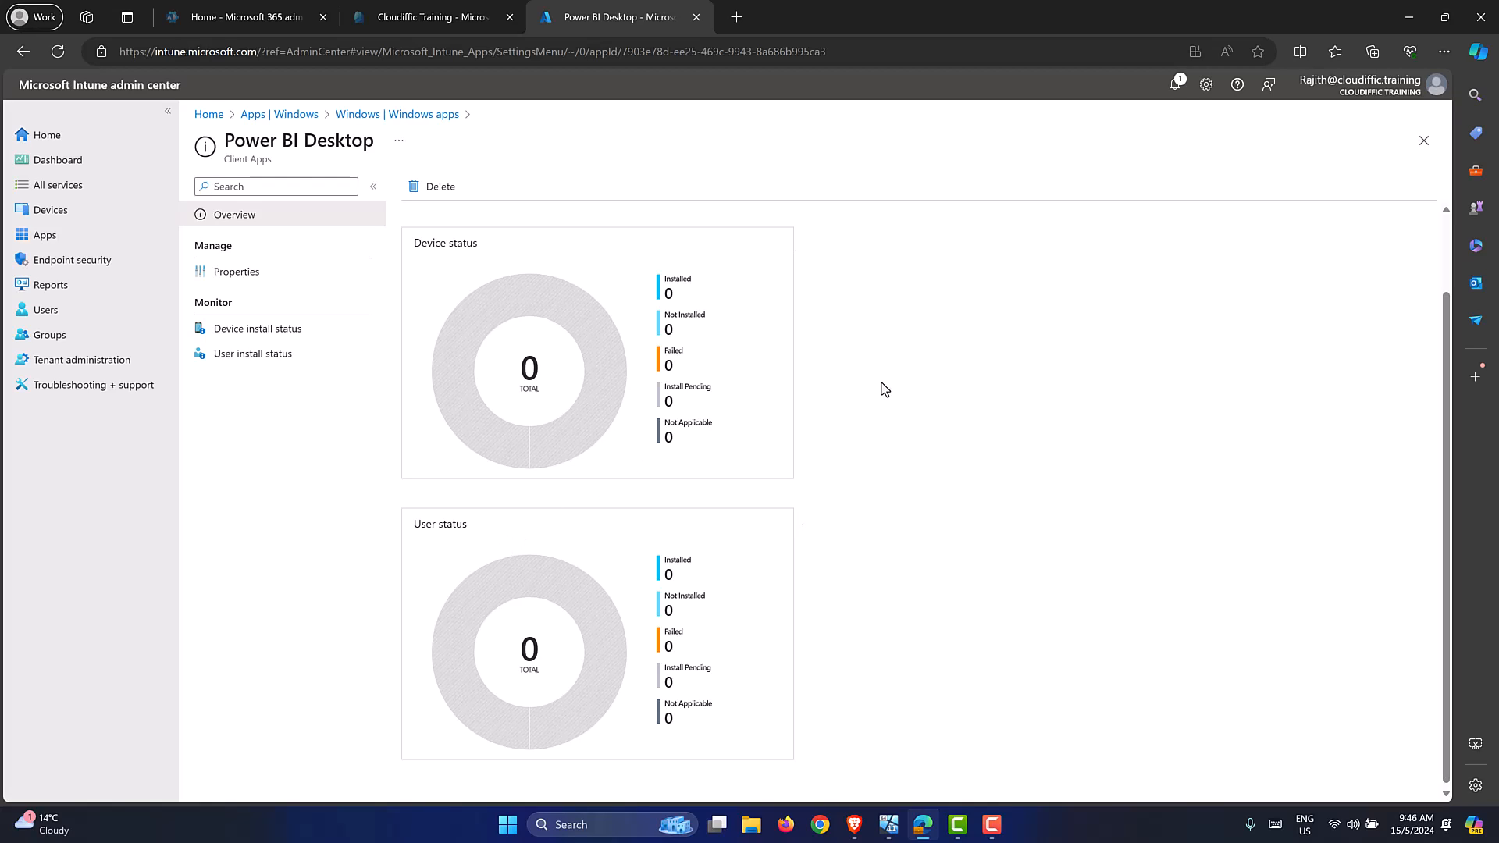
pyautogui.moveTo(884, 314)
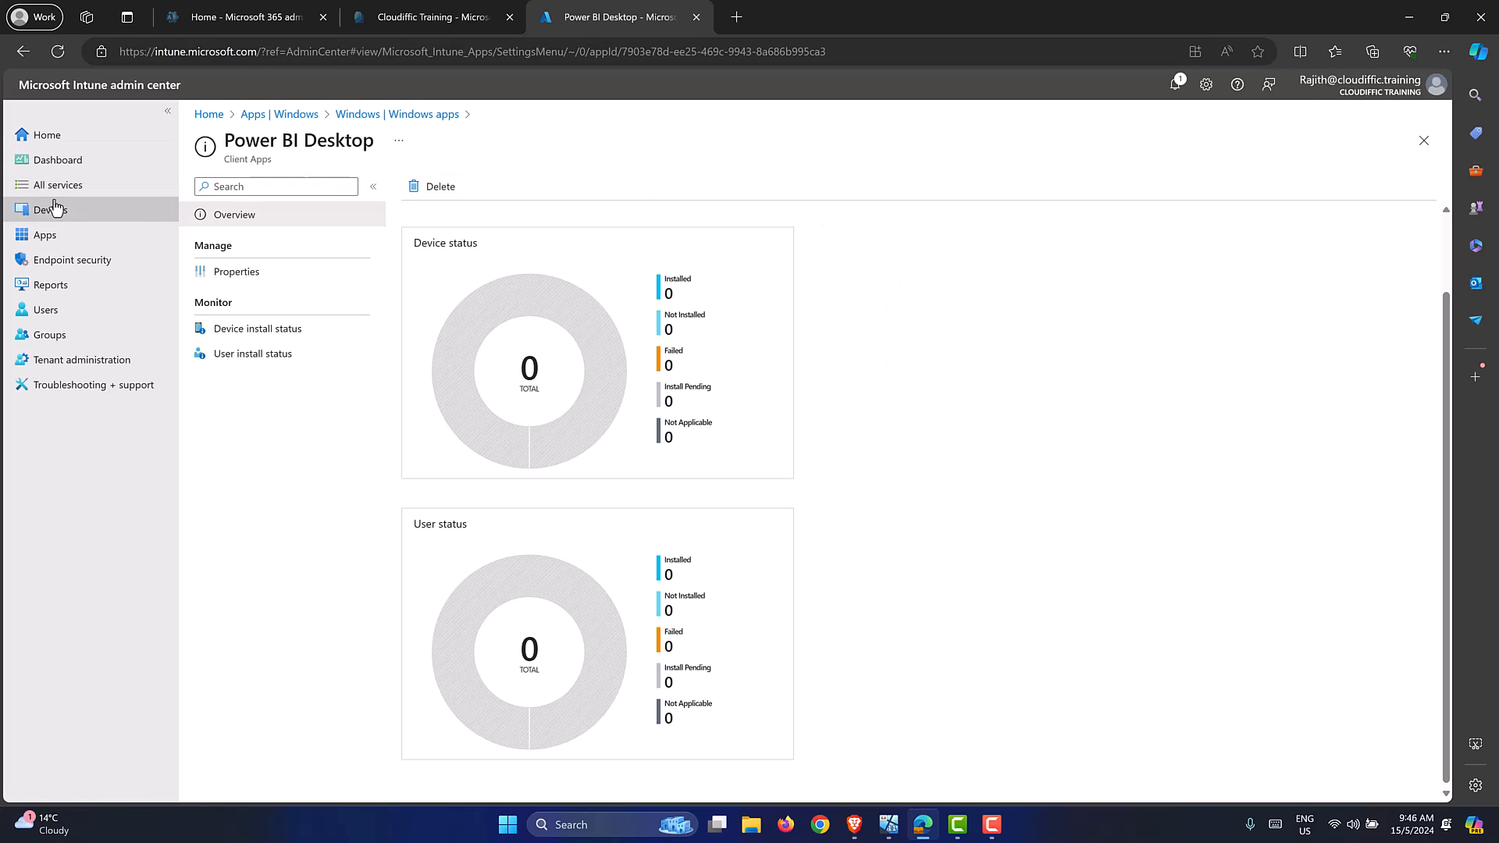
# Step: Go to Devices > Windows devices and open the CLOUDIFFIC-PC device page
pyautogui.click(50, 209)
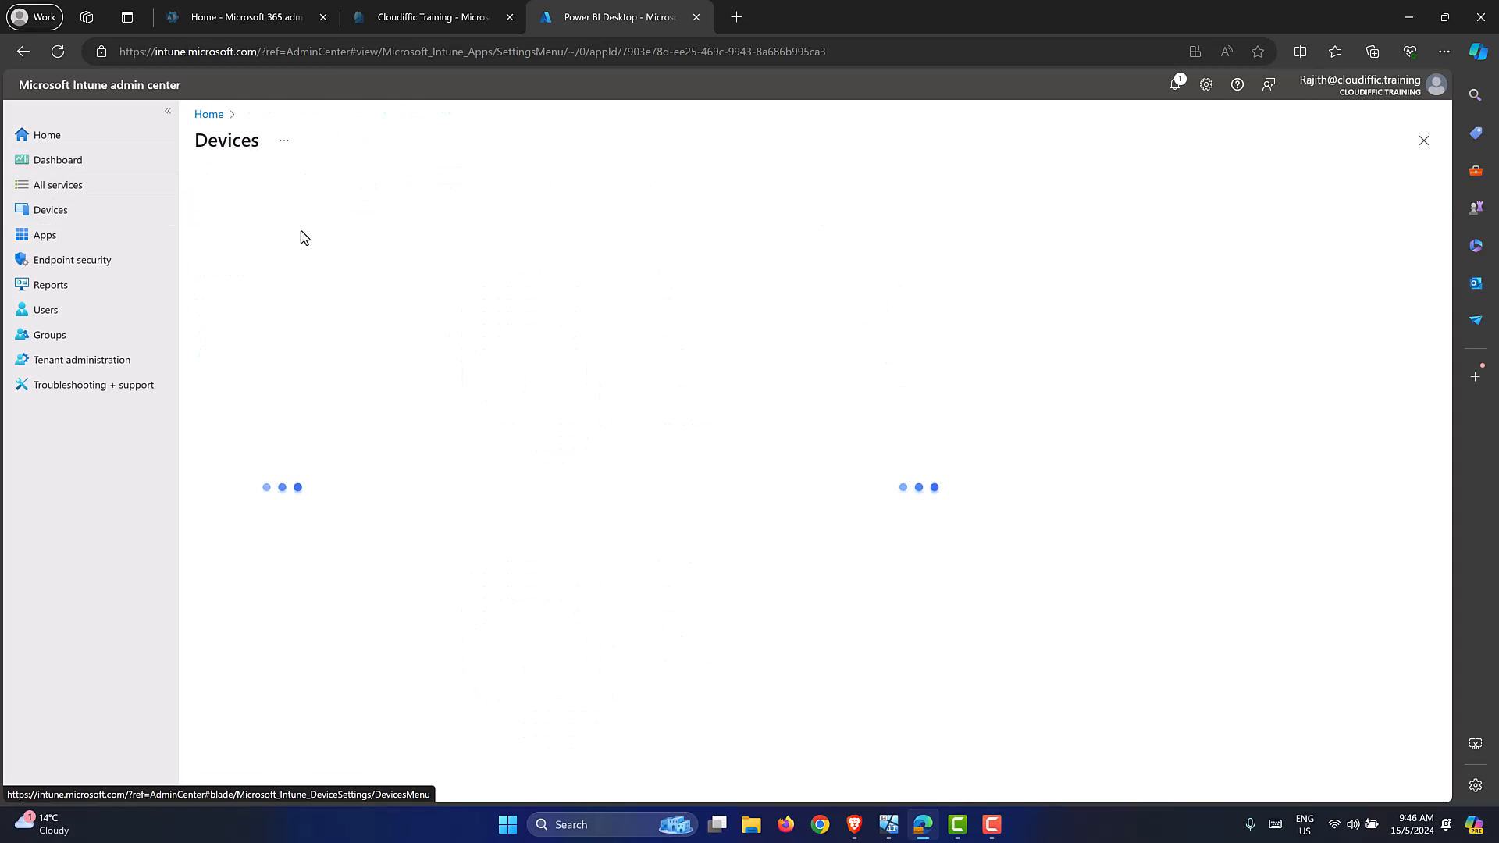
pyautogui.click(50, 209)
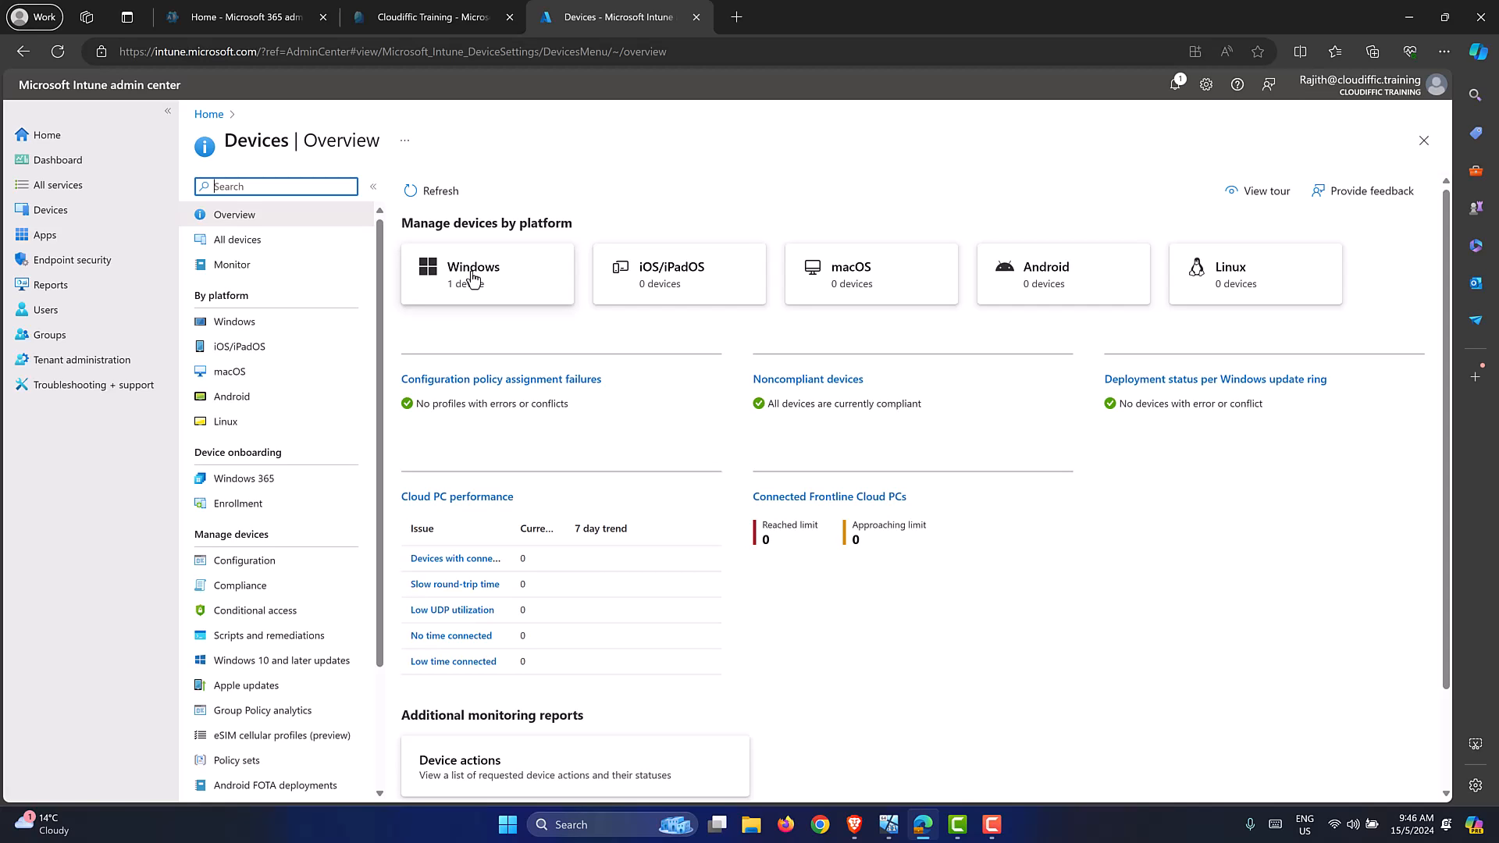
pyautogui.click(487, 273)
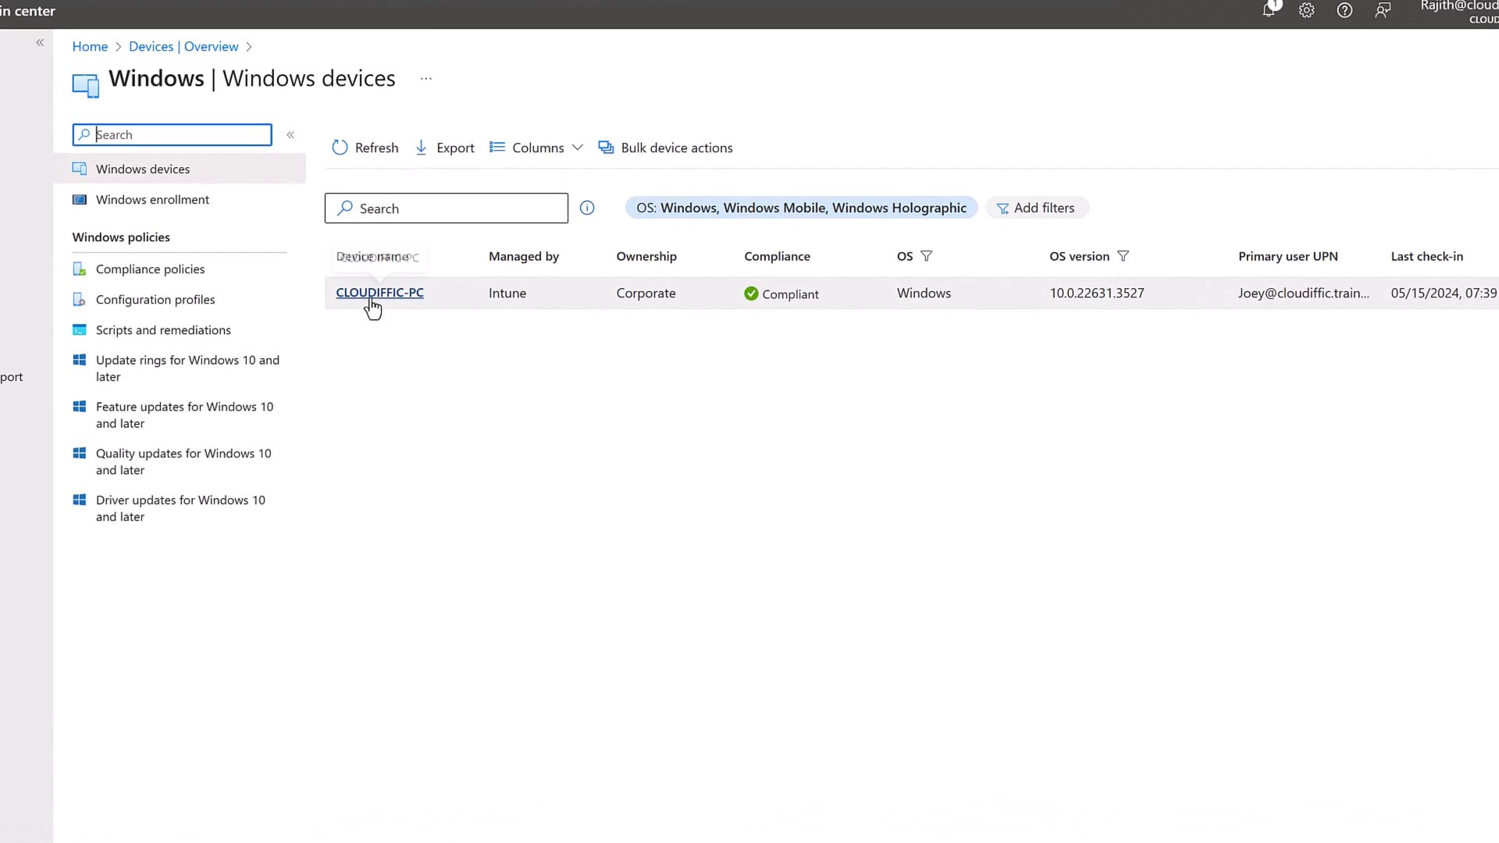
pyautogui.moveTo(379, 292)
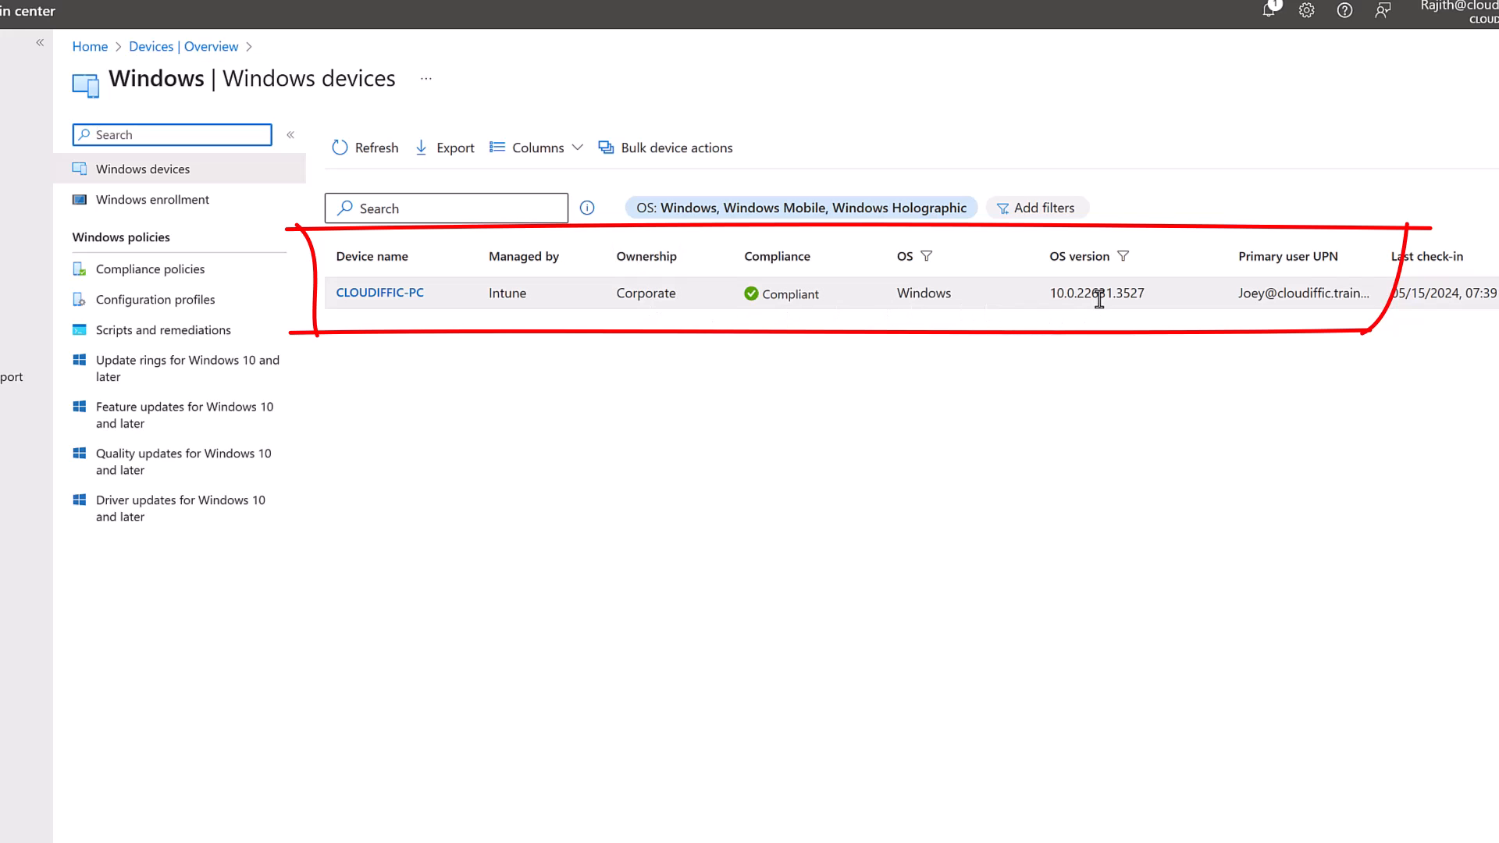
pyautogui.moveTo(1301, 294)
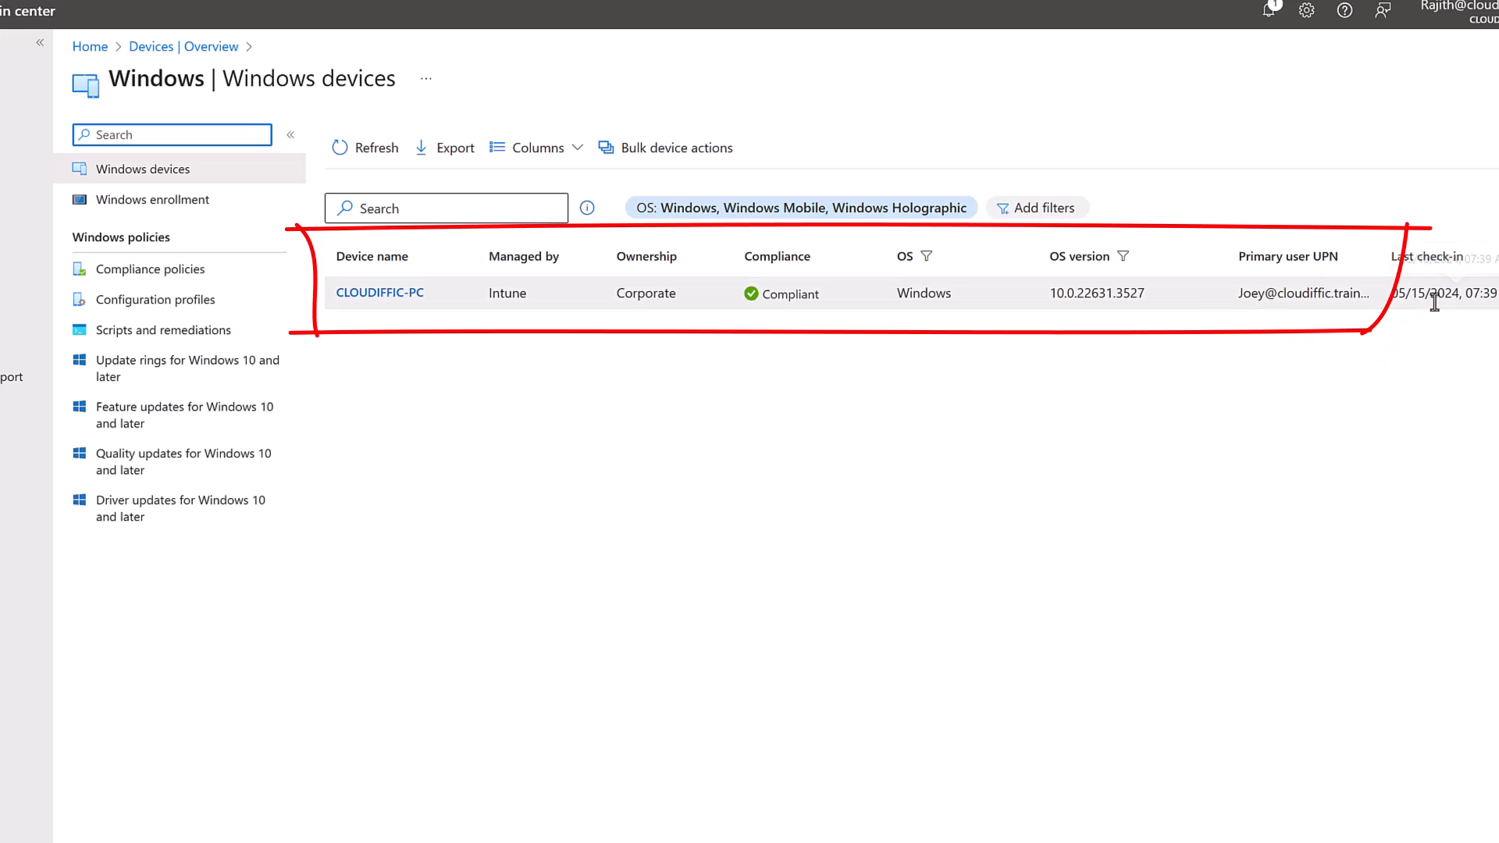
pyautogui.click(378, 292)
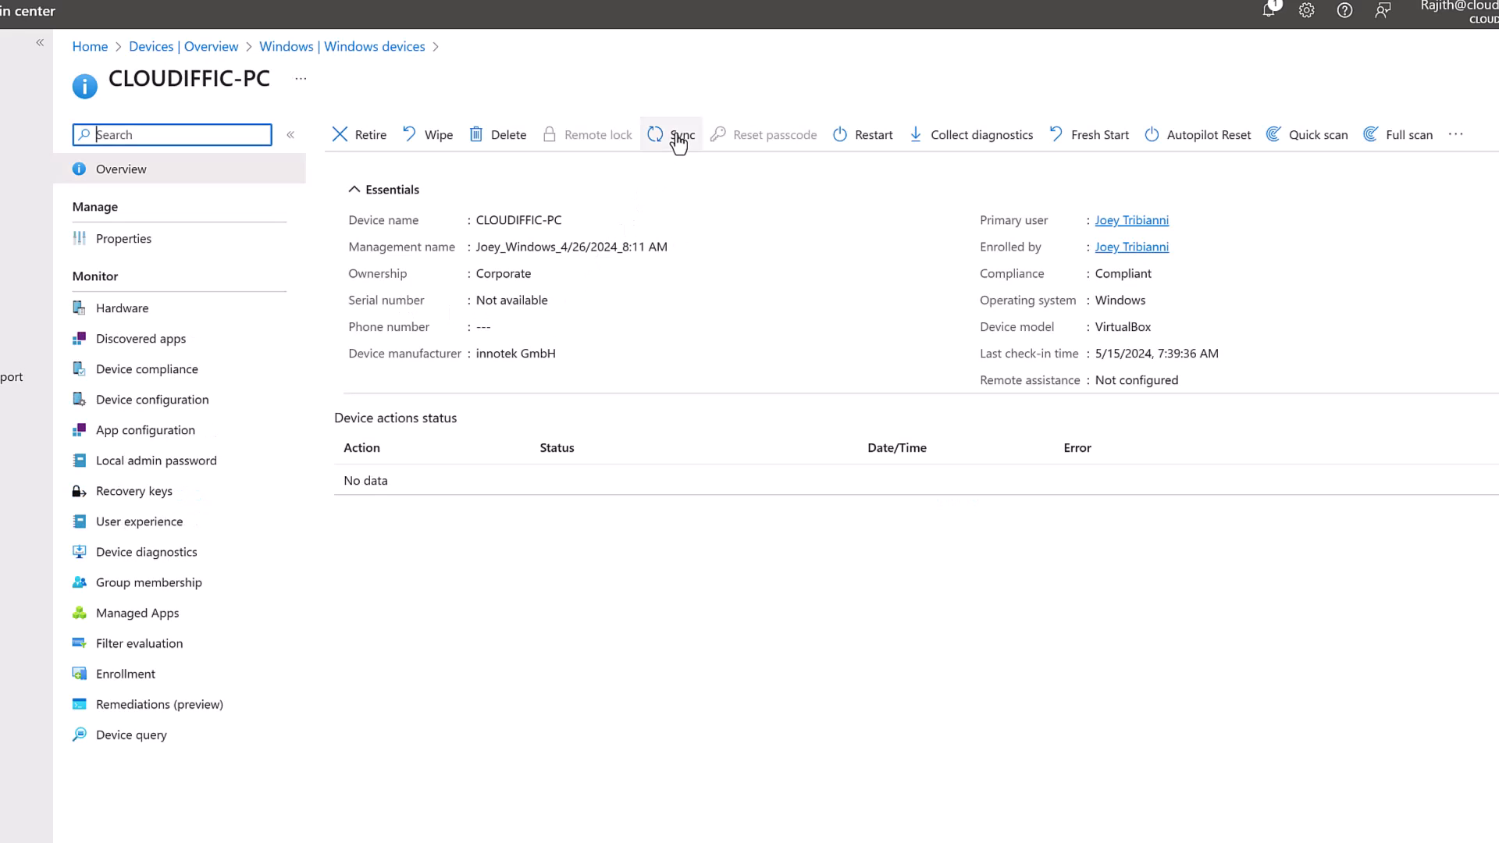
# Step: Confirm a Sync for CLOUDIFFIC-PC and bring the Windows 11 VM to the front
pyautogui.click(682, 134)
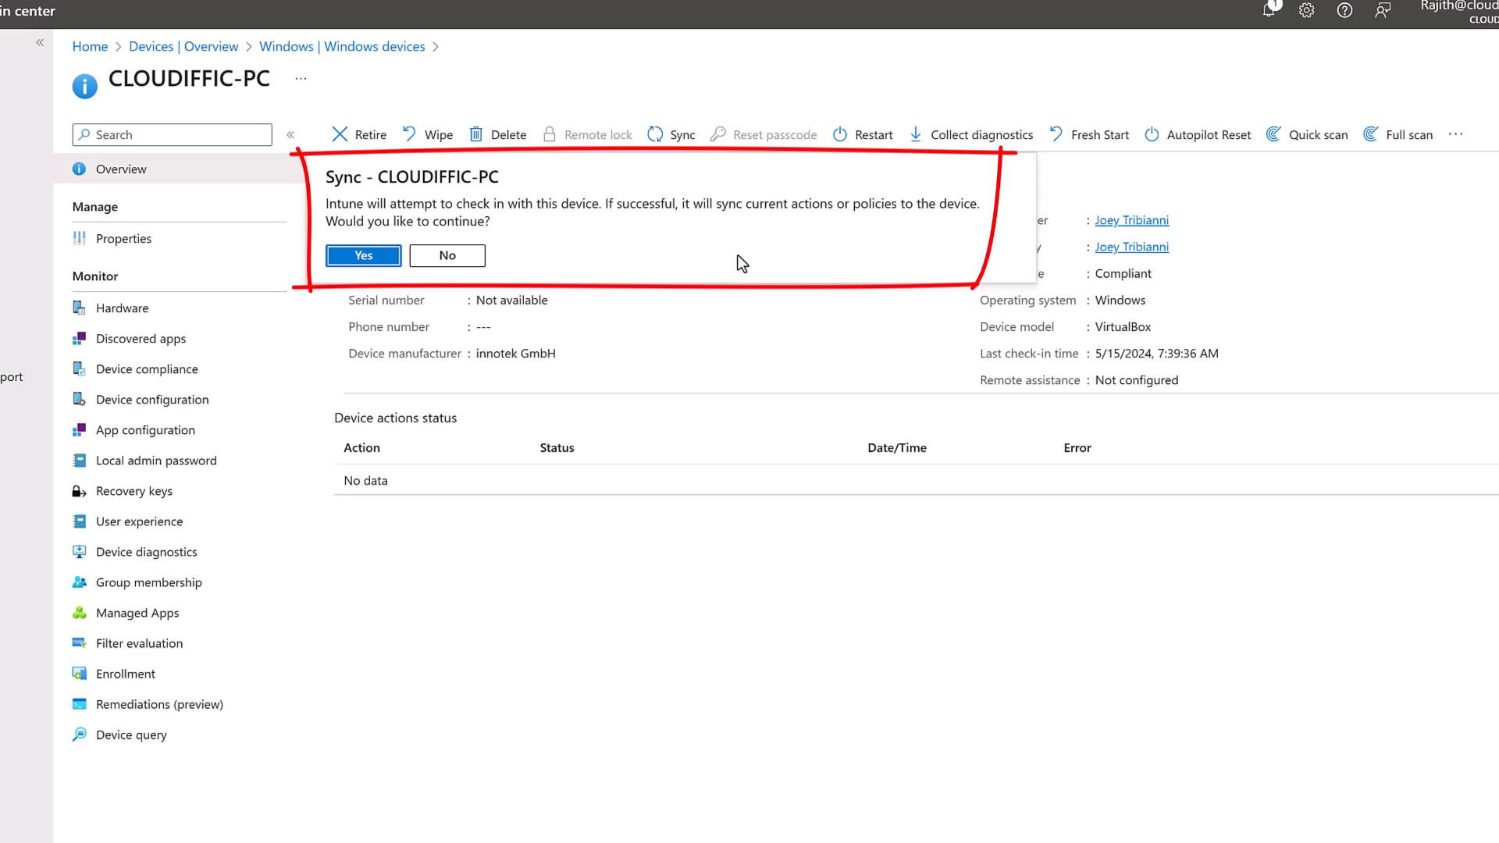
pyautogui.click(362, 255)
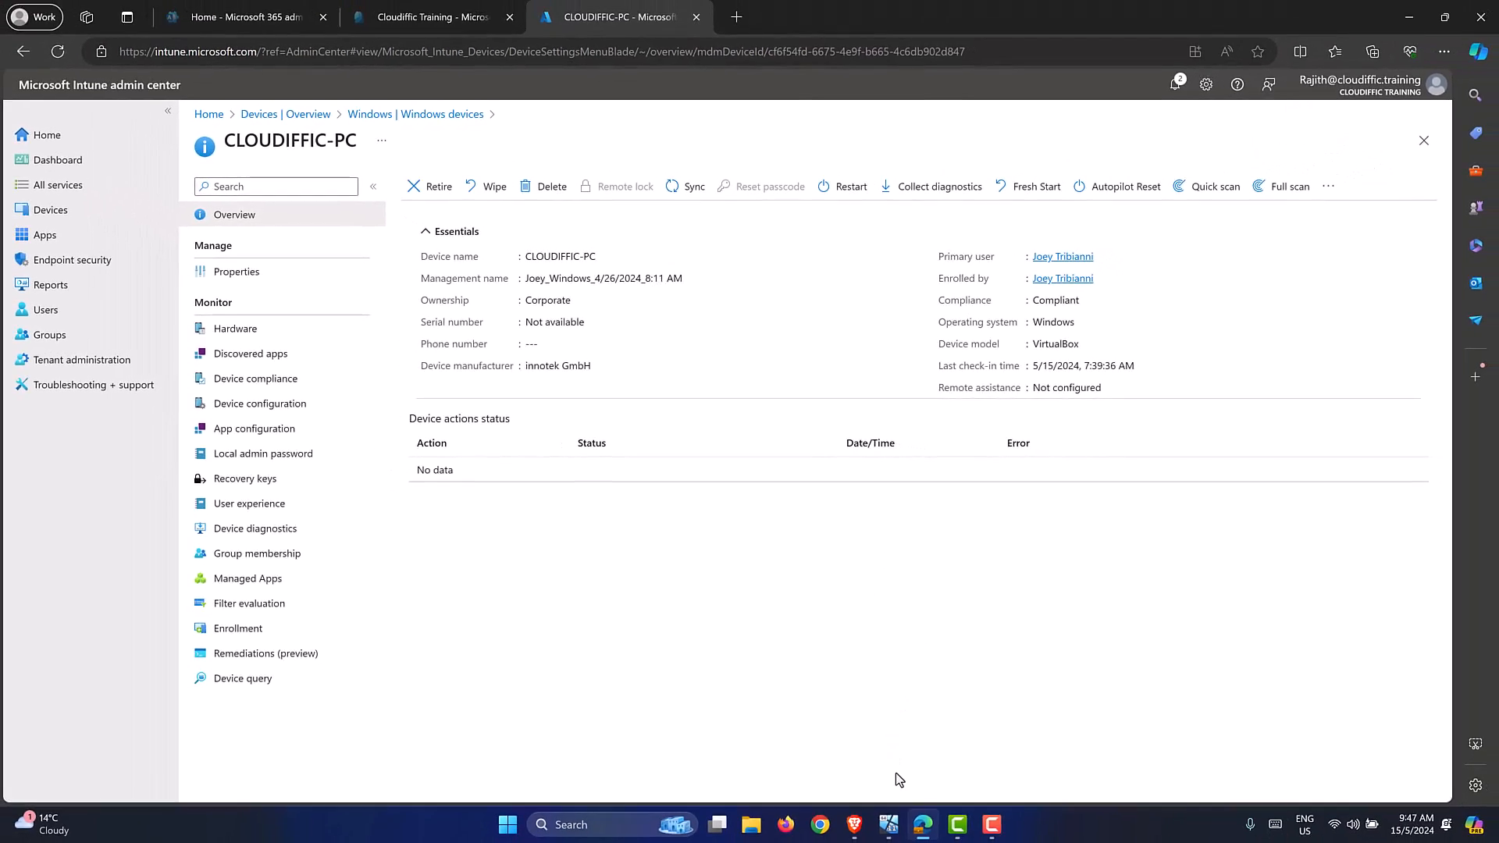
pyautogui.click(887, 824)
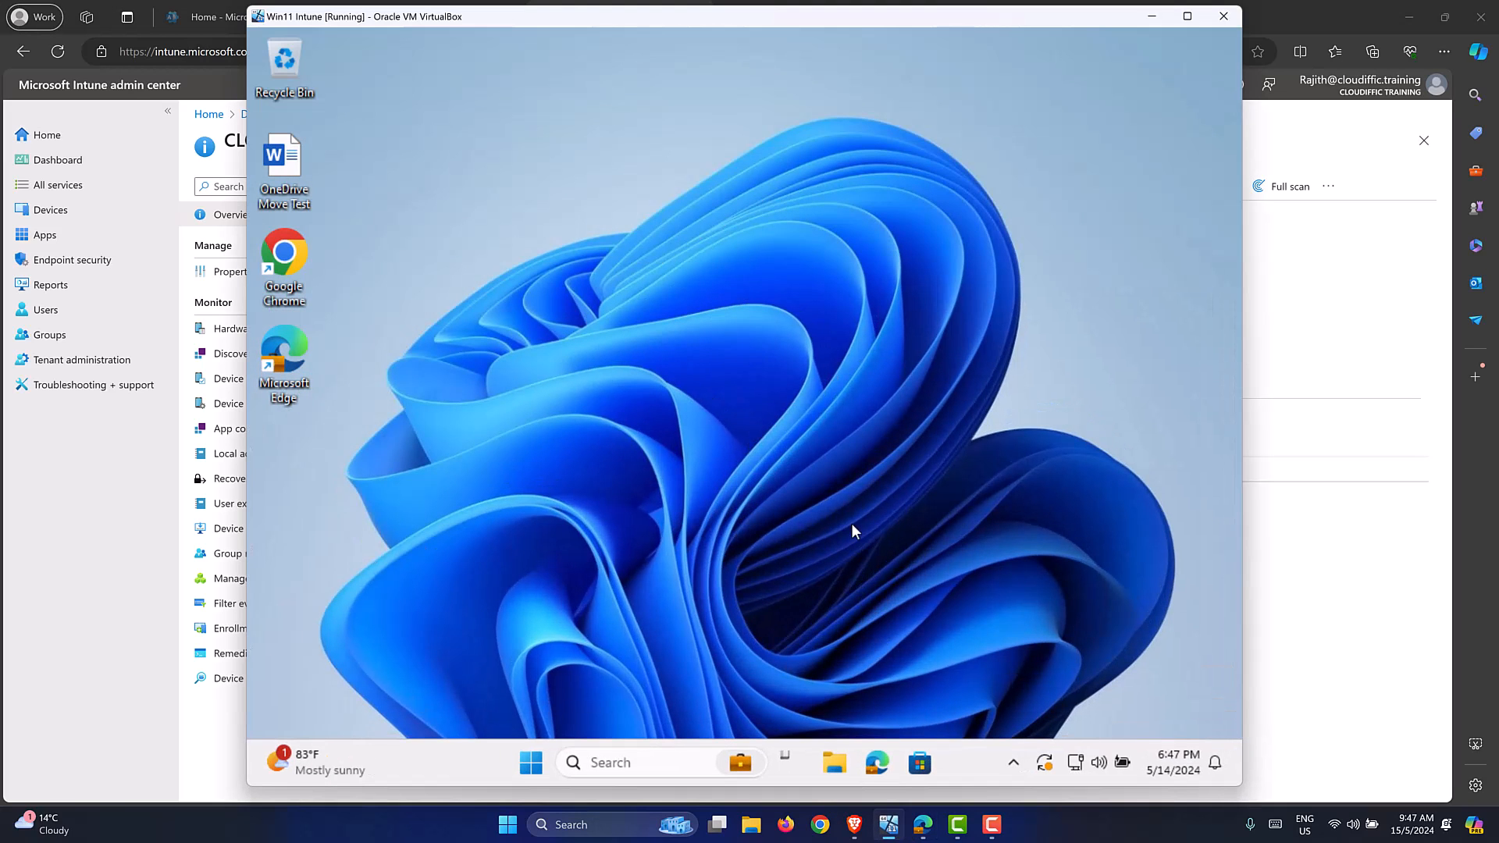
pyautogui.moveTo(694, 531)
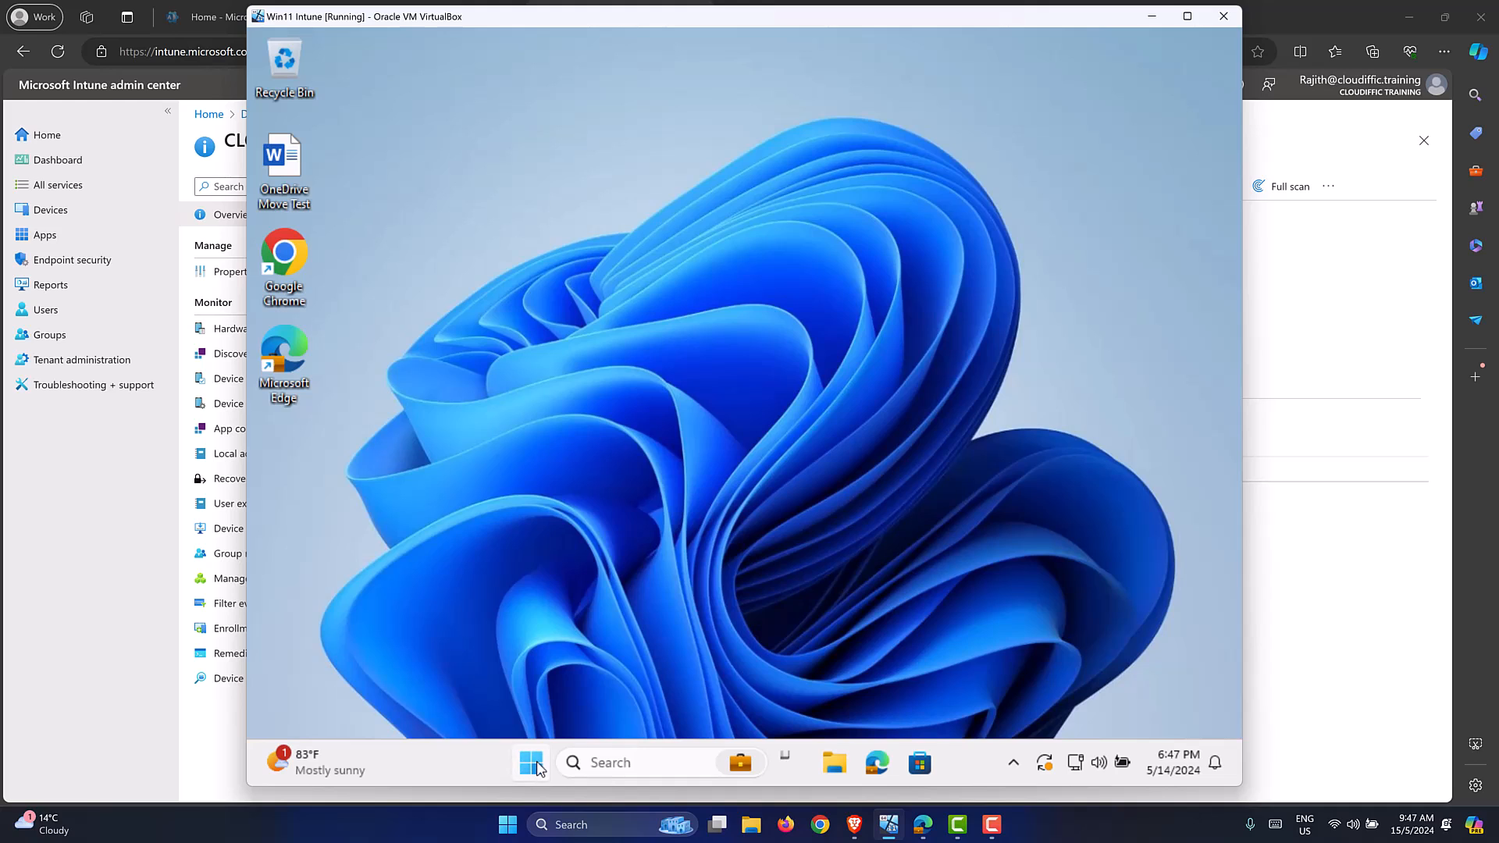
# Step: Navigate to Accounts > Access work or school and show the work account's Info page
pyautogui.click(531, 762)
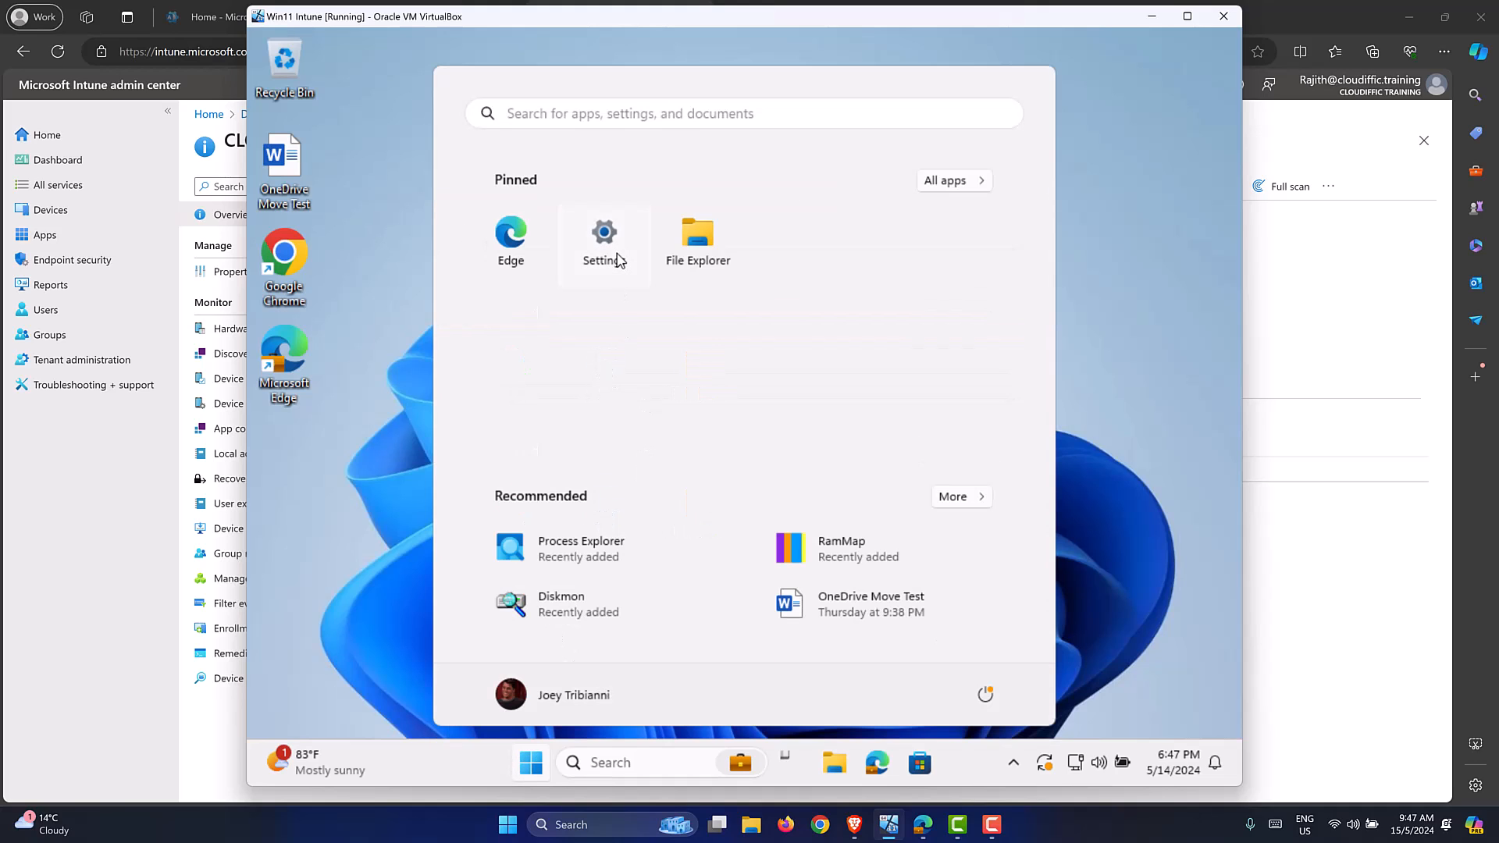
pyautogui.click(602, 237)
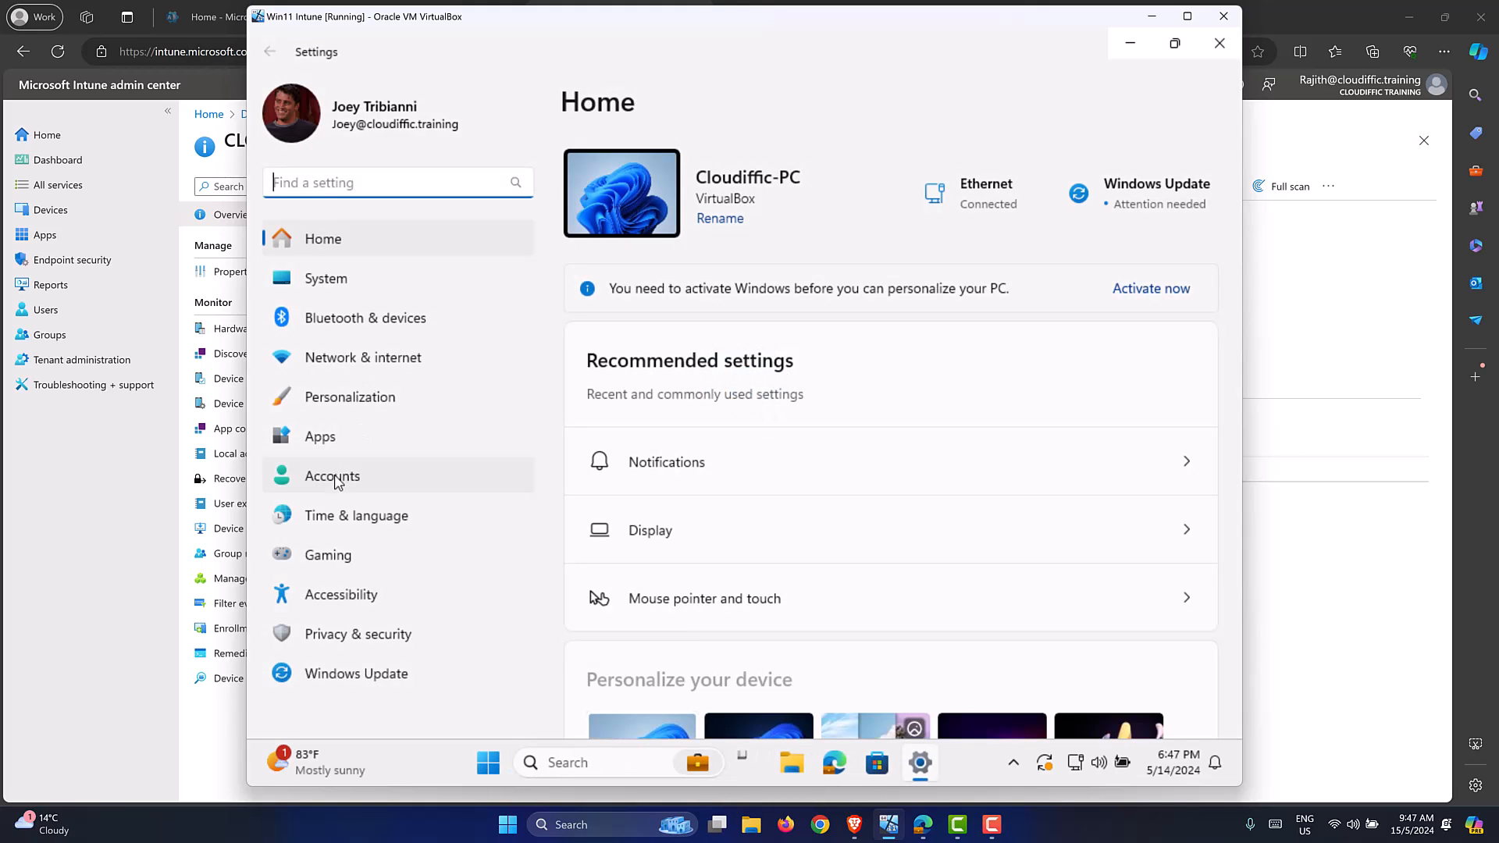
pyautogui.click(331, 476)
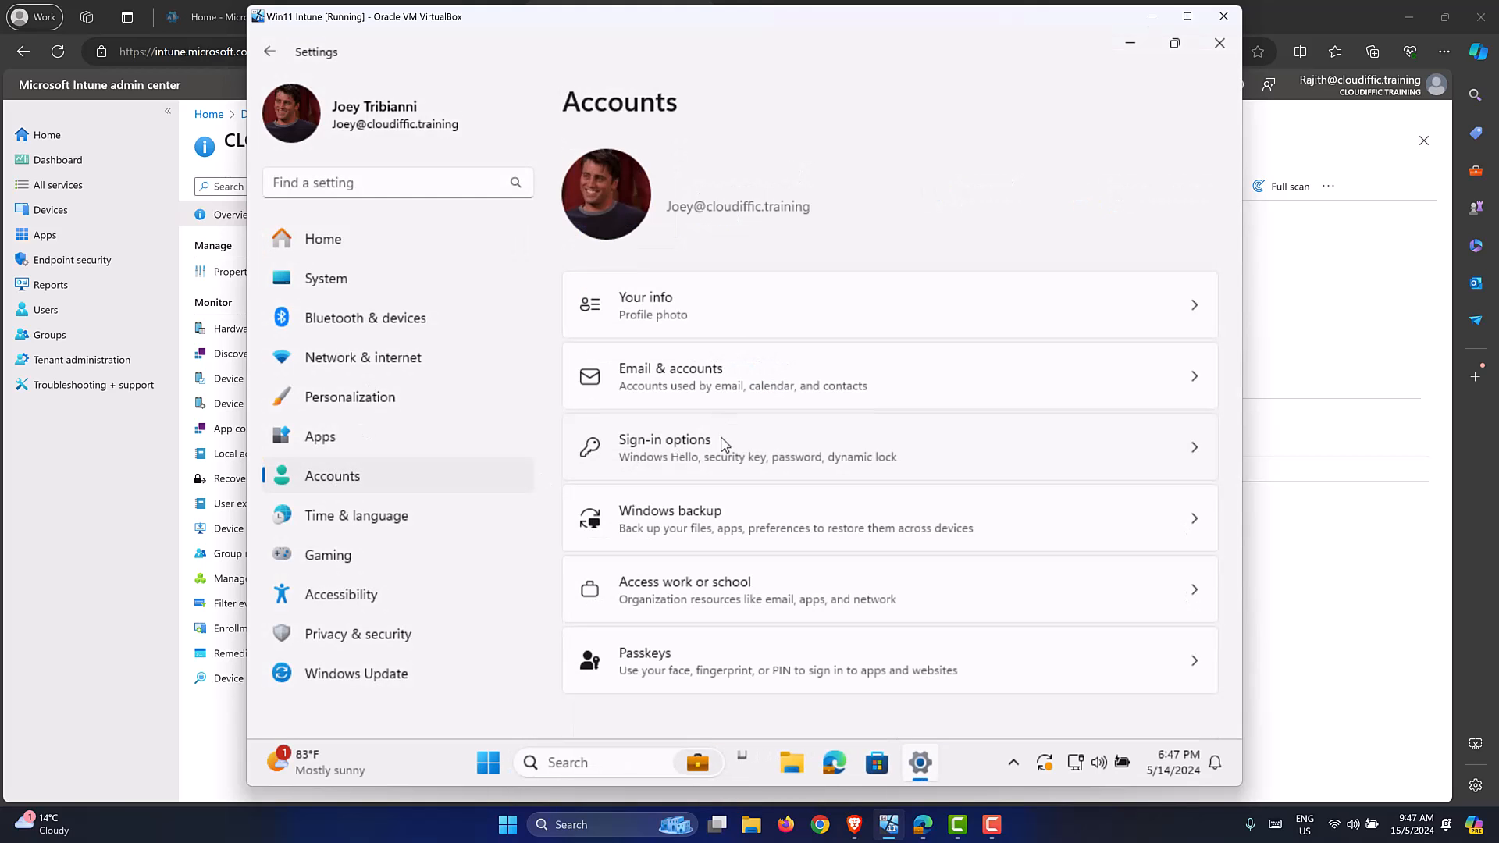
pyautogui.moveTo(704, 593)
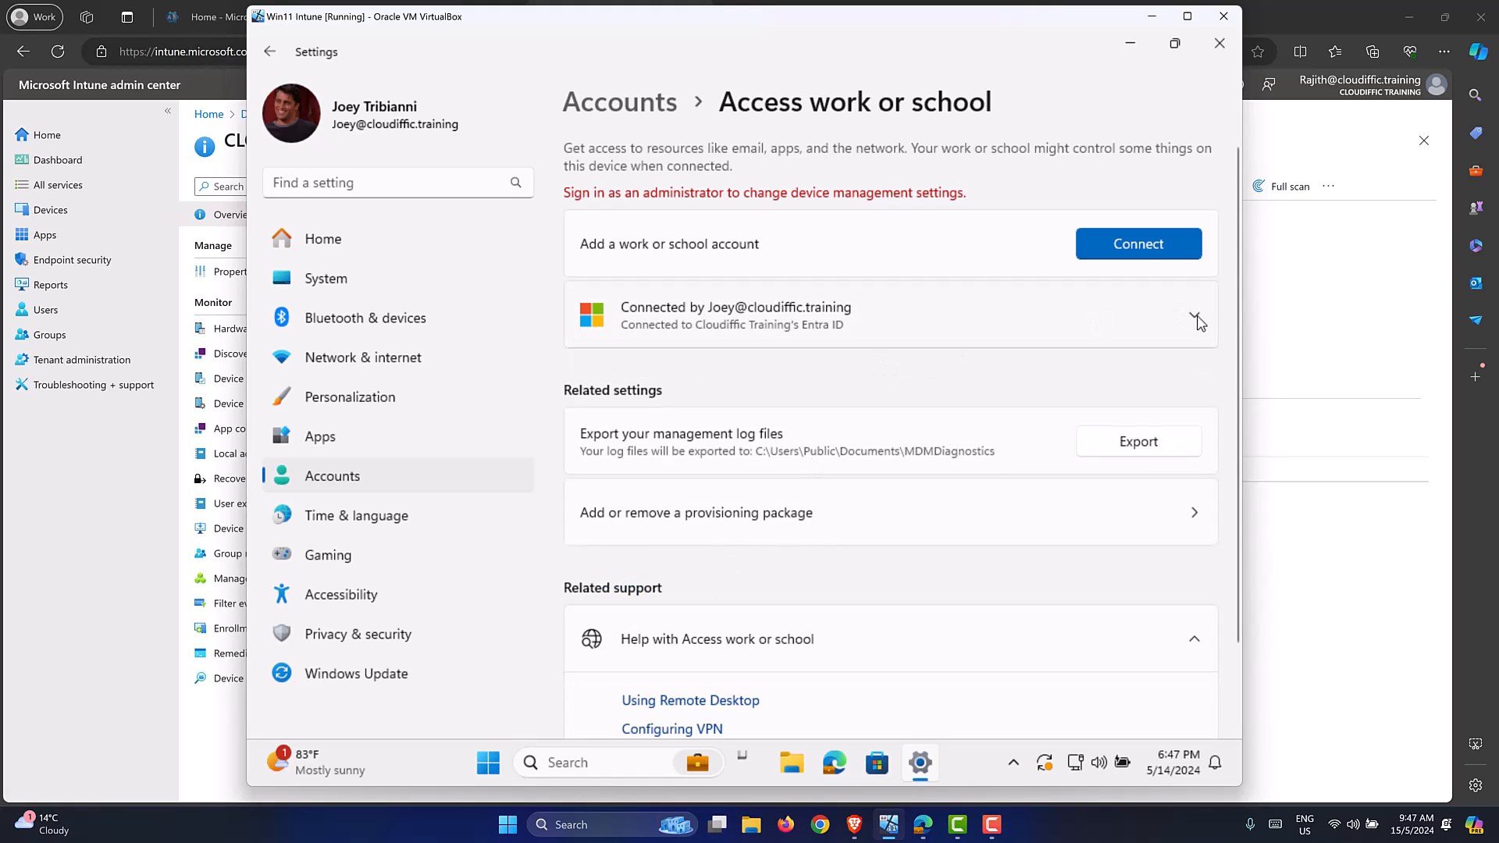
pyautogui.click(1192, 314)
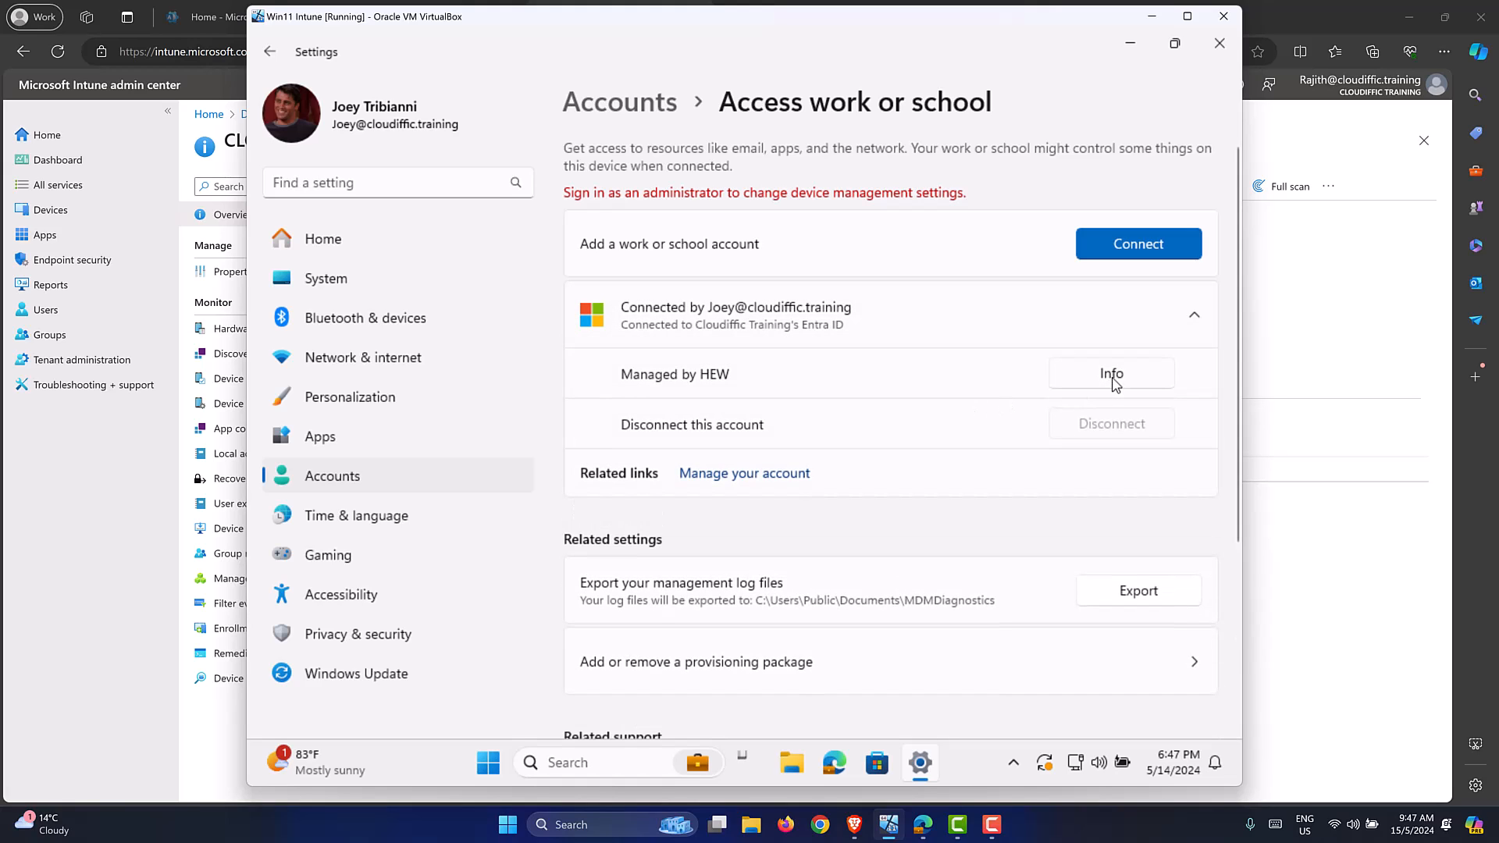
pyautogui.click(1110, 373)
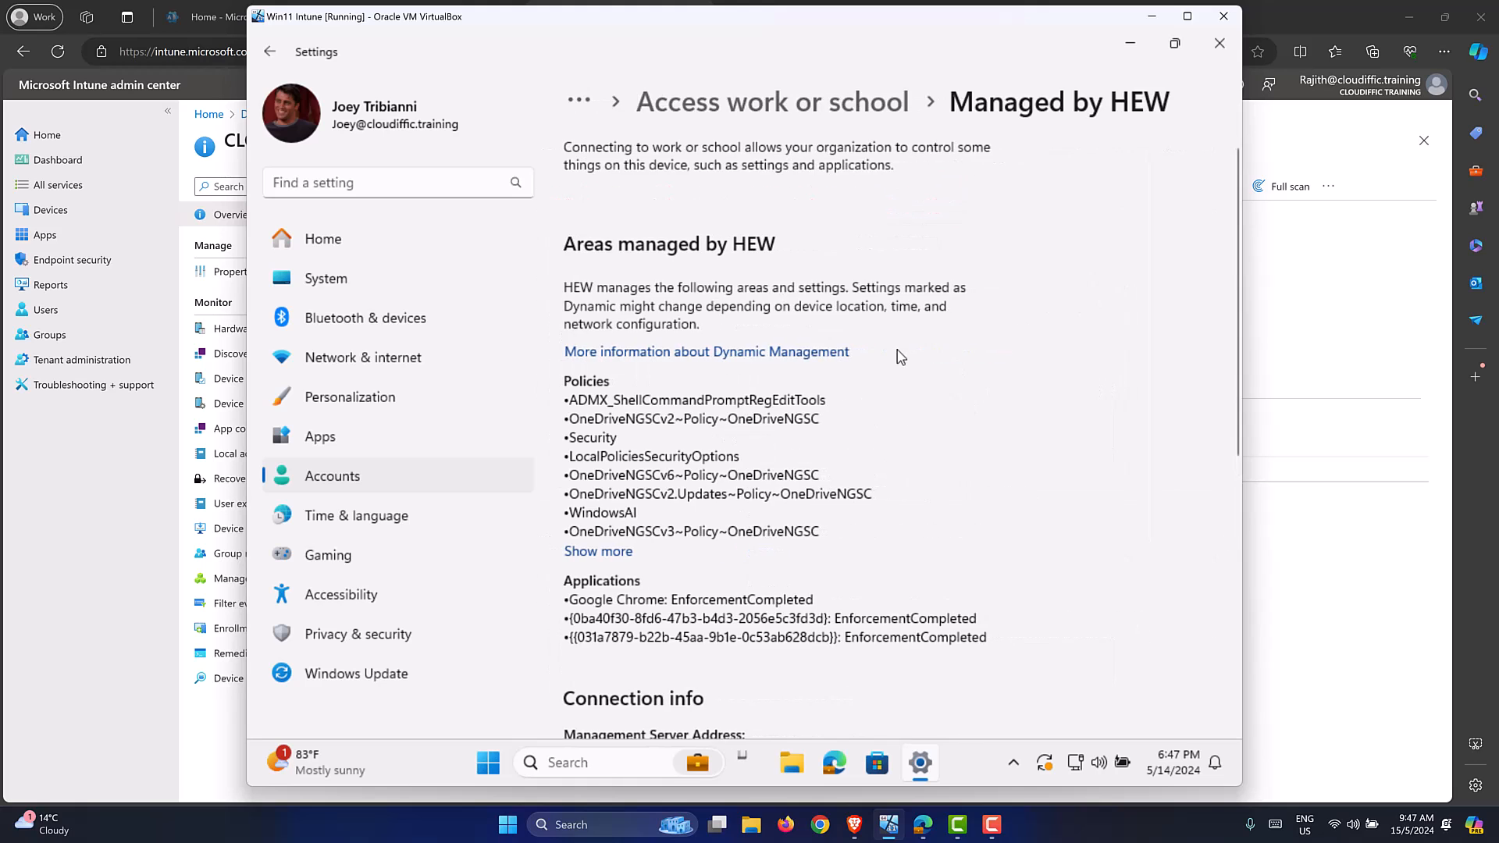
# Step: Start a device sync under Device sync status, then close Settings once it shows in progress
pyautogui.scroll(-3)
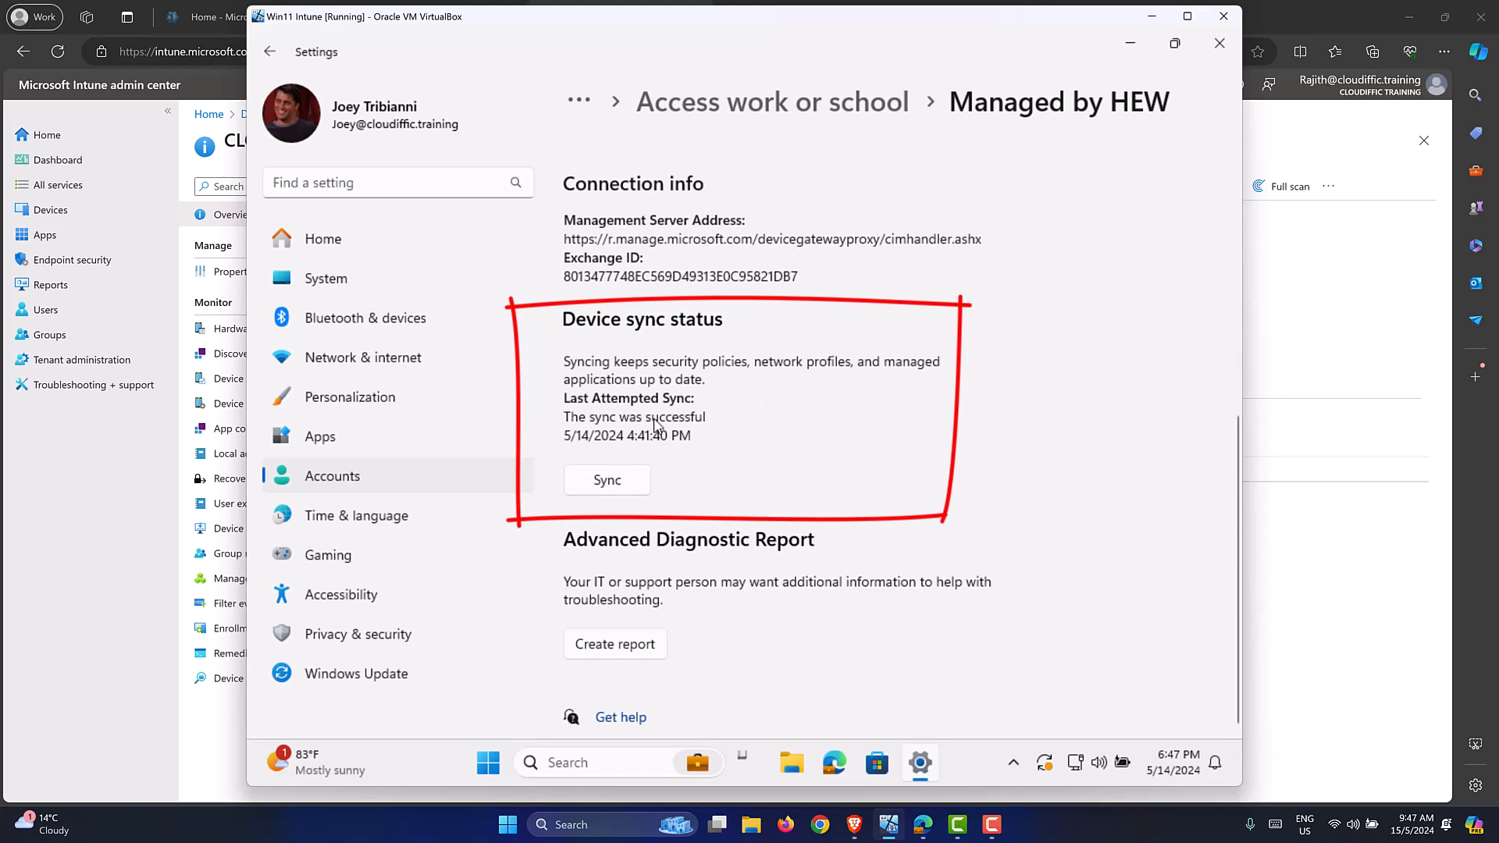
pyautogui.click(605, 479)
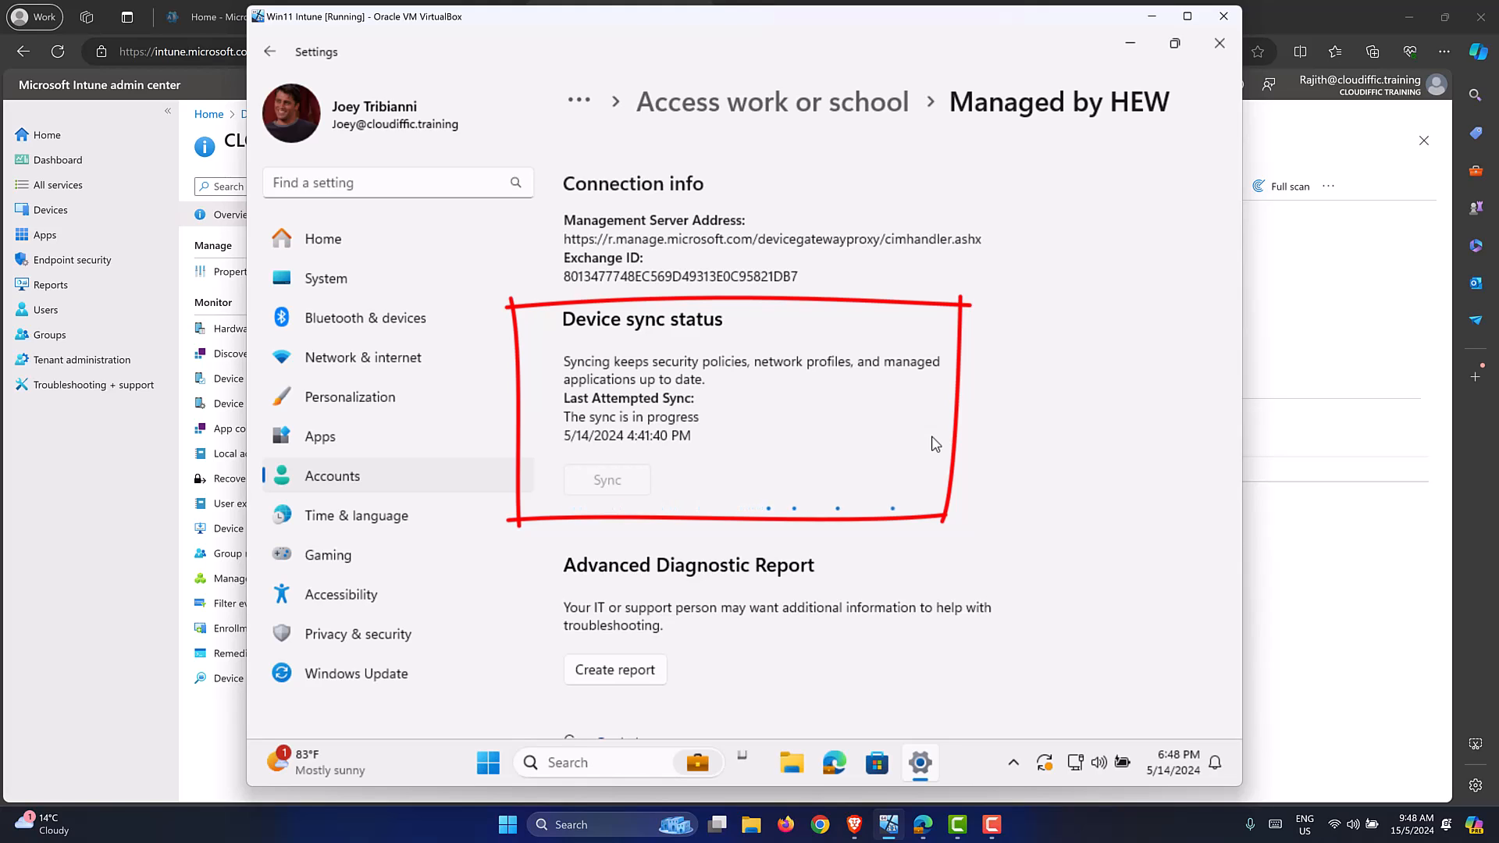
pyautogui.click(606, 479)
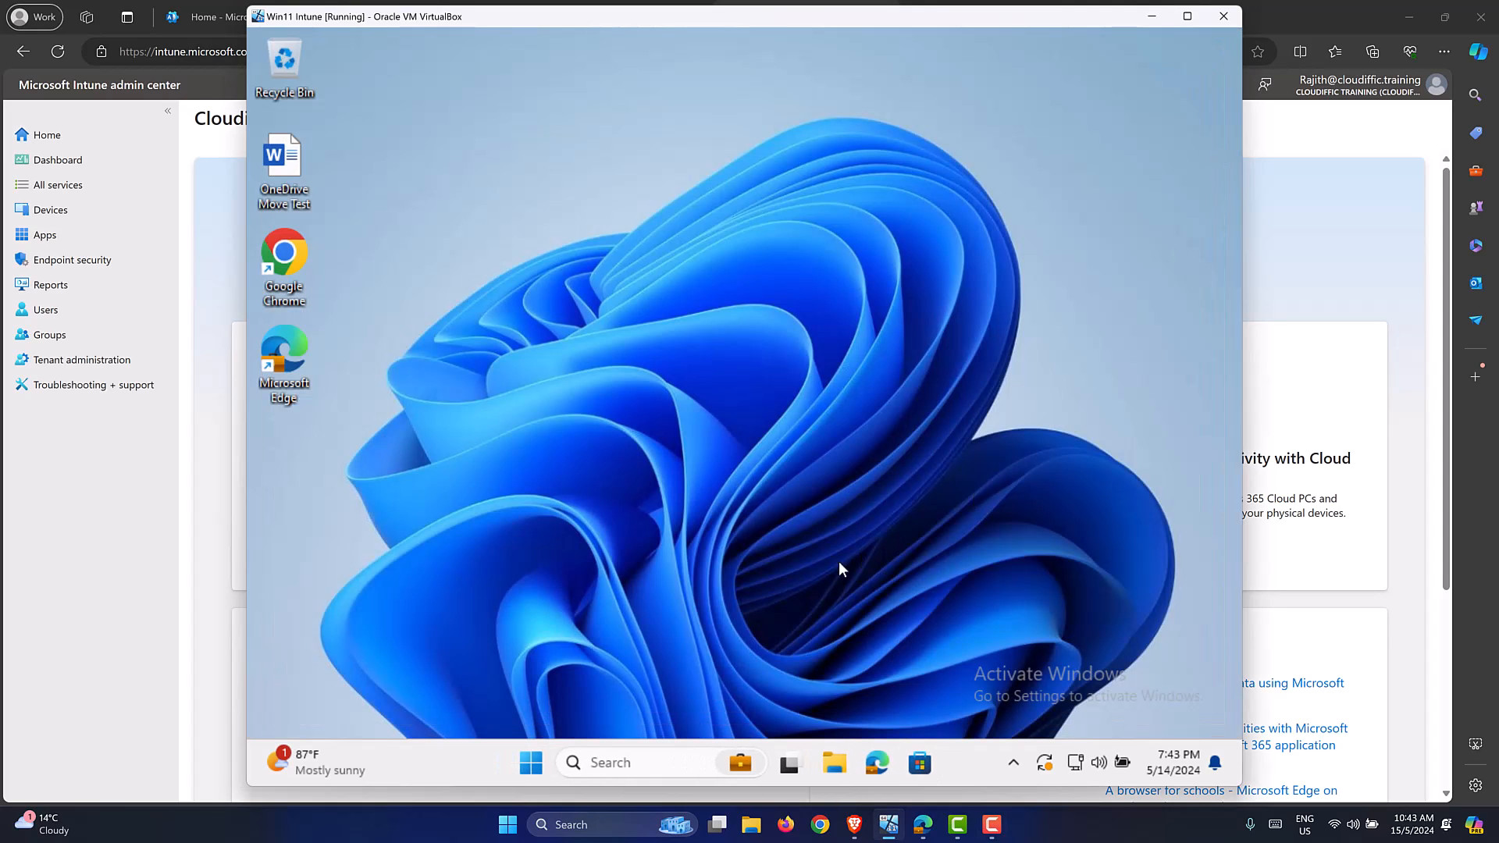
# Step: Scroll the Start menu's All apps list to the P section to find Power BI Desktop marked as new
pyautogui.click(530, 763)
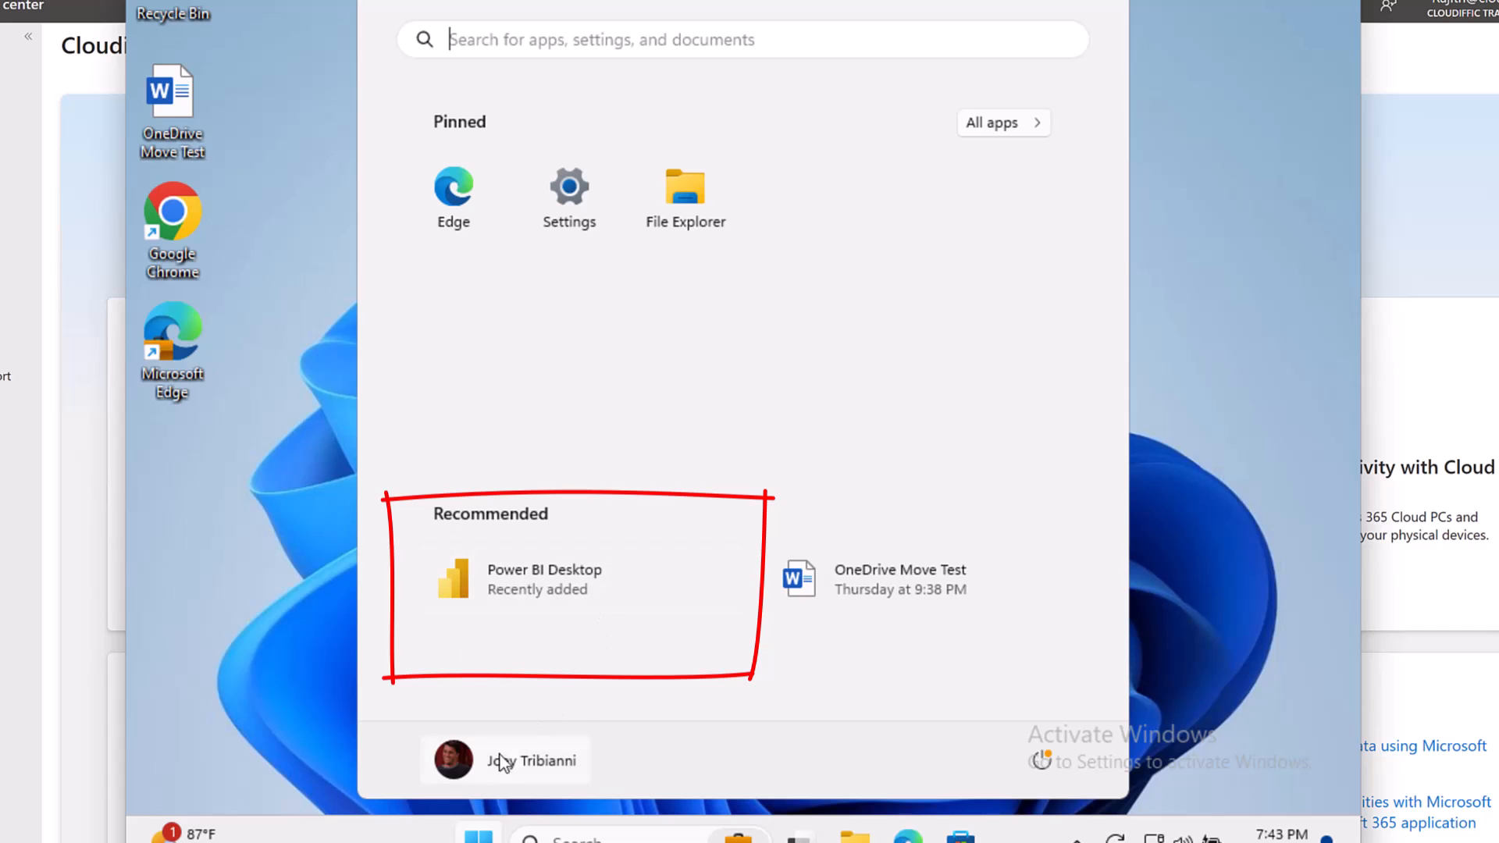
pyautogui.click(1002, 122)
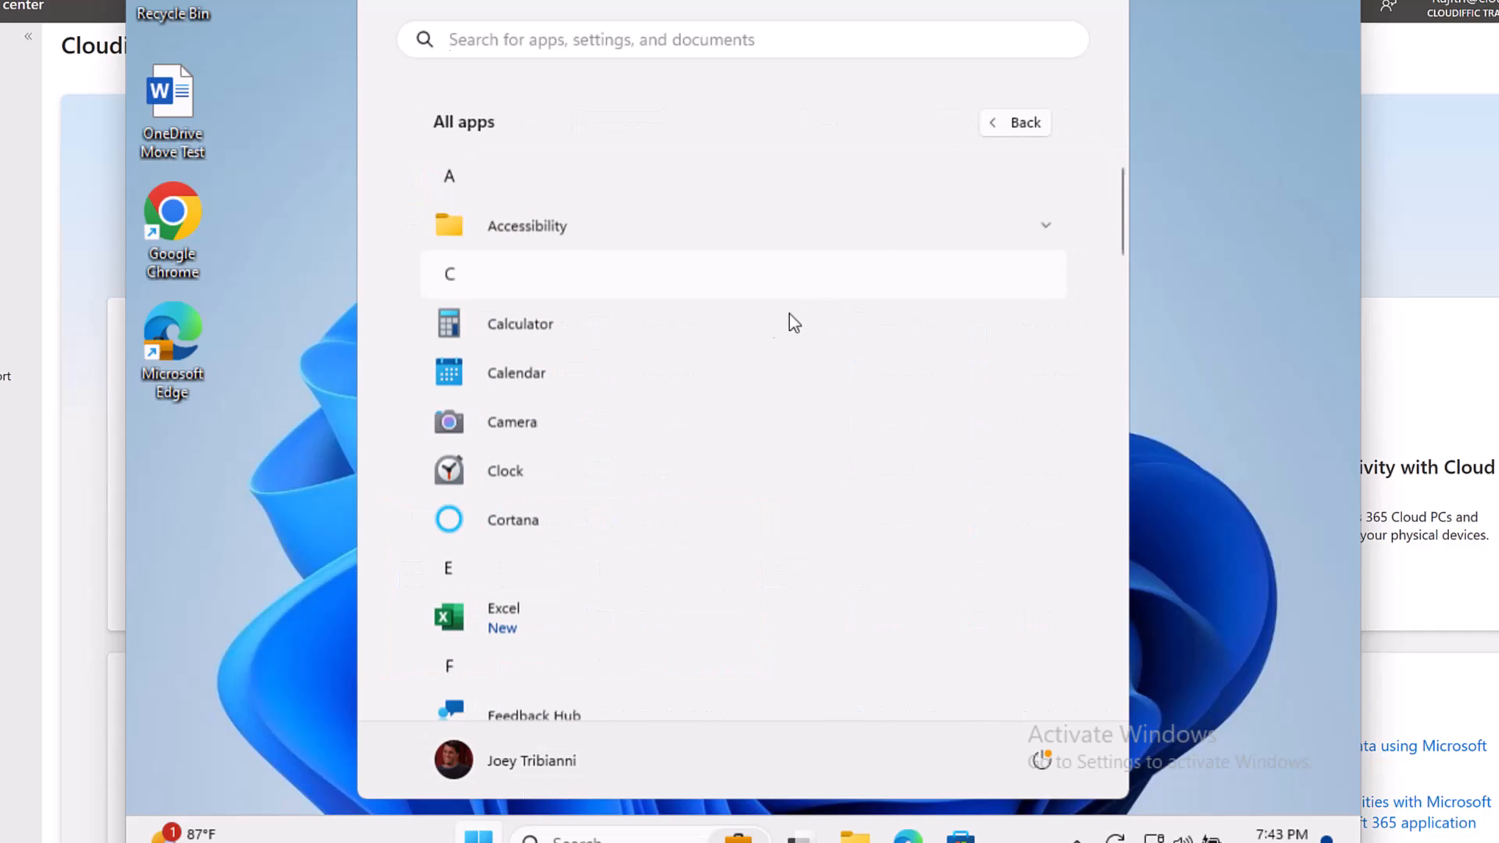
pyautogui.scroll(-3)
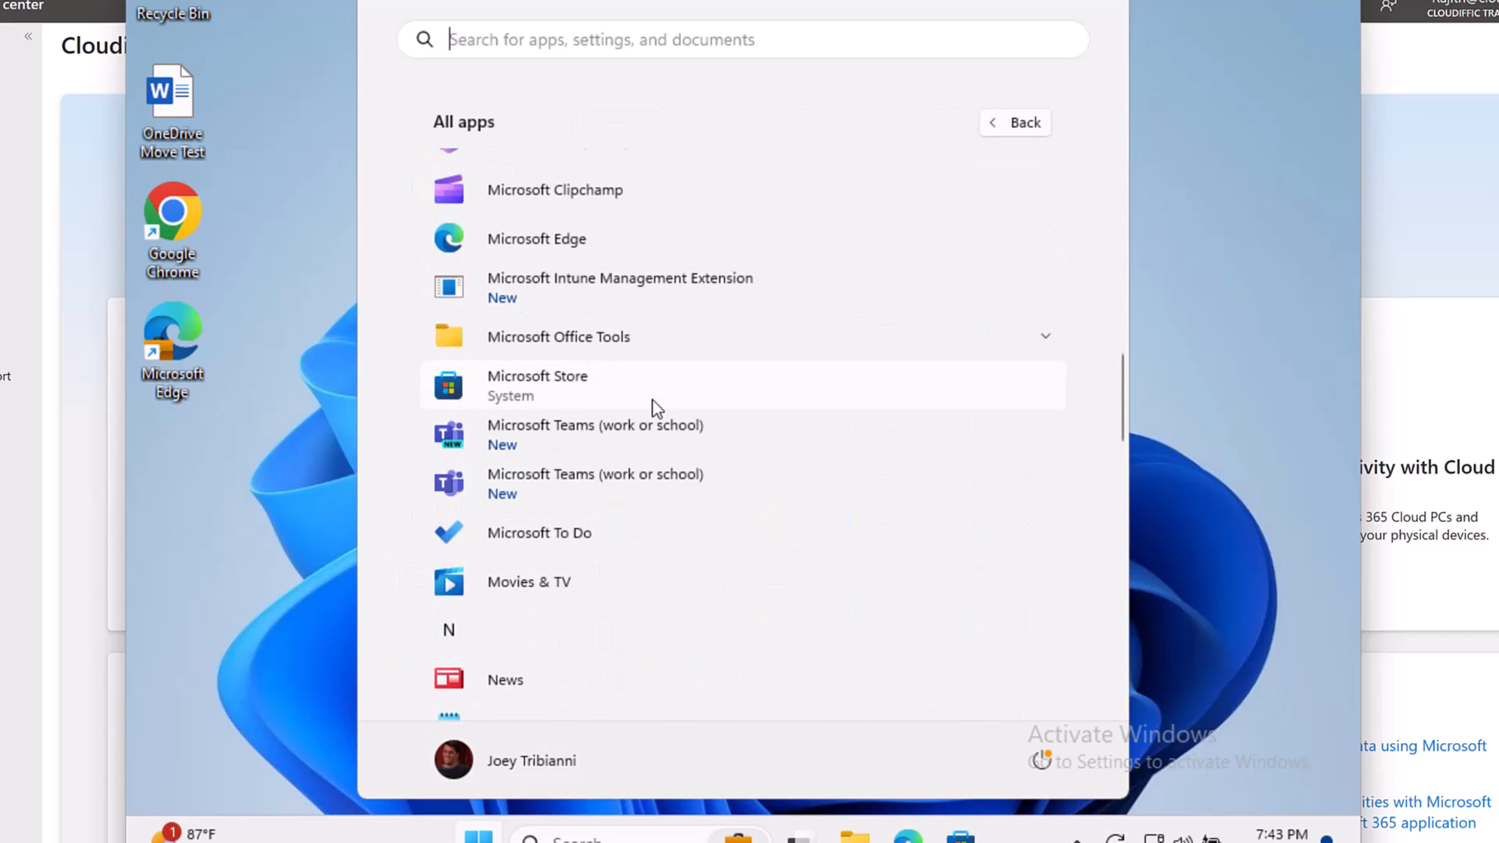
pyautogui.scroll(-3)
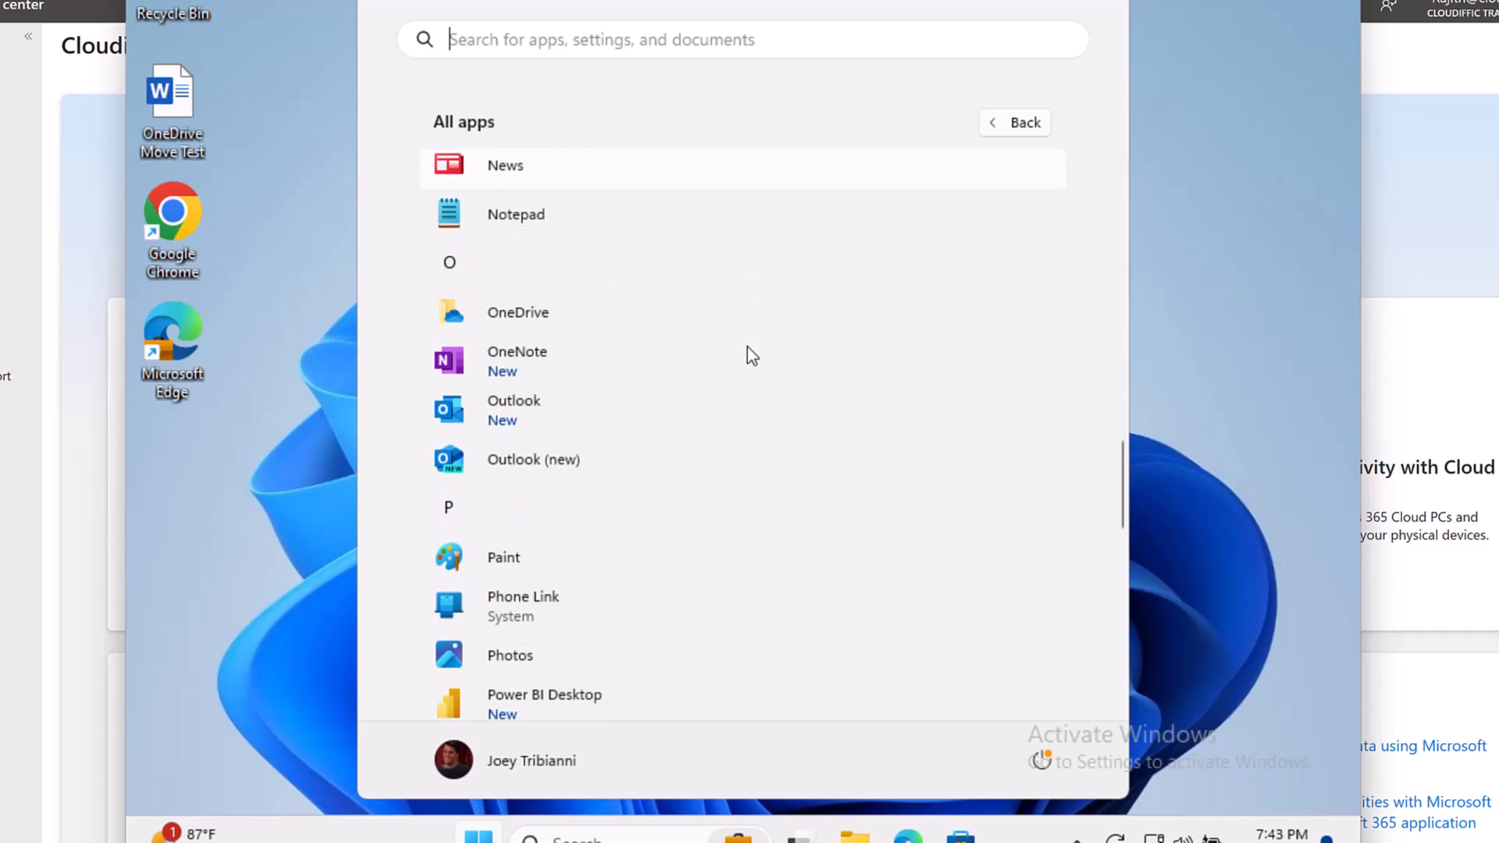
pyautogui.scroll(-3)
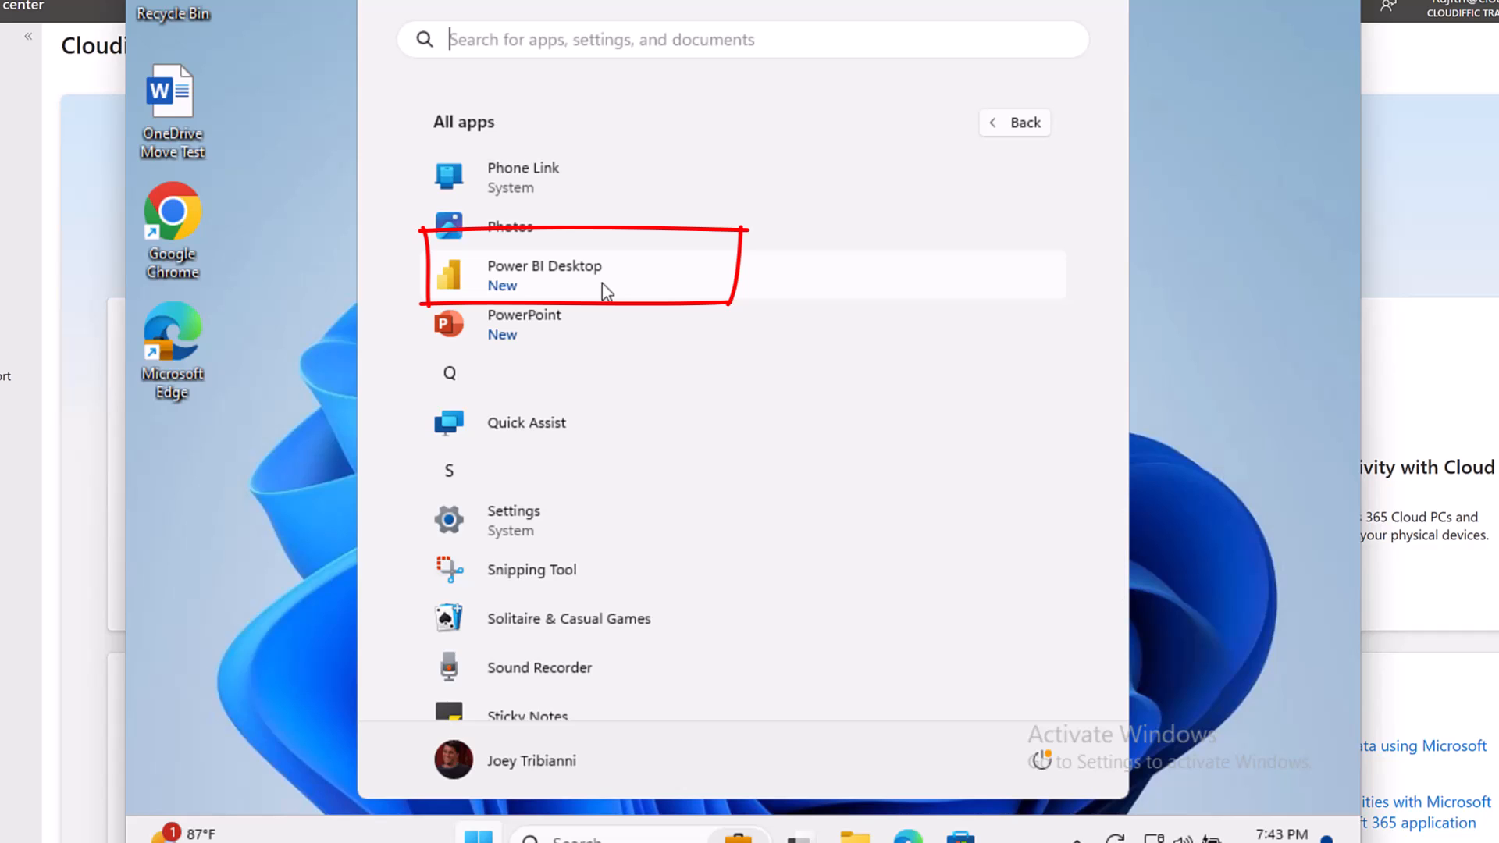
pyautogui.moveTo(1405, 222)
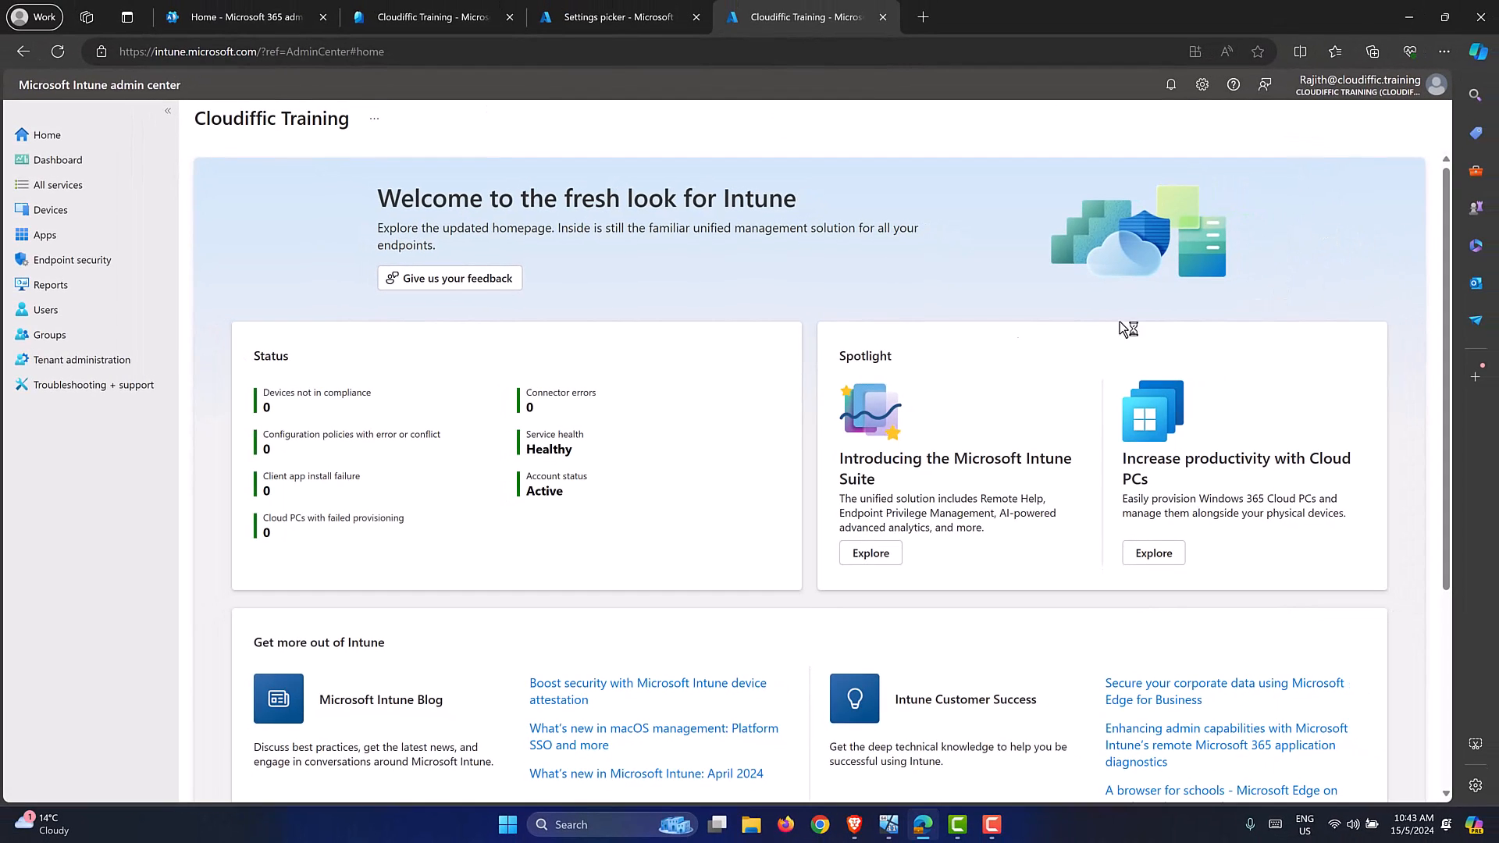
# Step: View Power BI Desktop's install overview under Apps > Windows, showing 1 device and 1 user installed
pyautogui.click(43, 236)
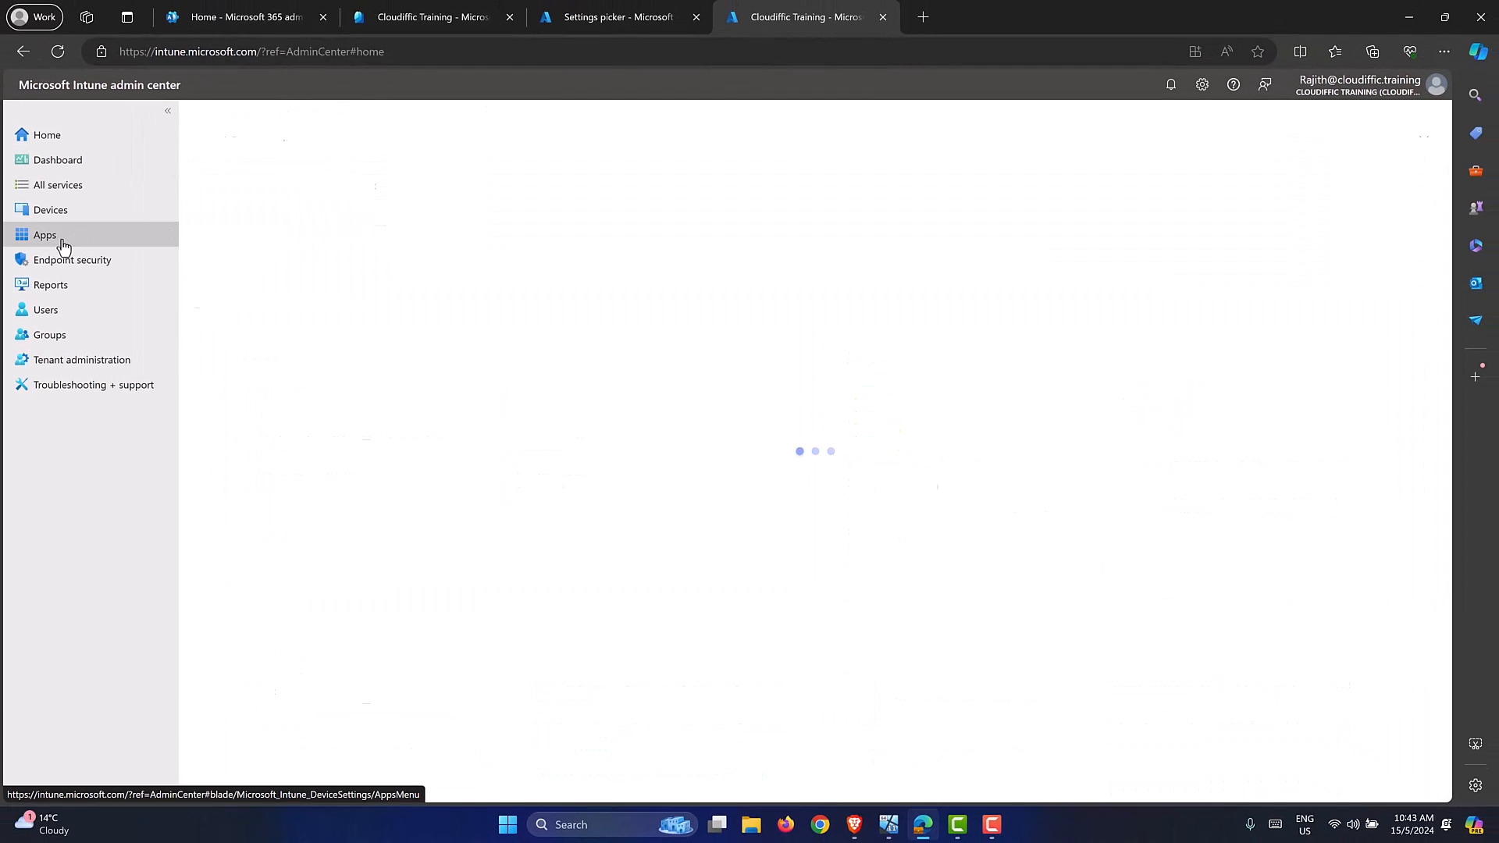
pyautogui.click(44, 234)
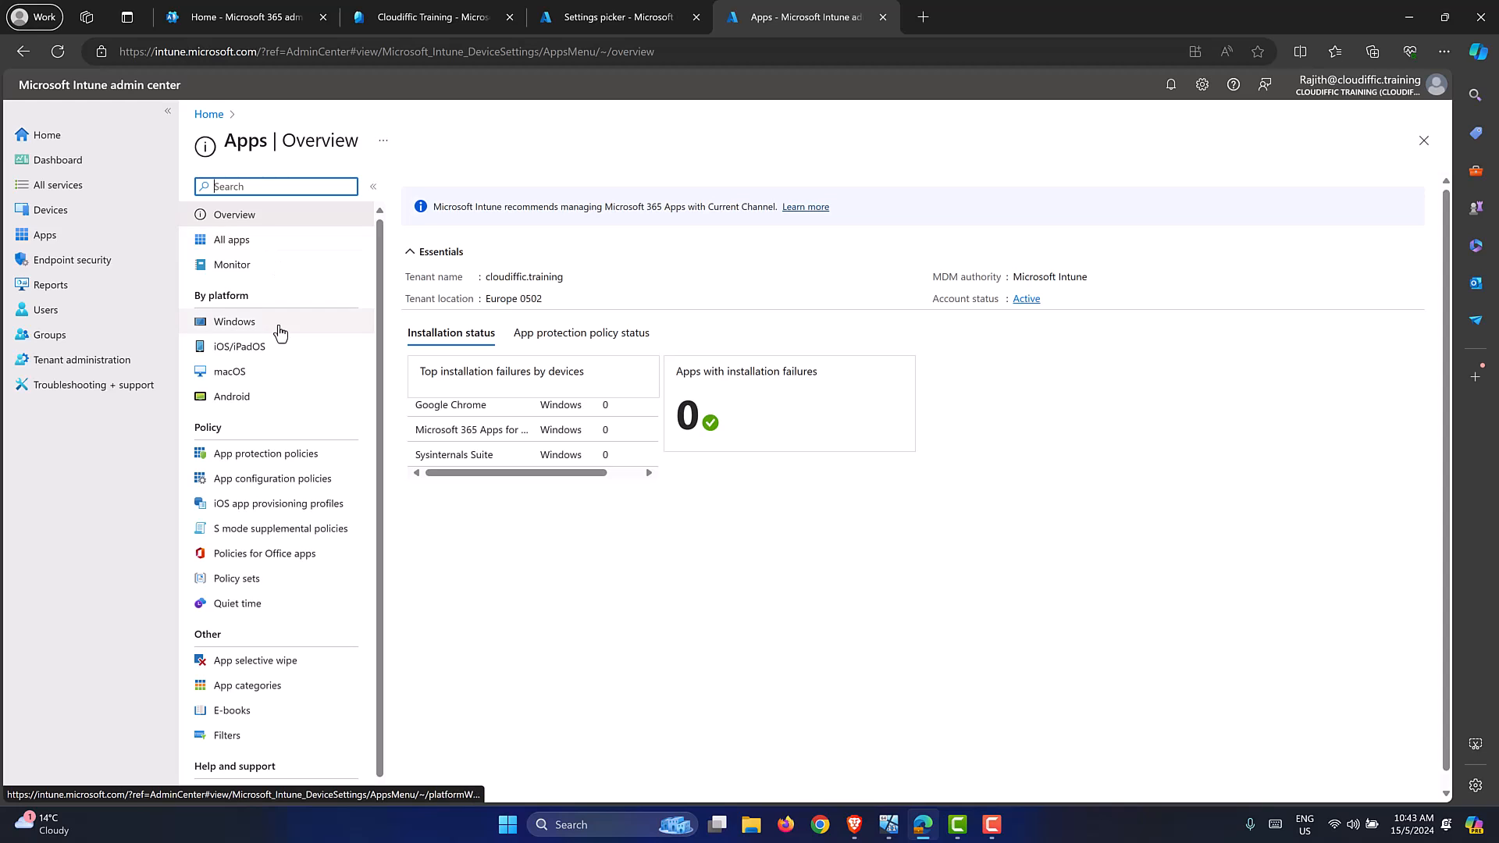
pyautogui.click(233, 321)
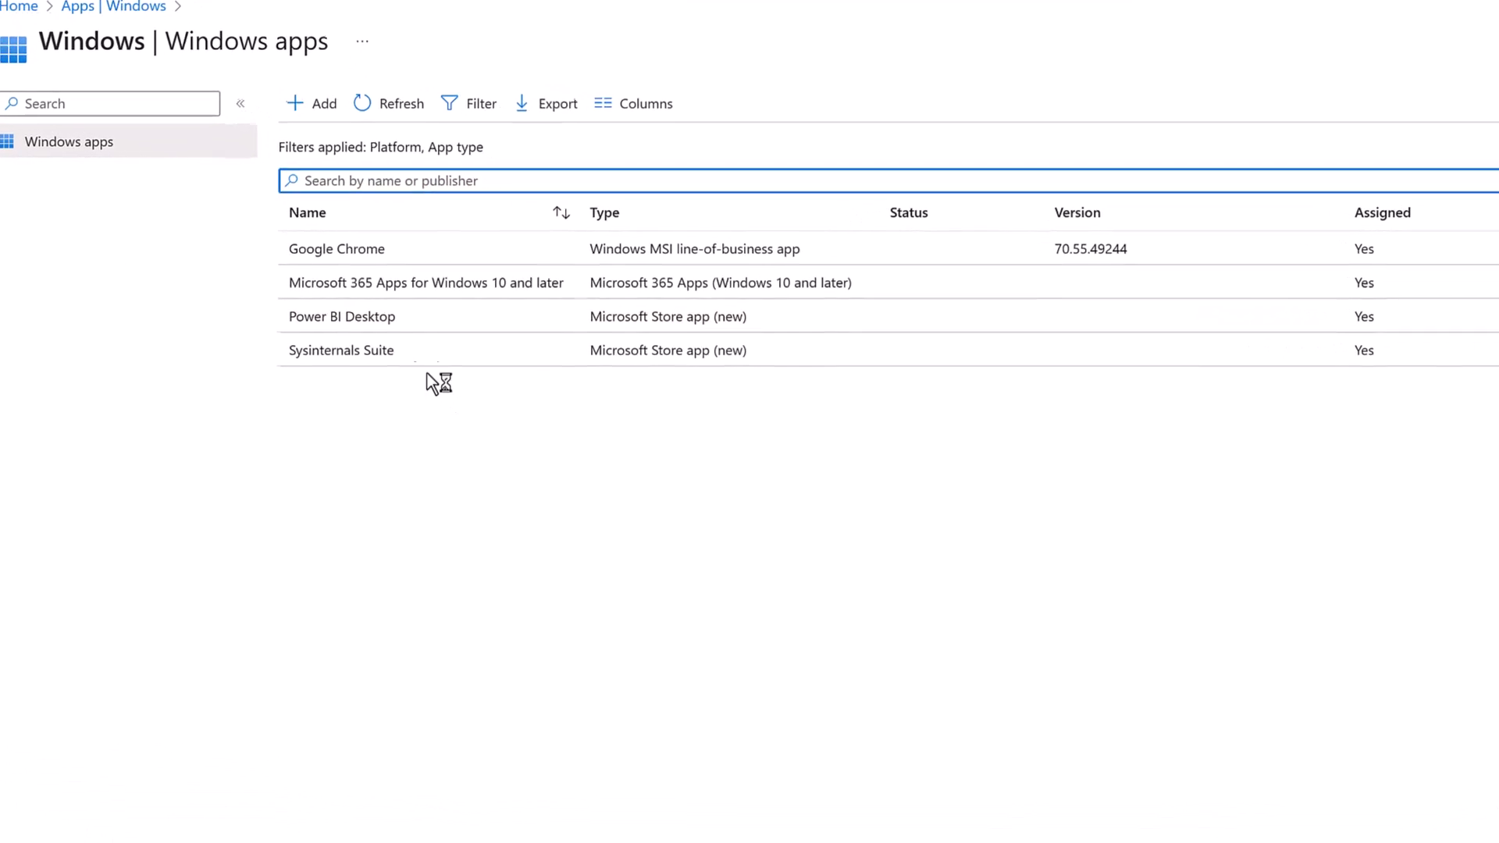
pyautogui.click(342, 317)
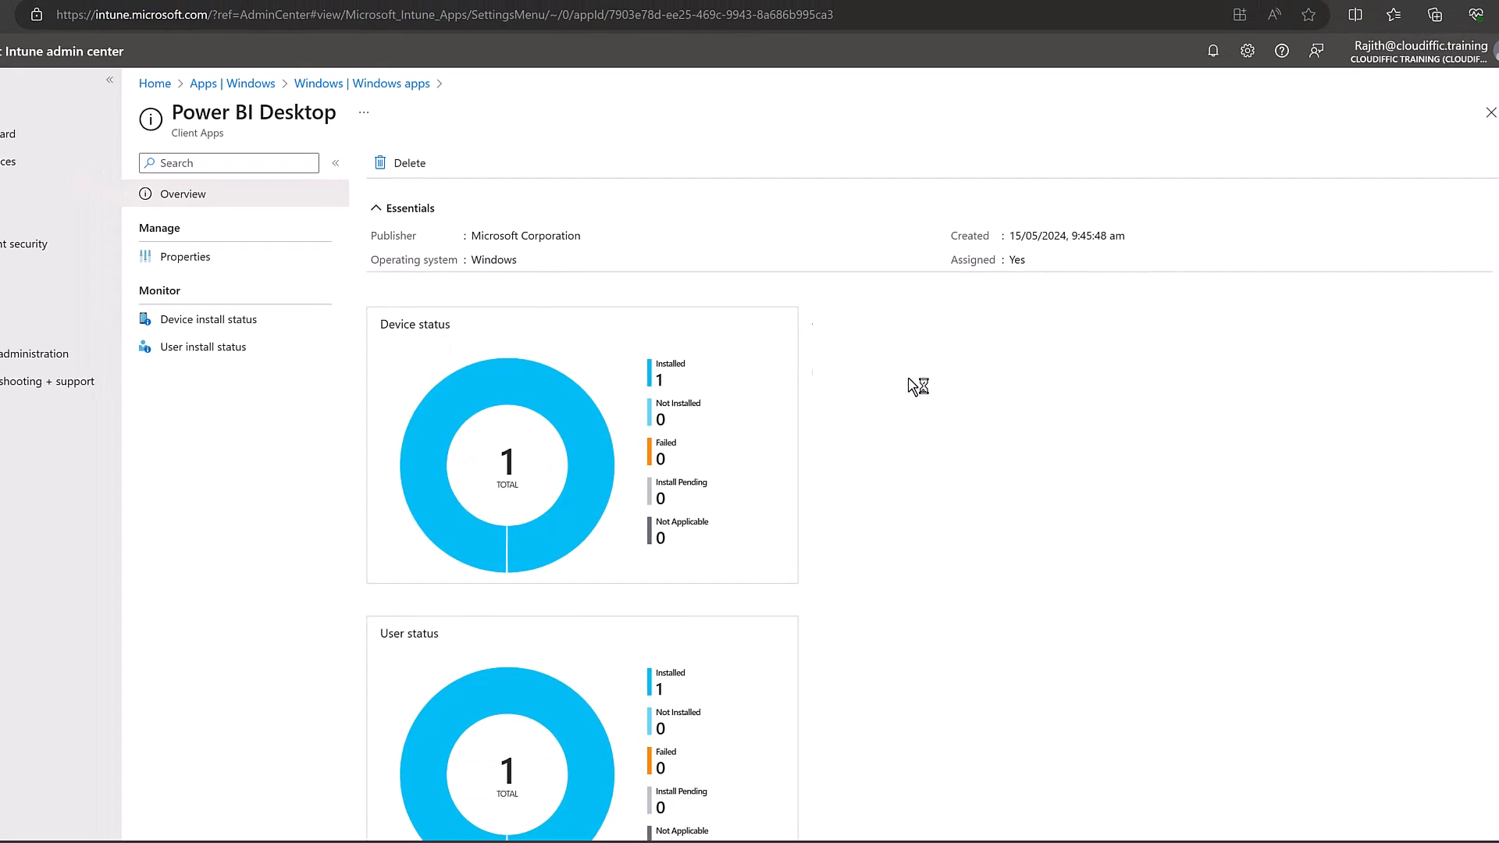